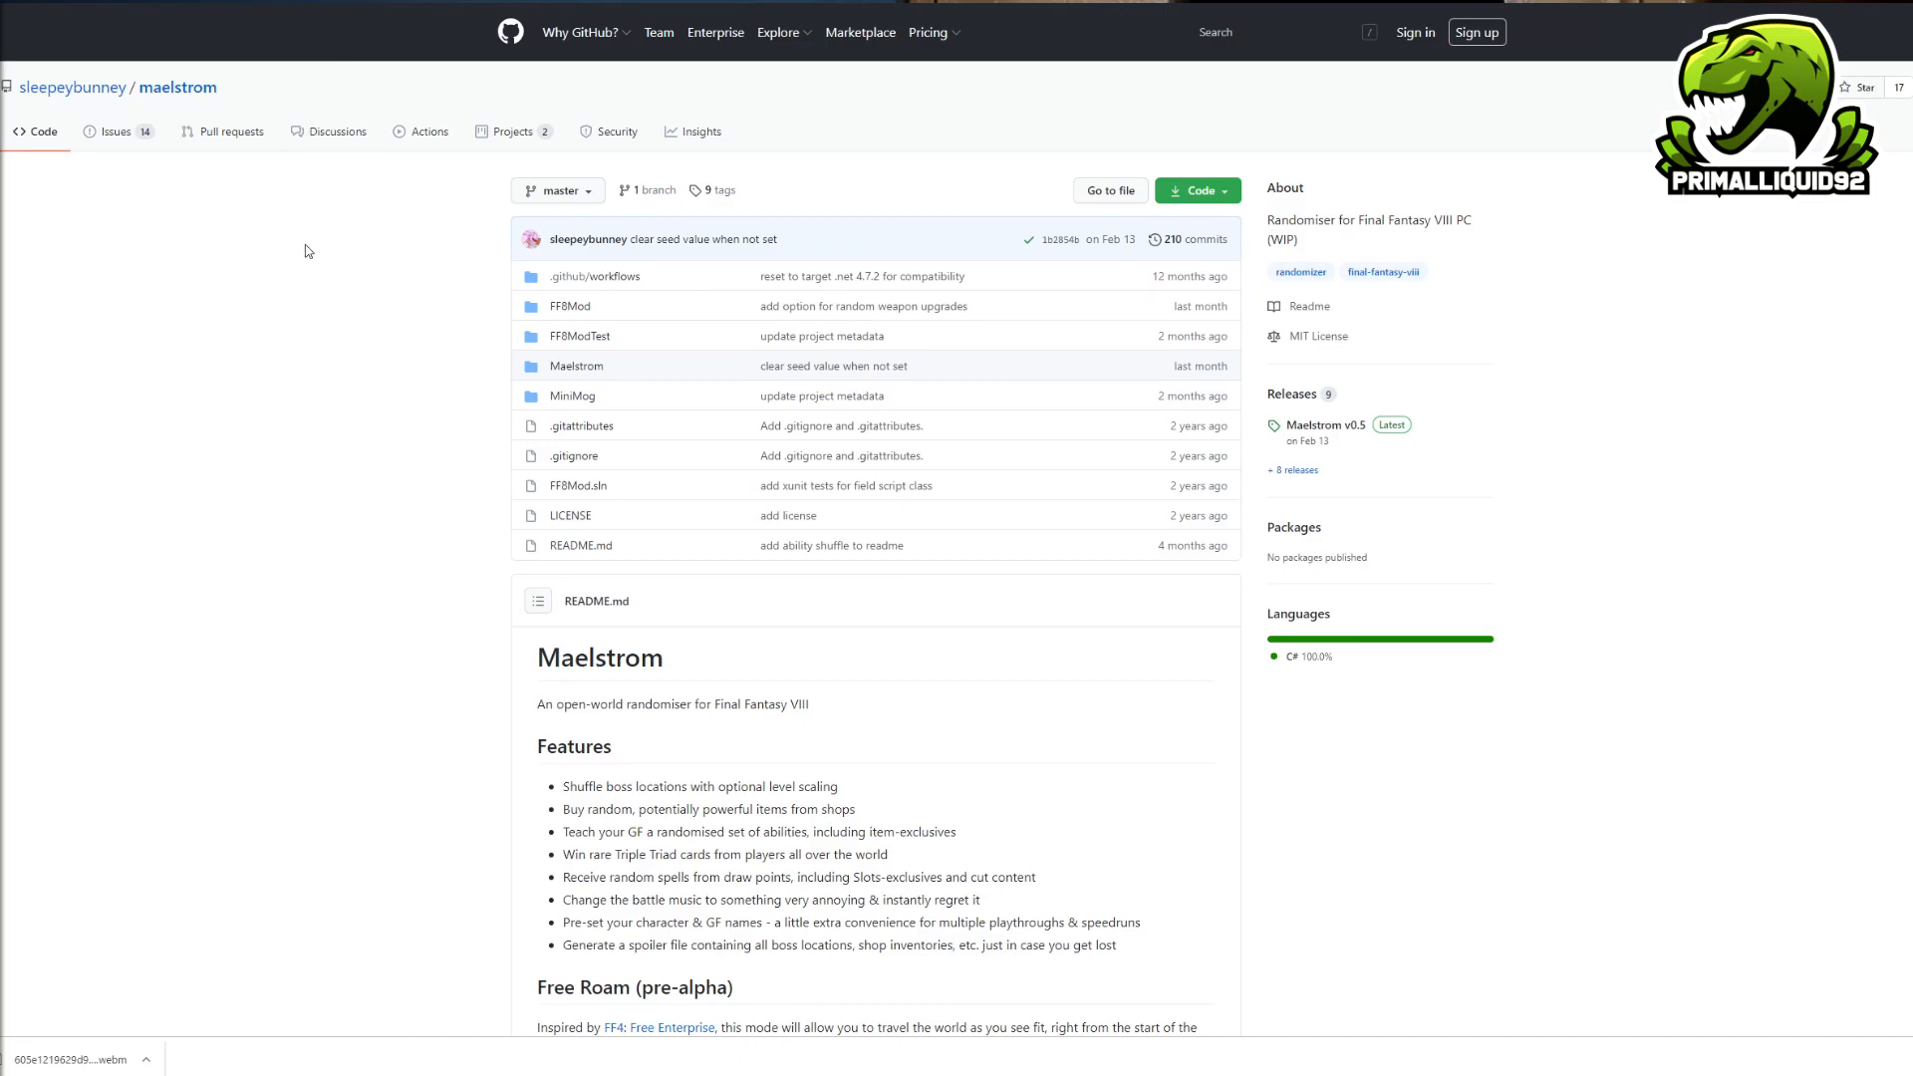
mouse_move(325, 269)
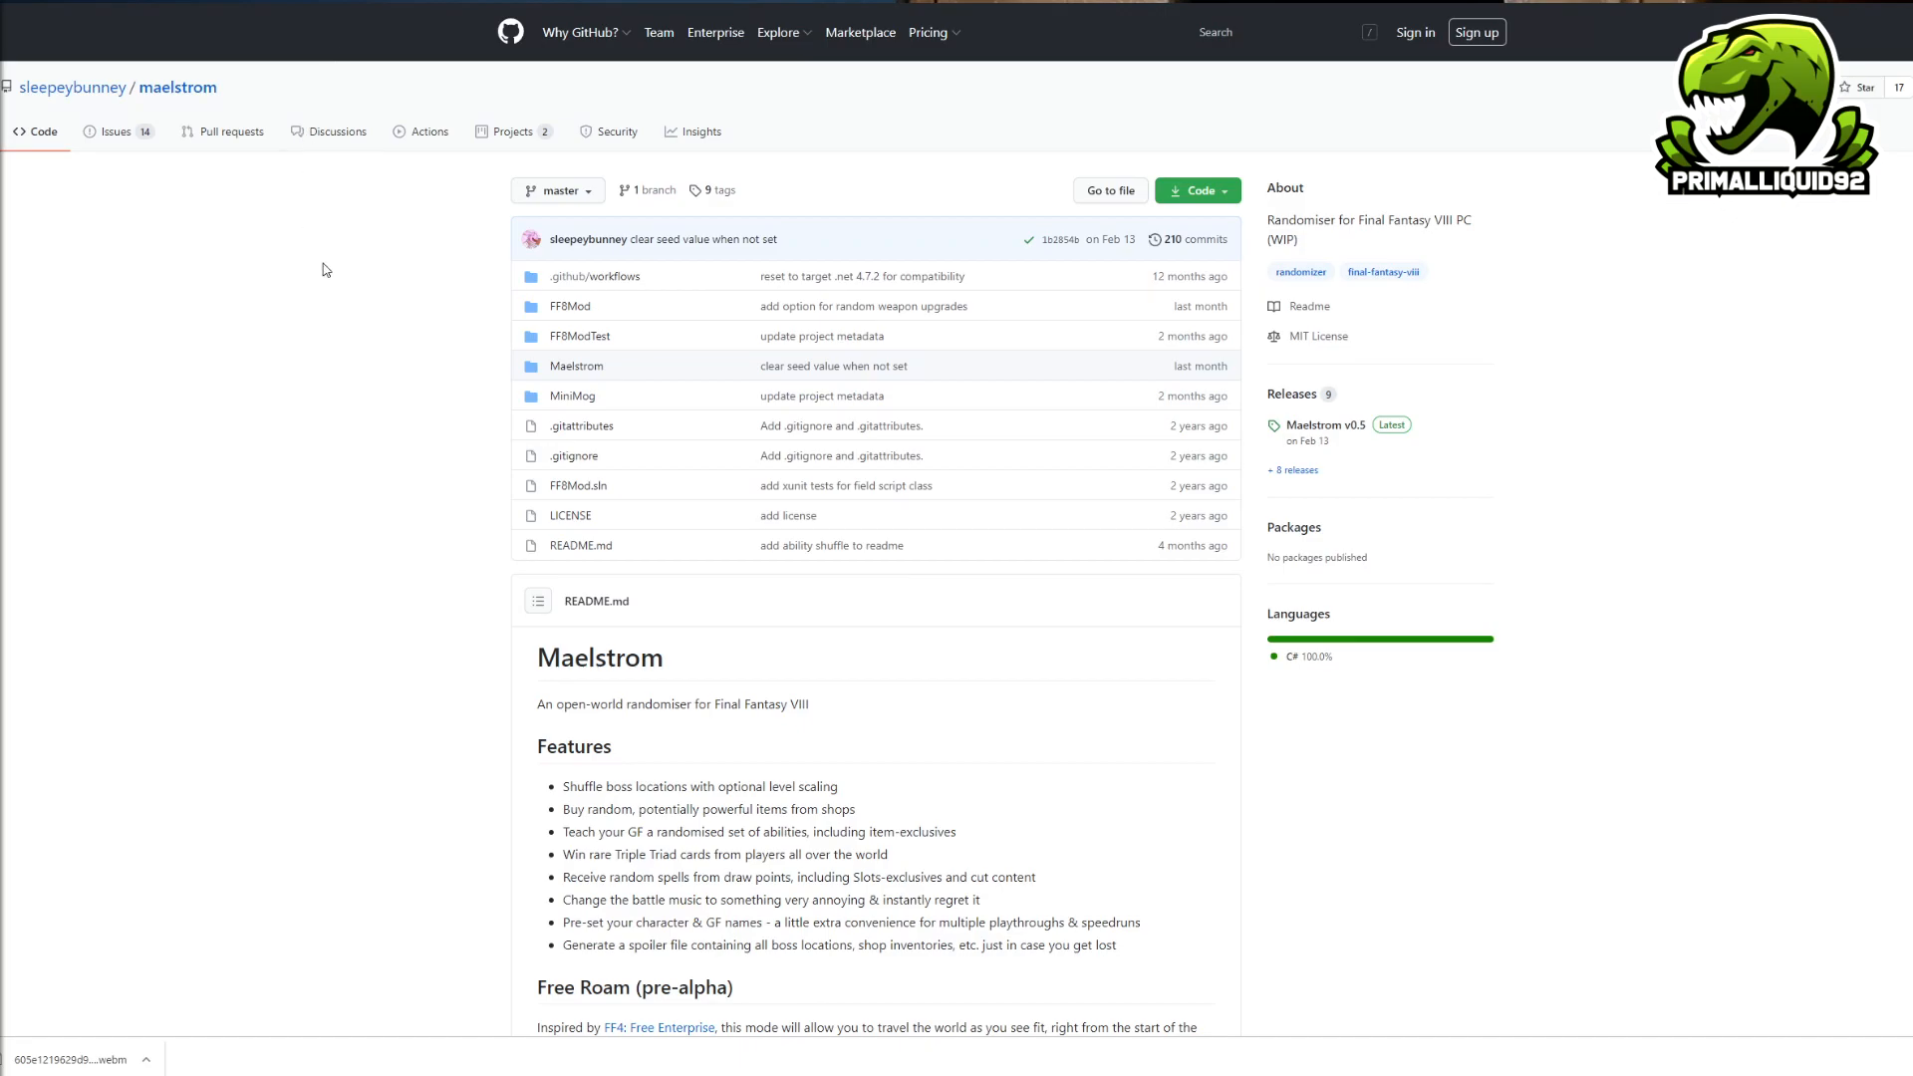
mouse_move(356, 268)
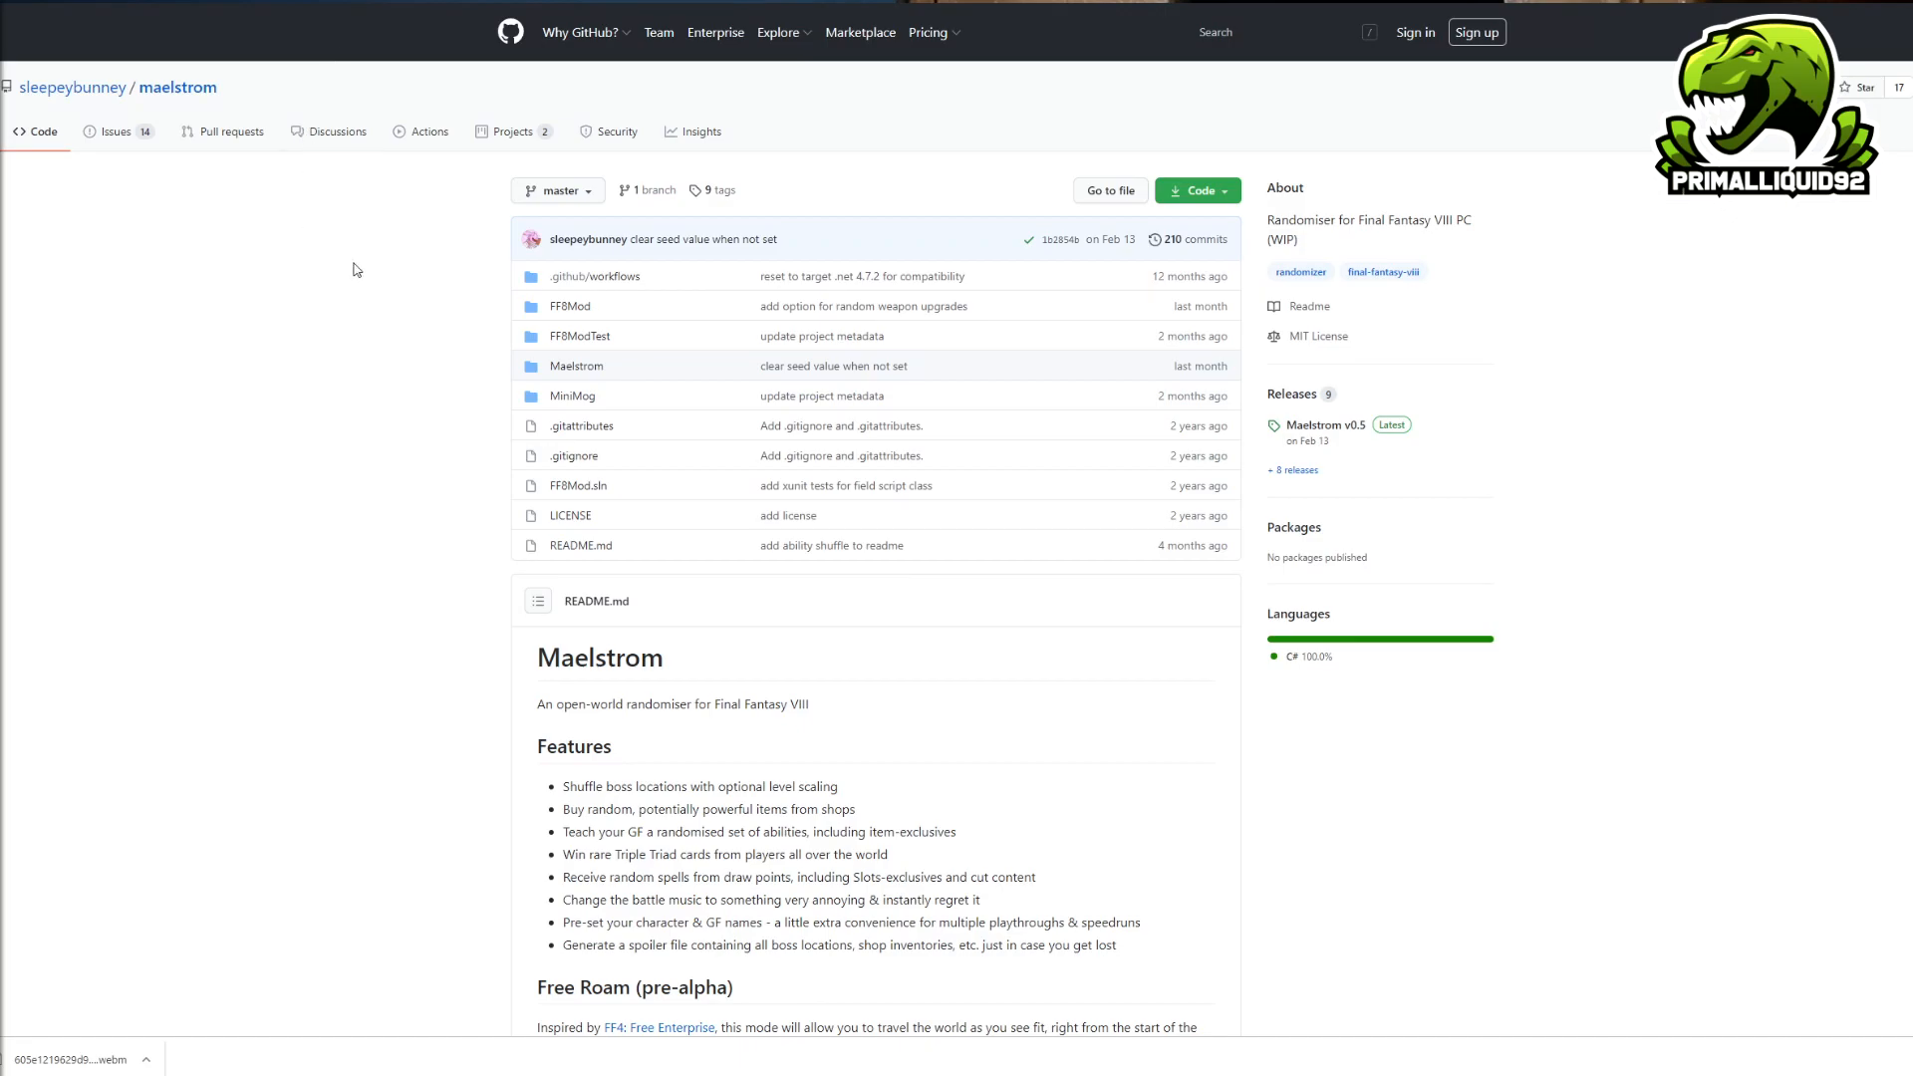
mouse_move(379, 292)
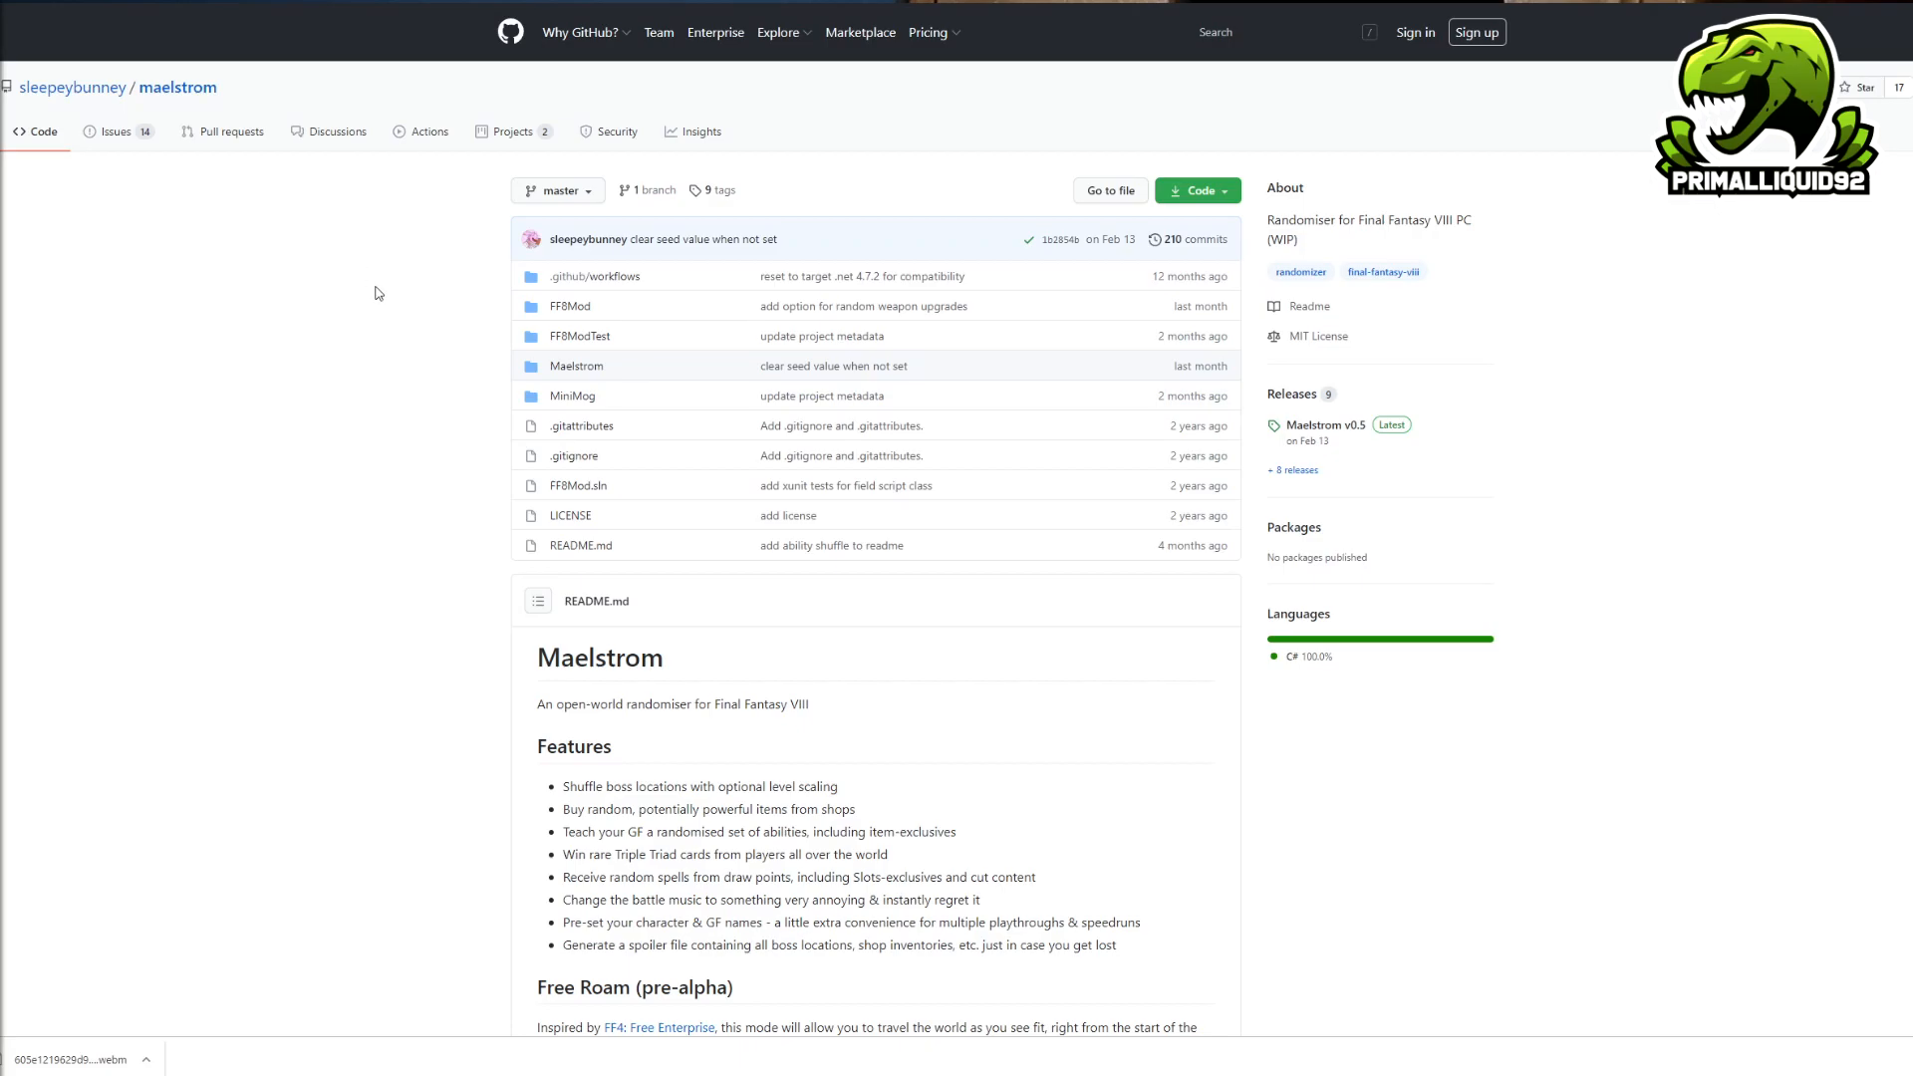
Scroll through the Maelstrom GitHub repository page down to the Releases link.
scroll(down, 3)
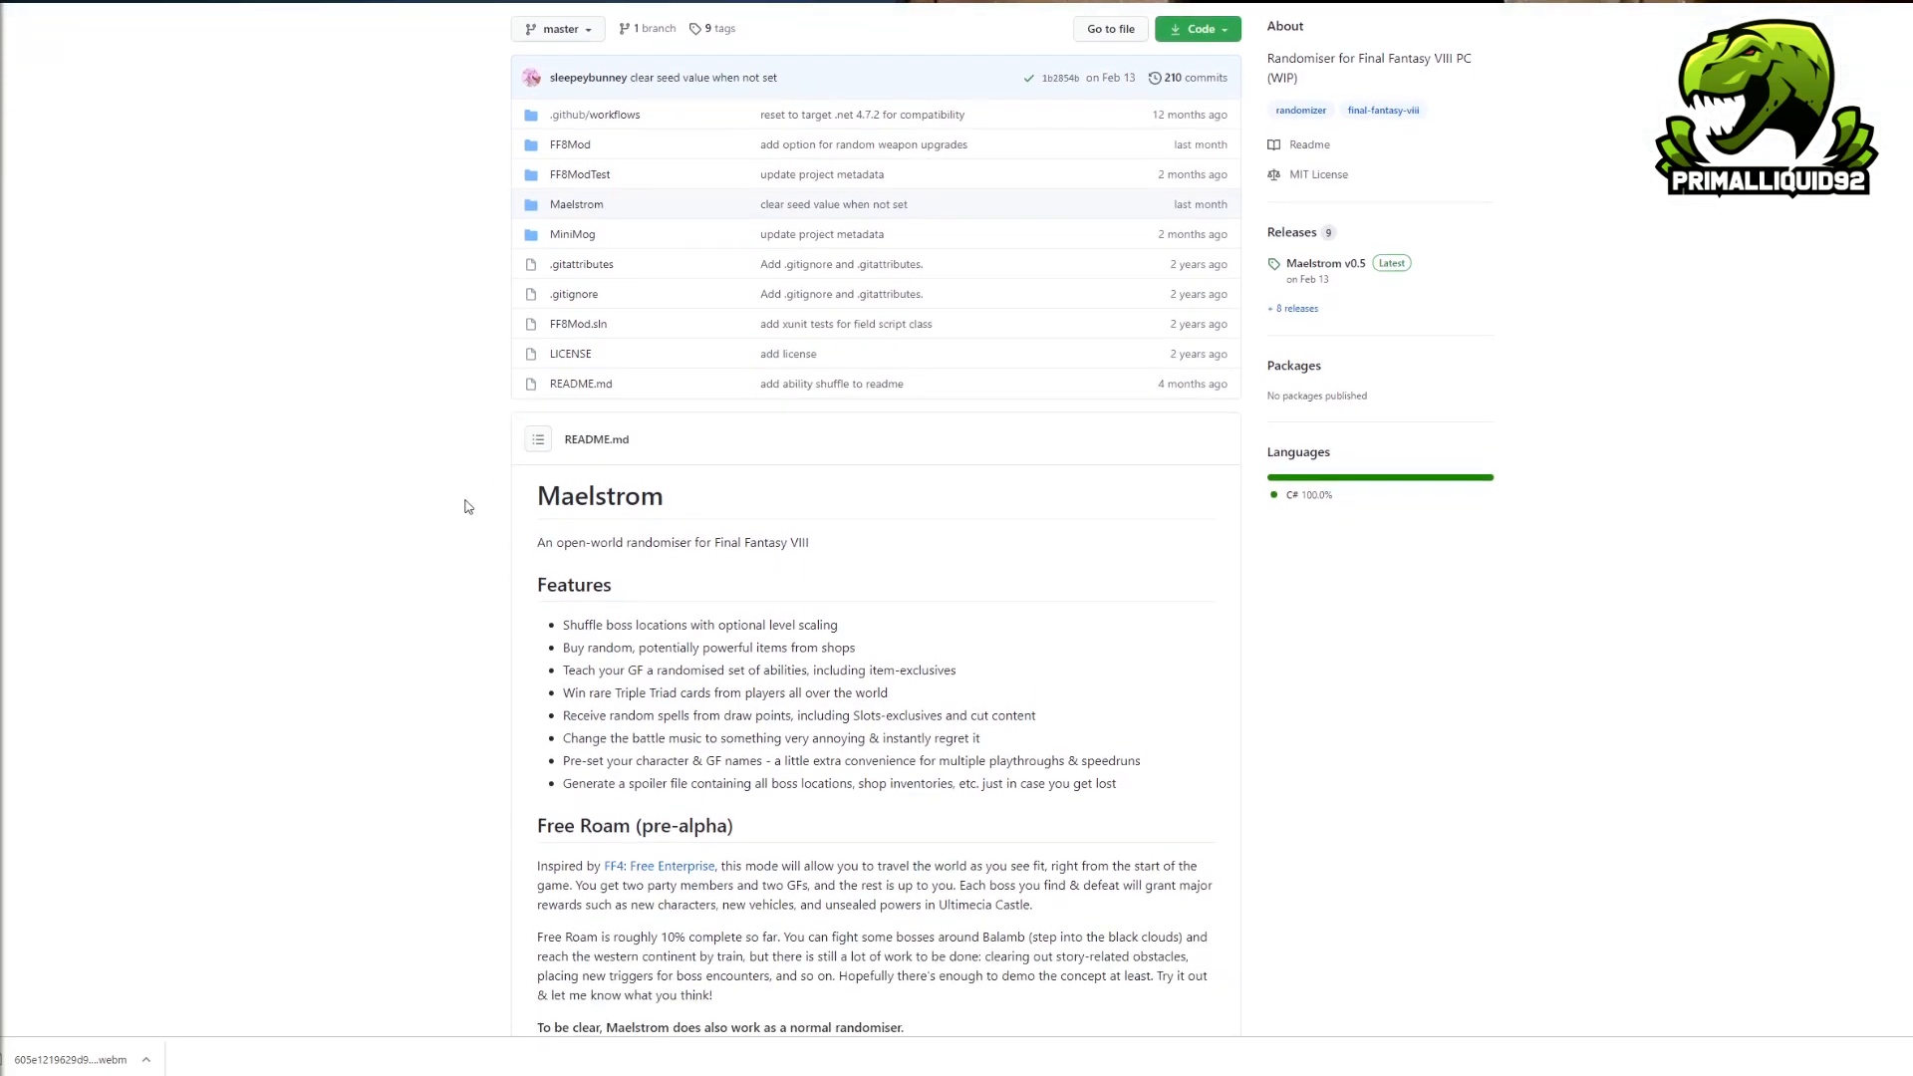
scroll(down, 3)
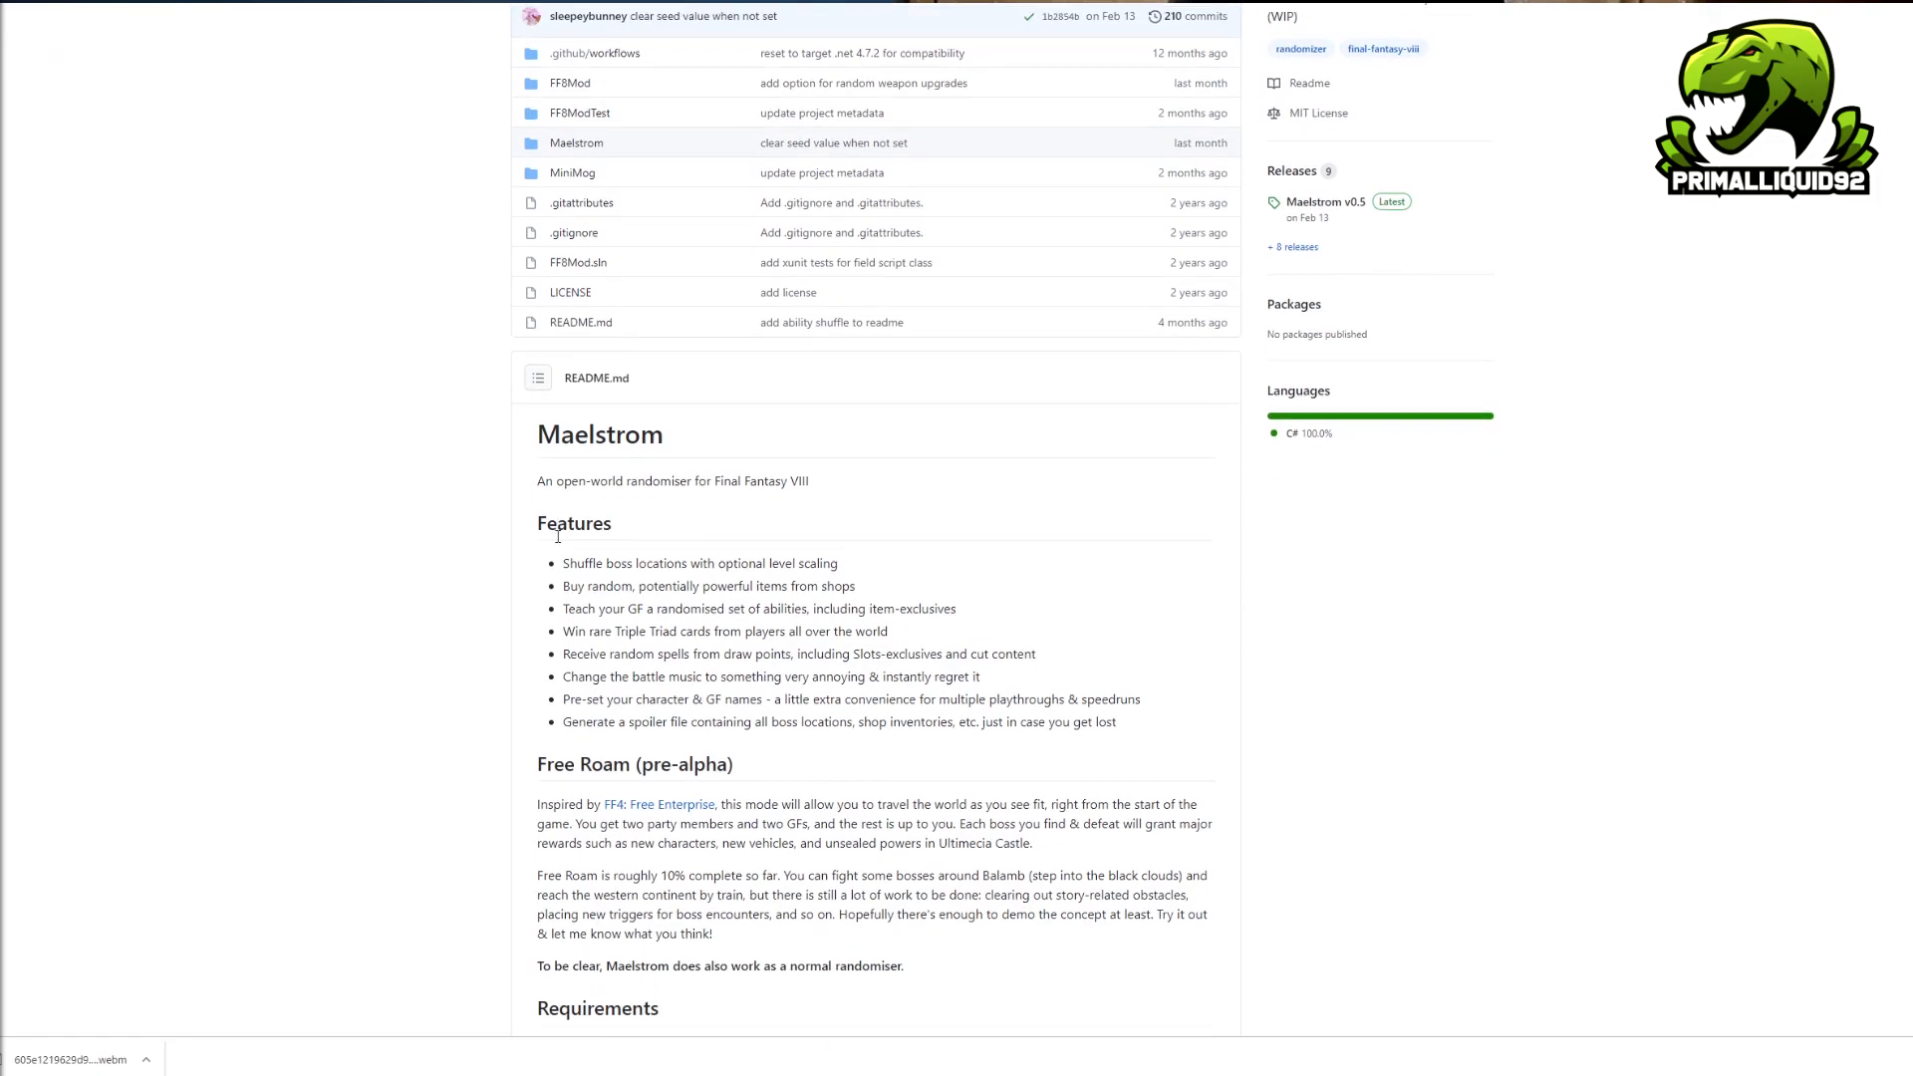
scroll(down, 3)
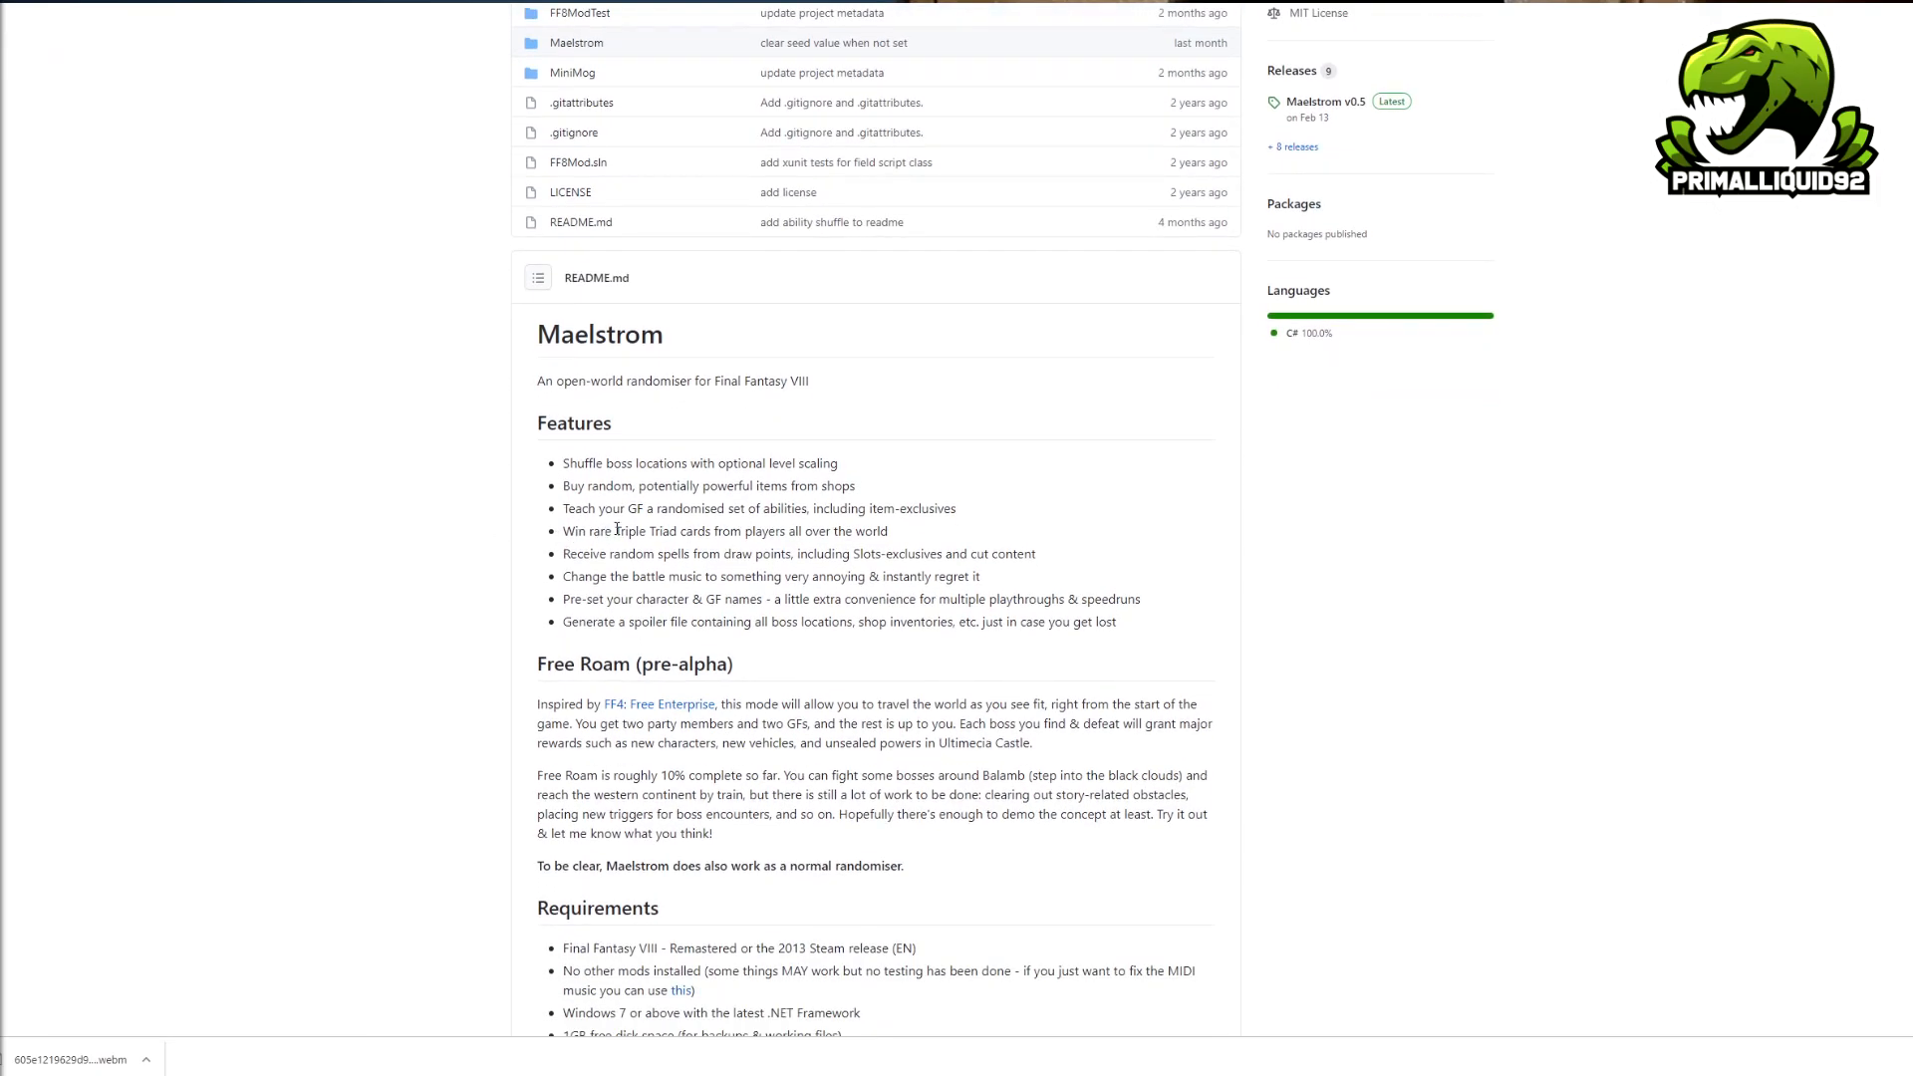
scroll(down, 3)
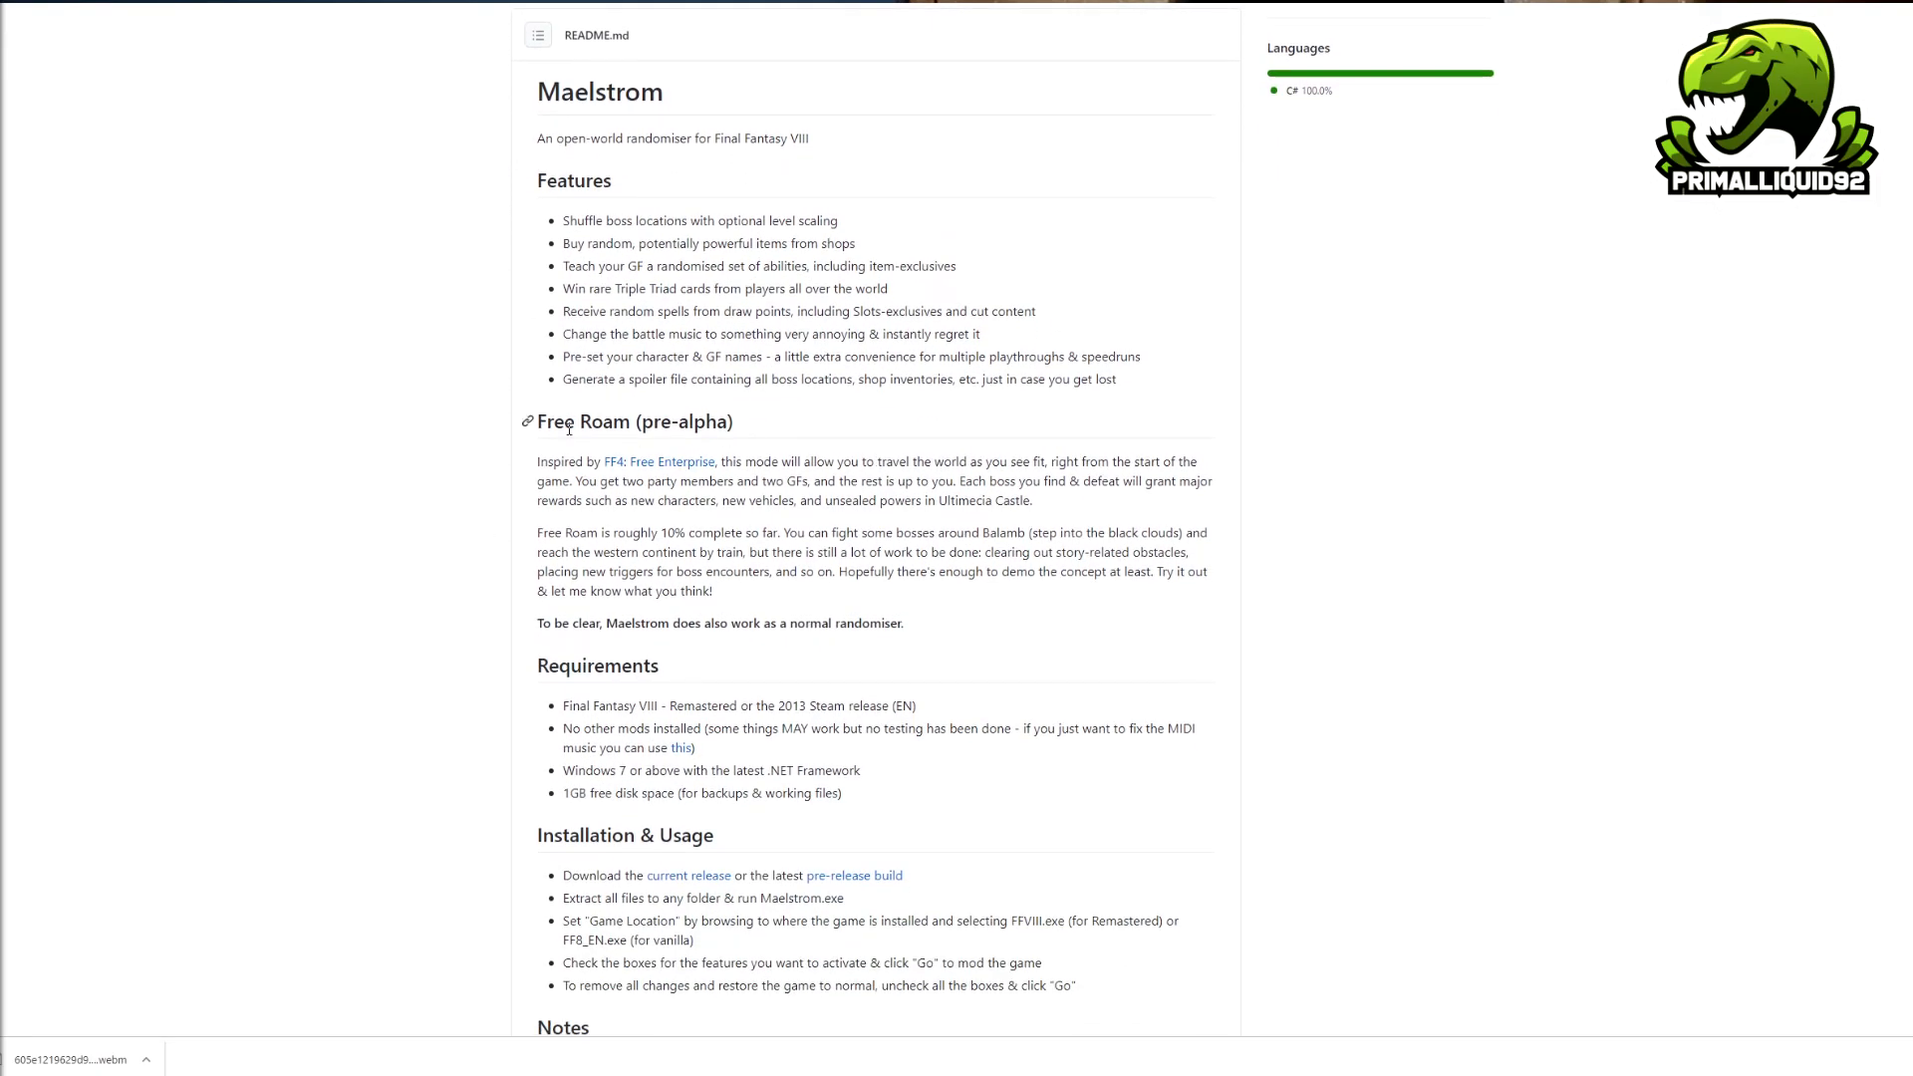
scroll(down, 3)
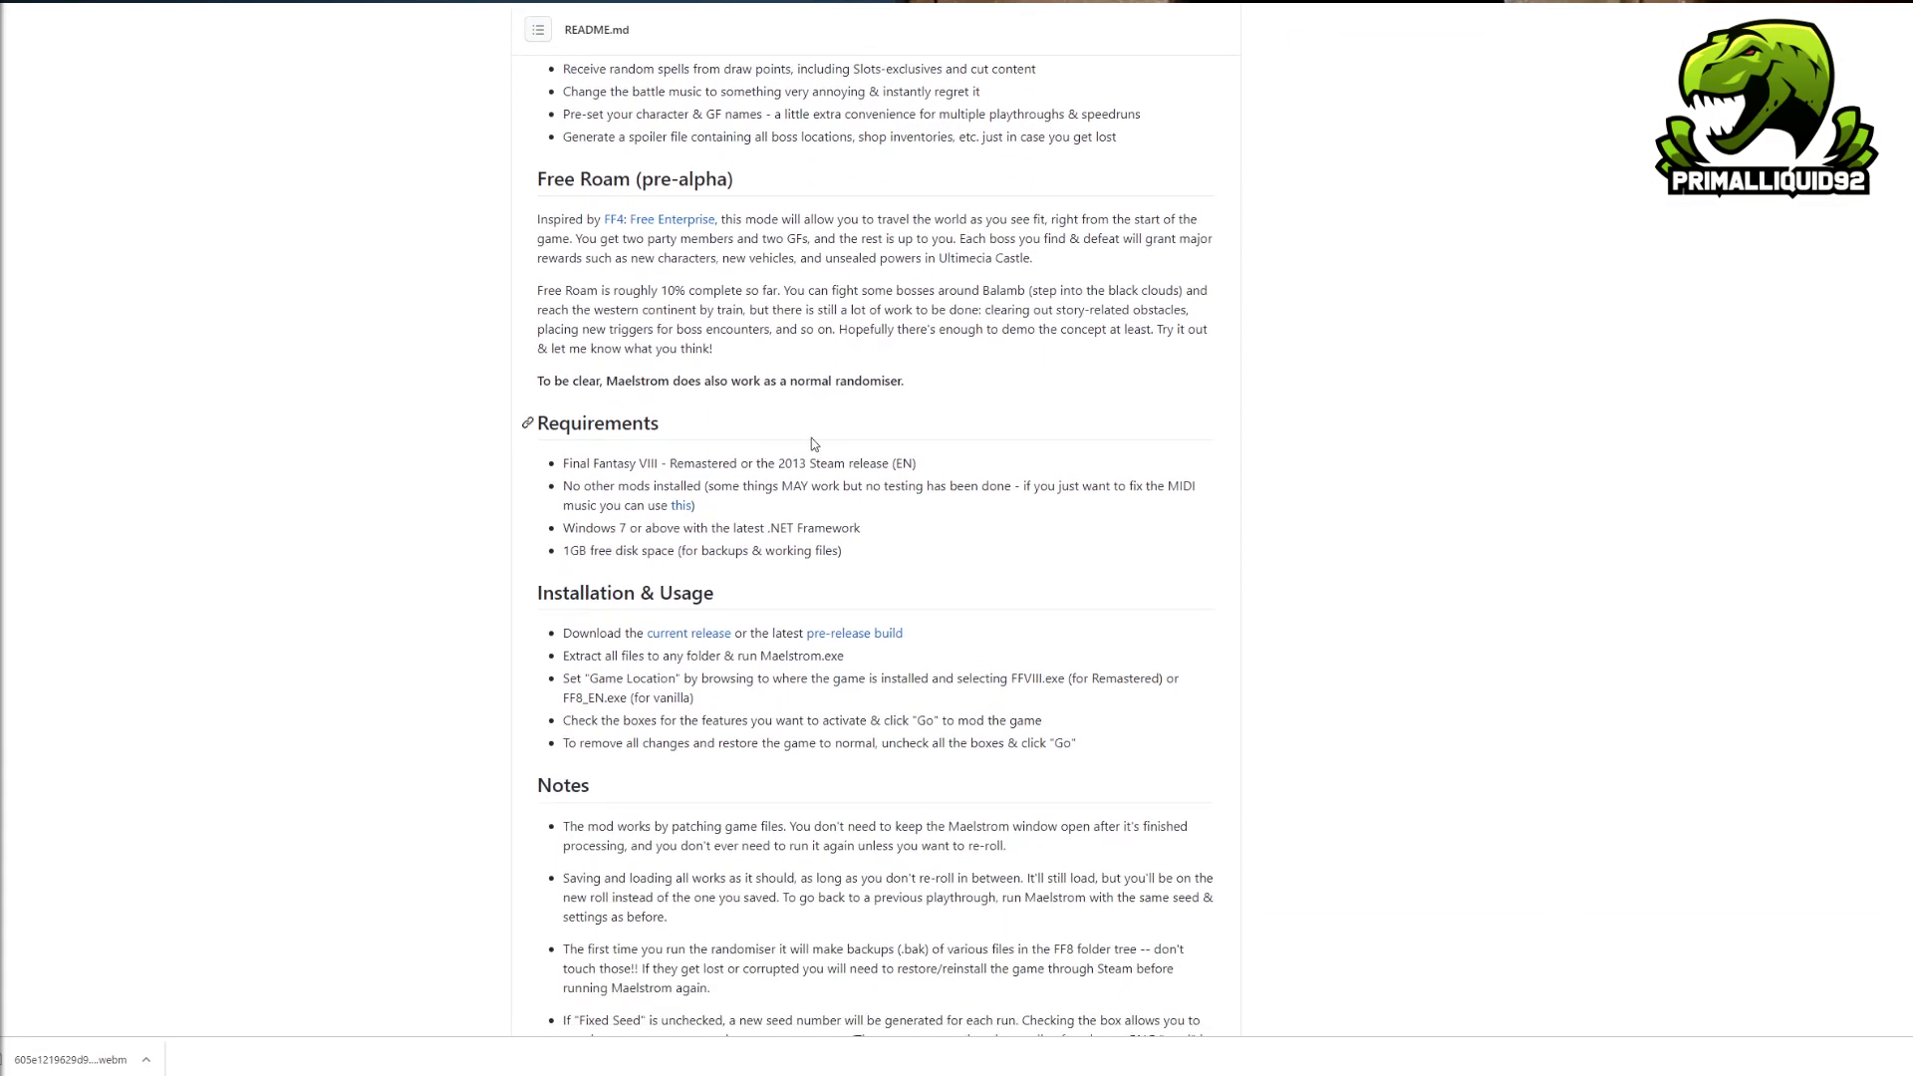
scroll(down, 3)
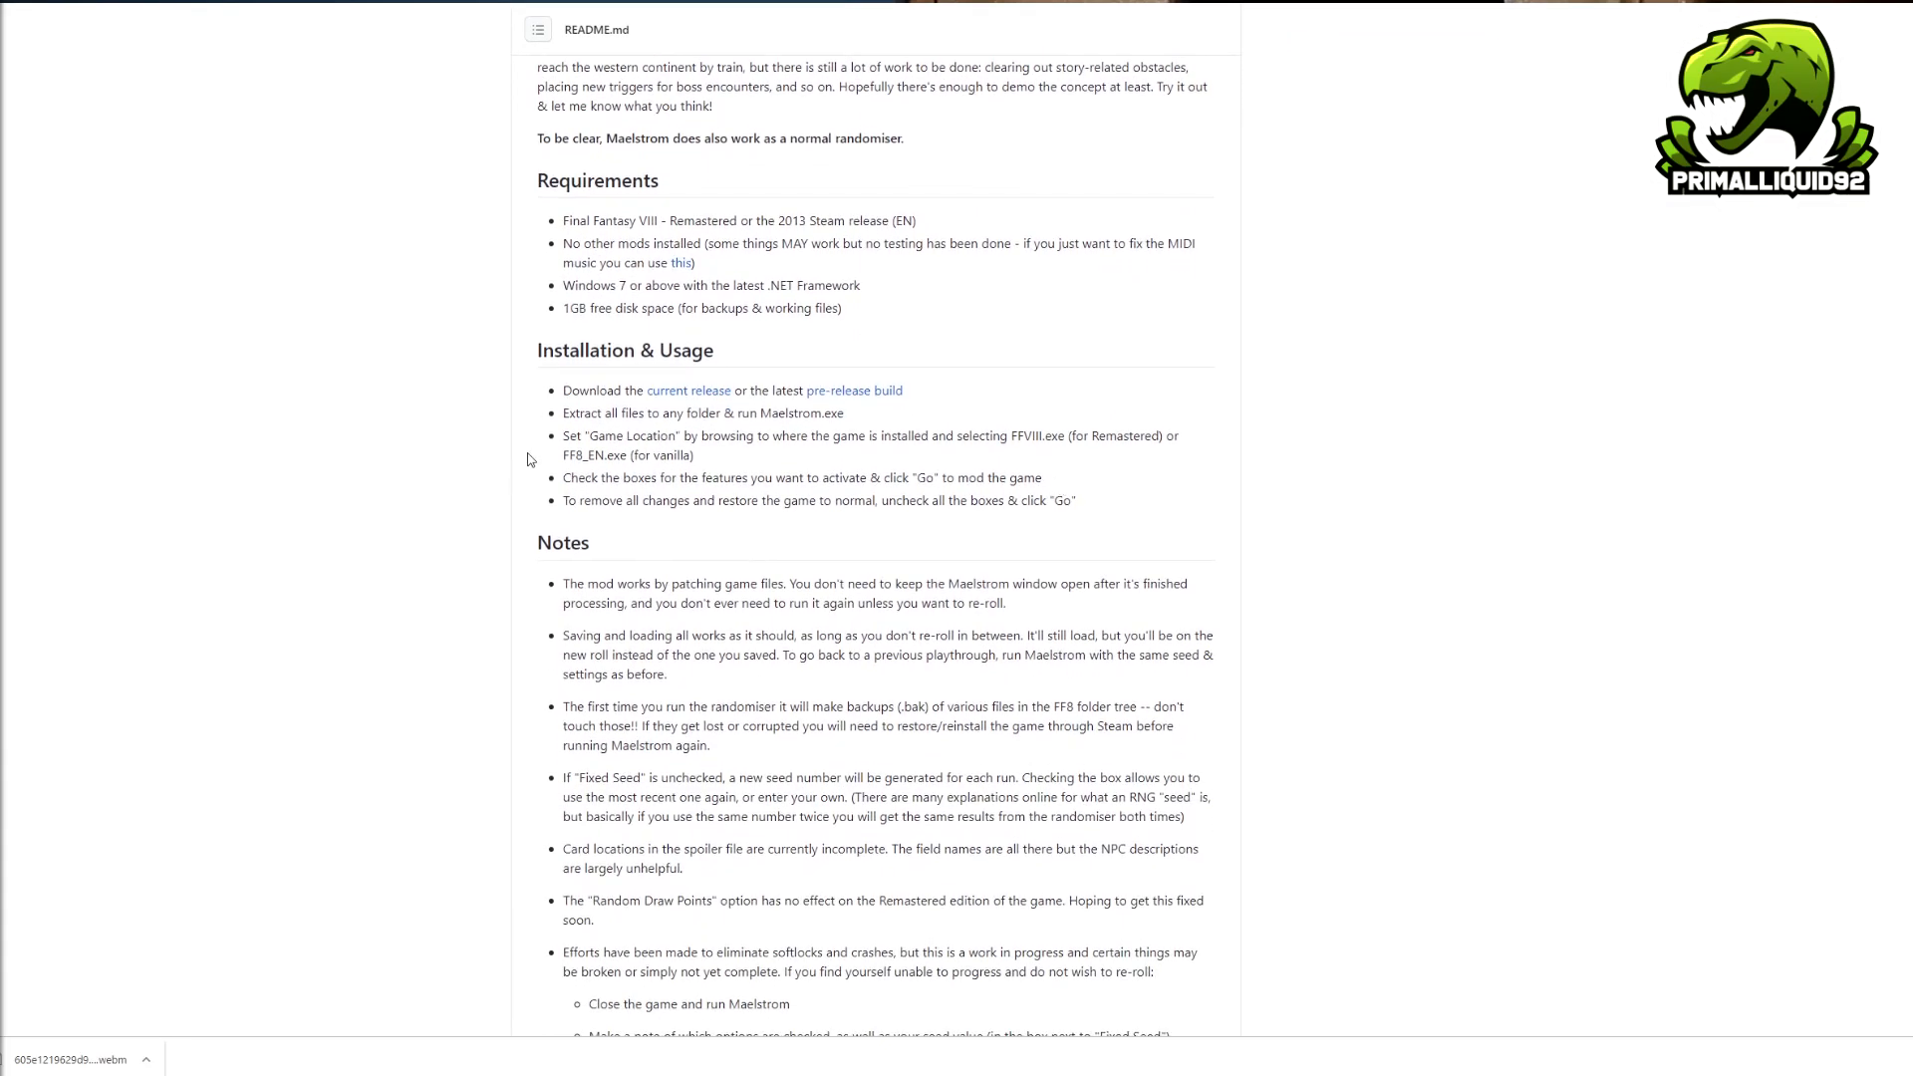
scroll(down, 3)
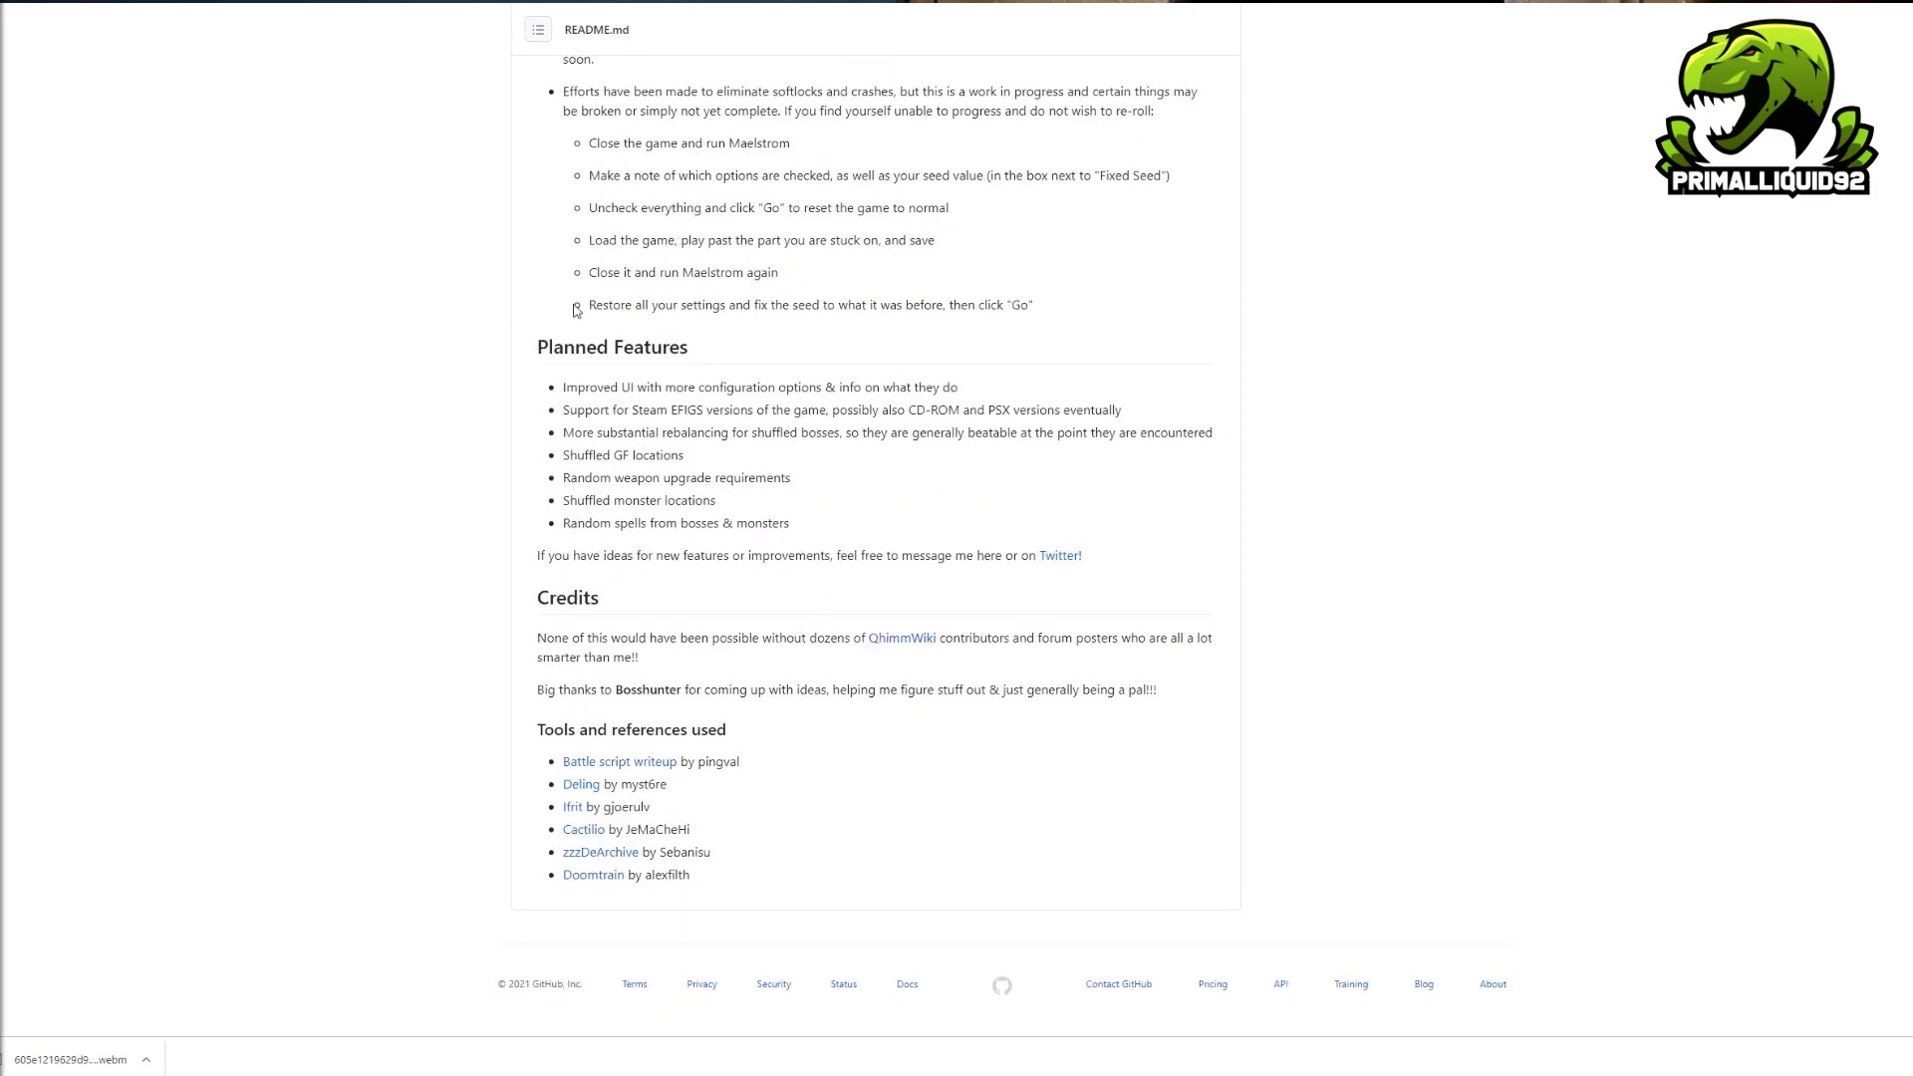
scroll(up, 3)
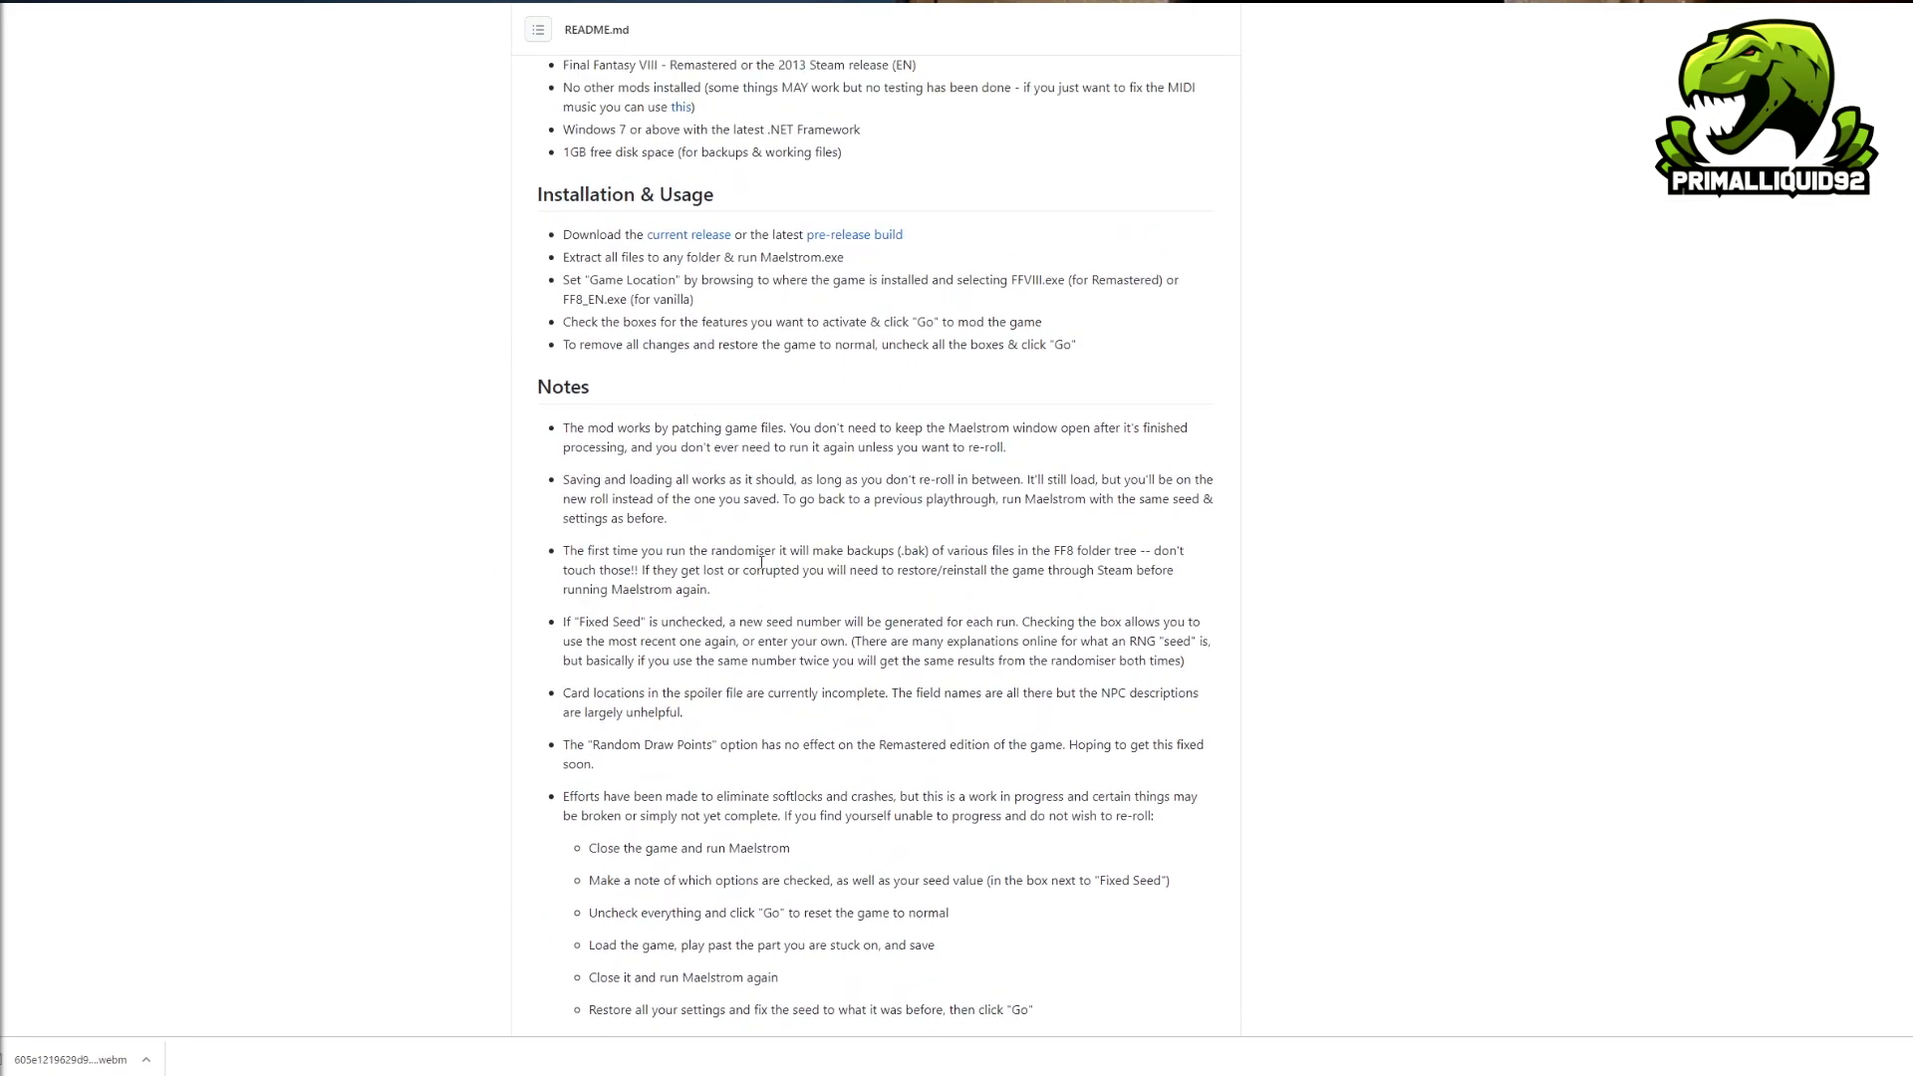
scroll(down, 3)
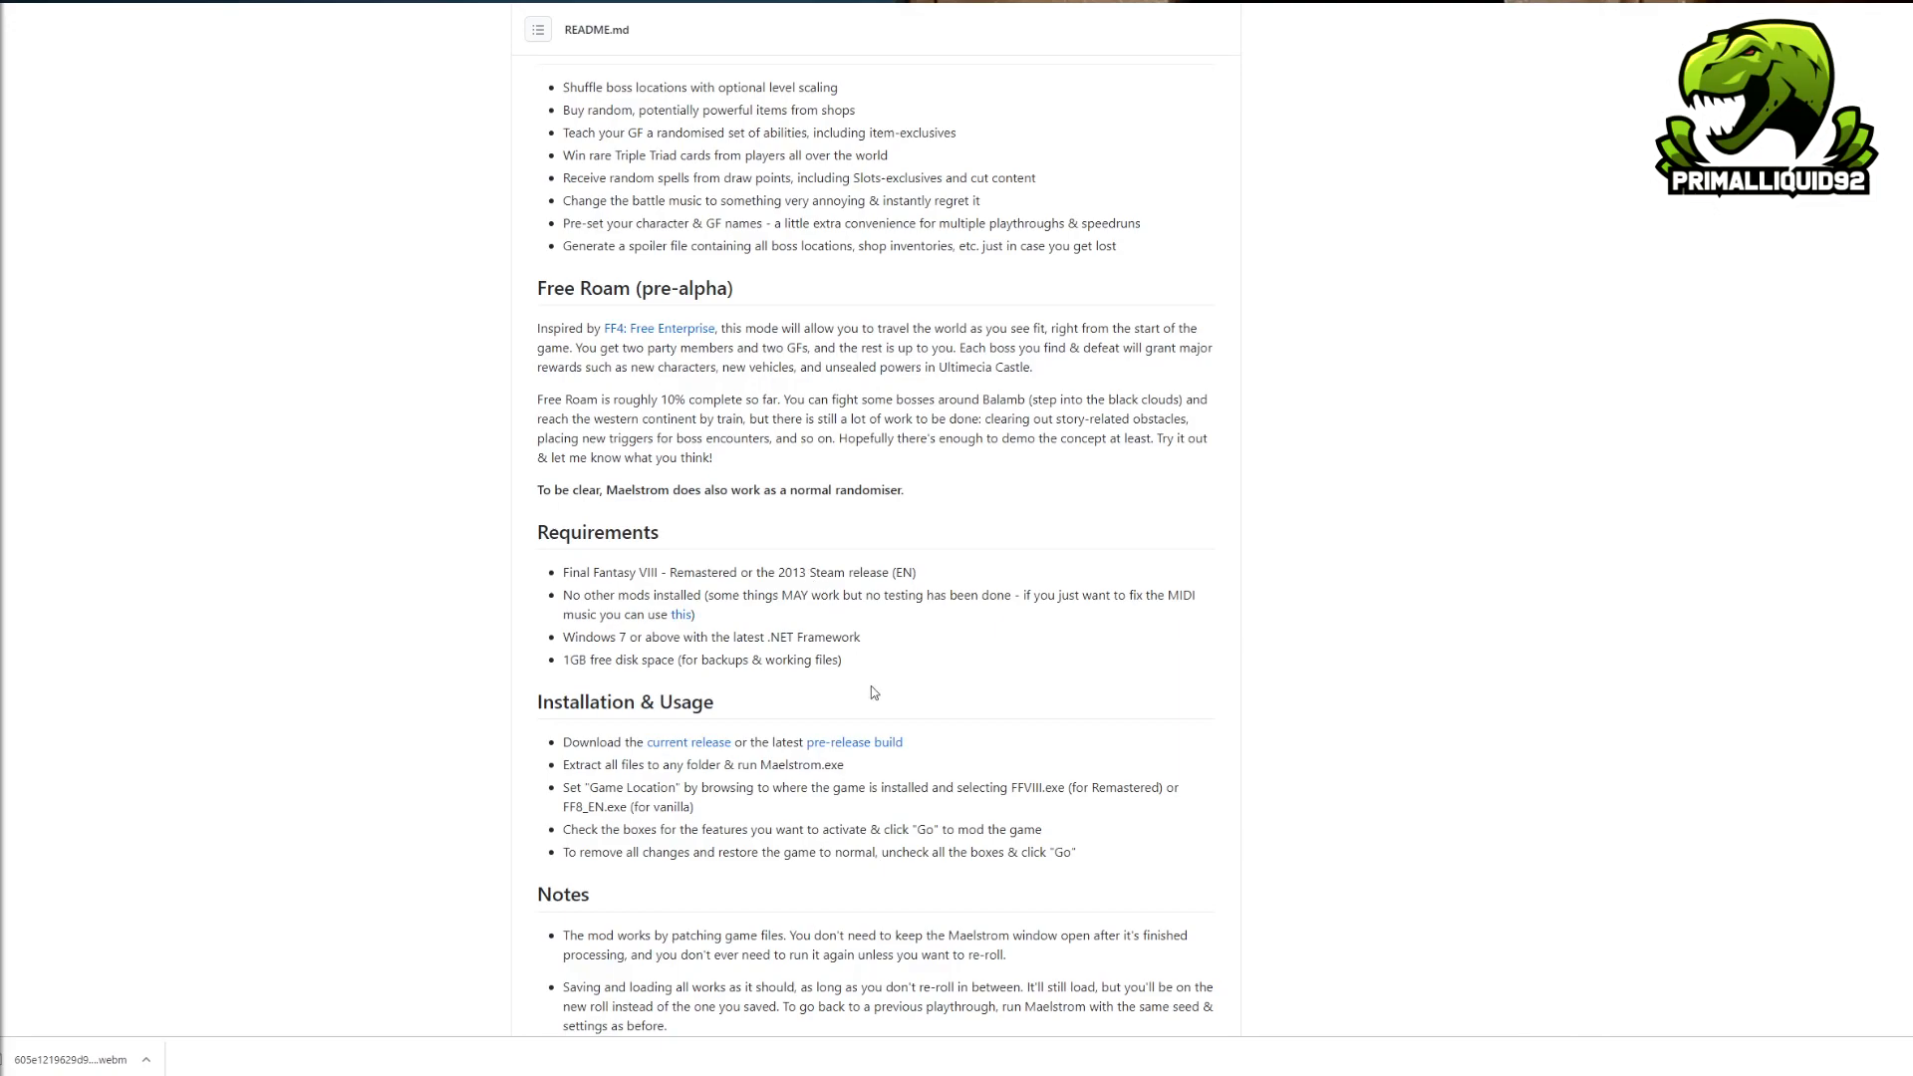
mouse_move(694, 741)
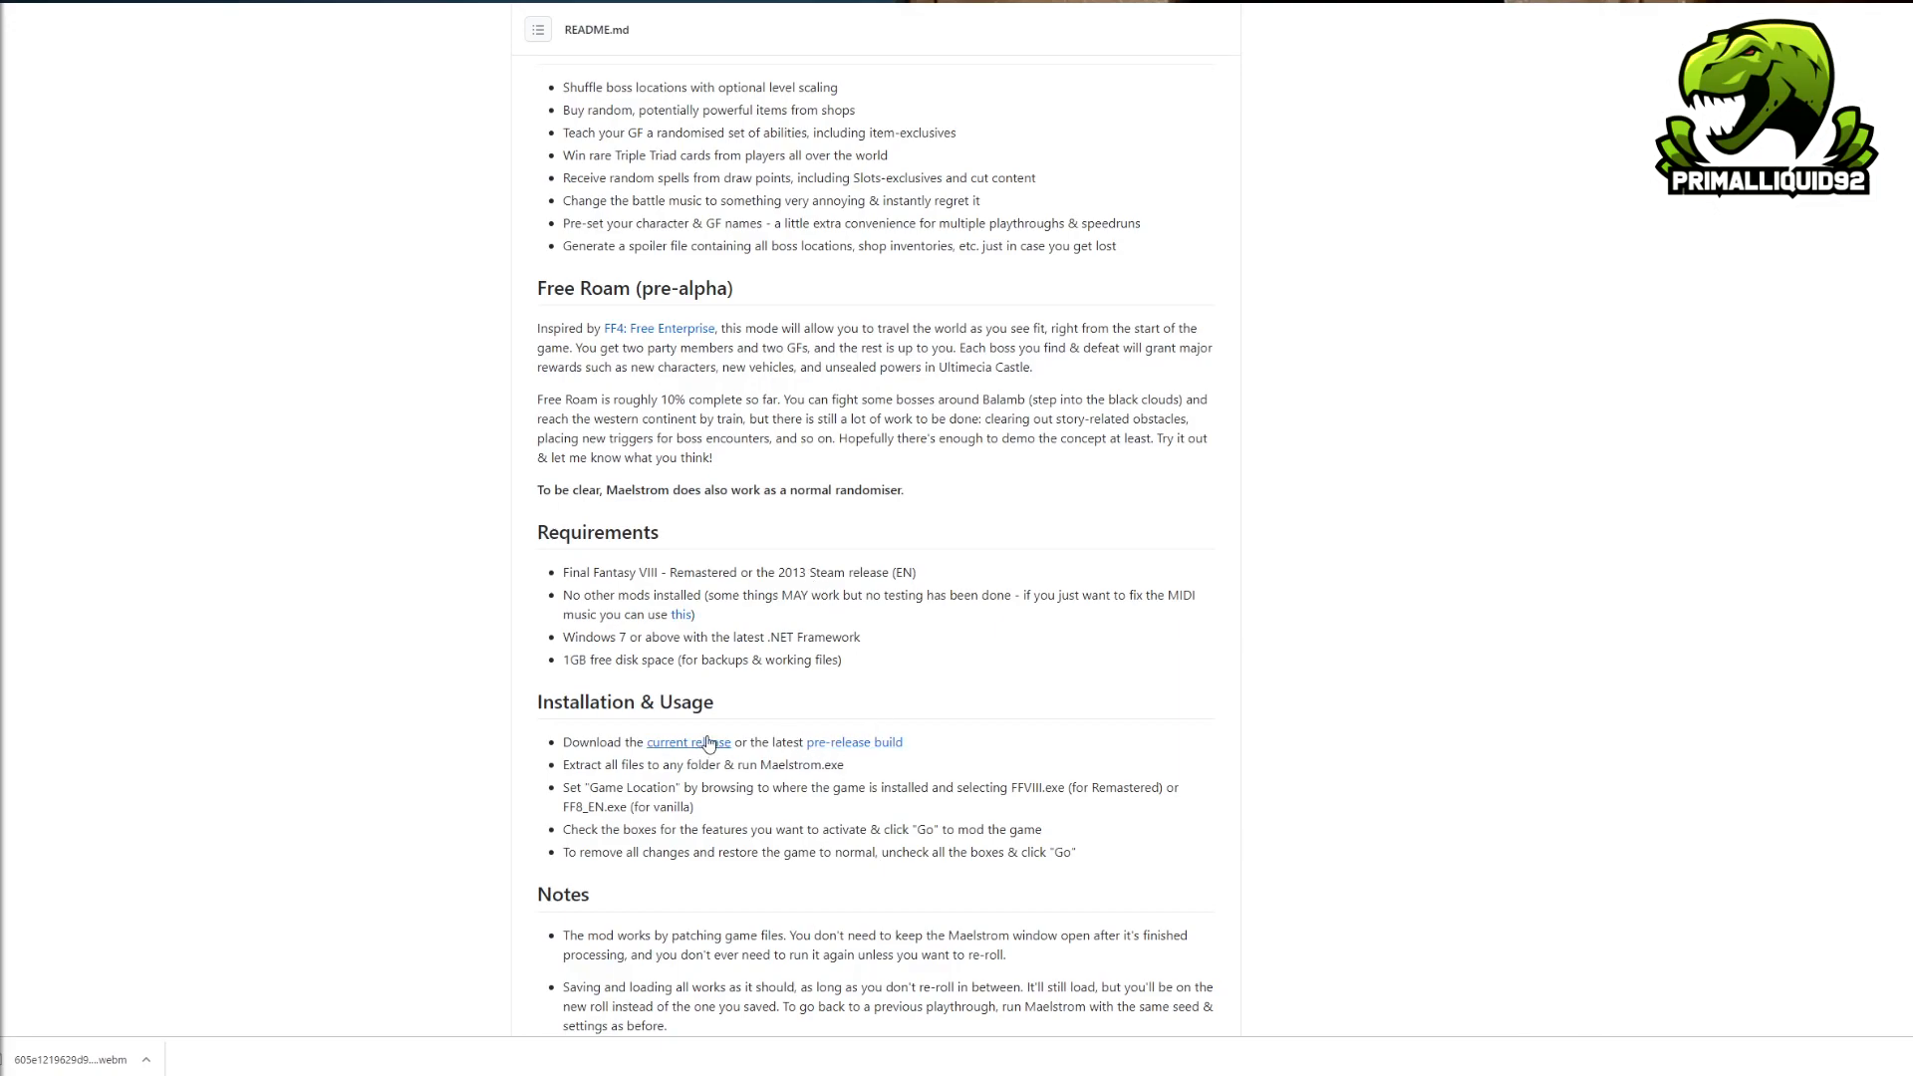
mouse_move(697, 749)
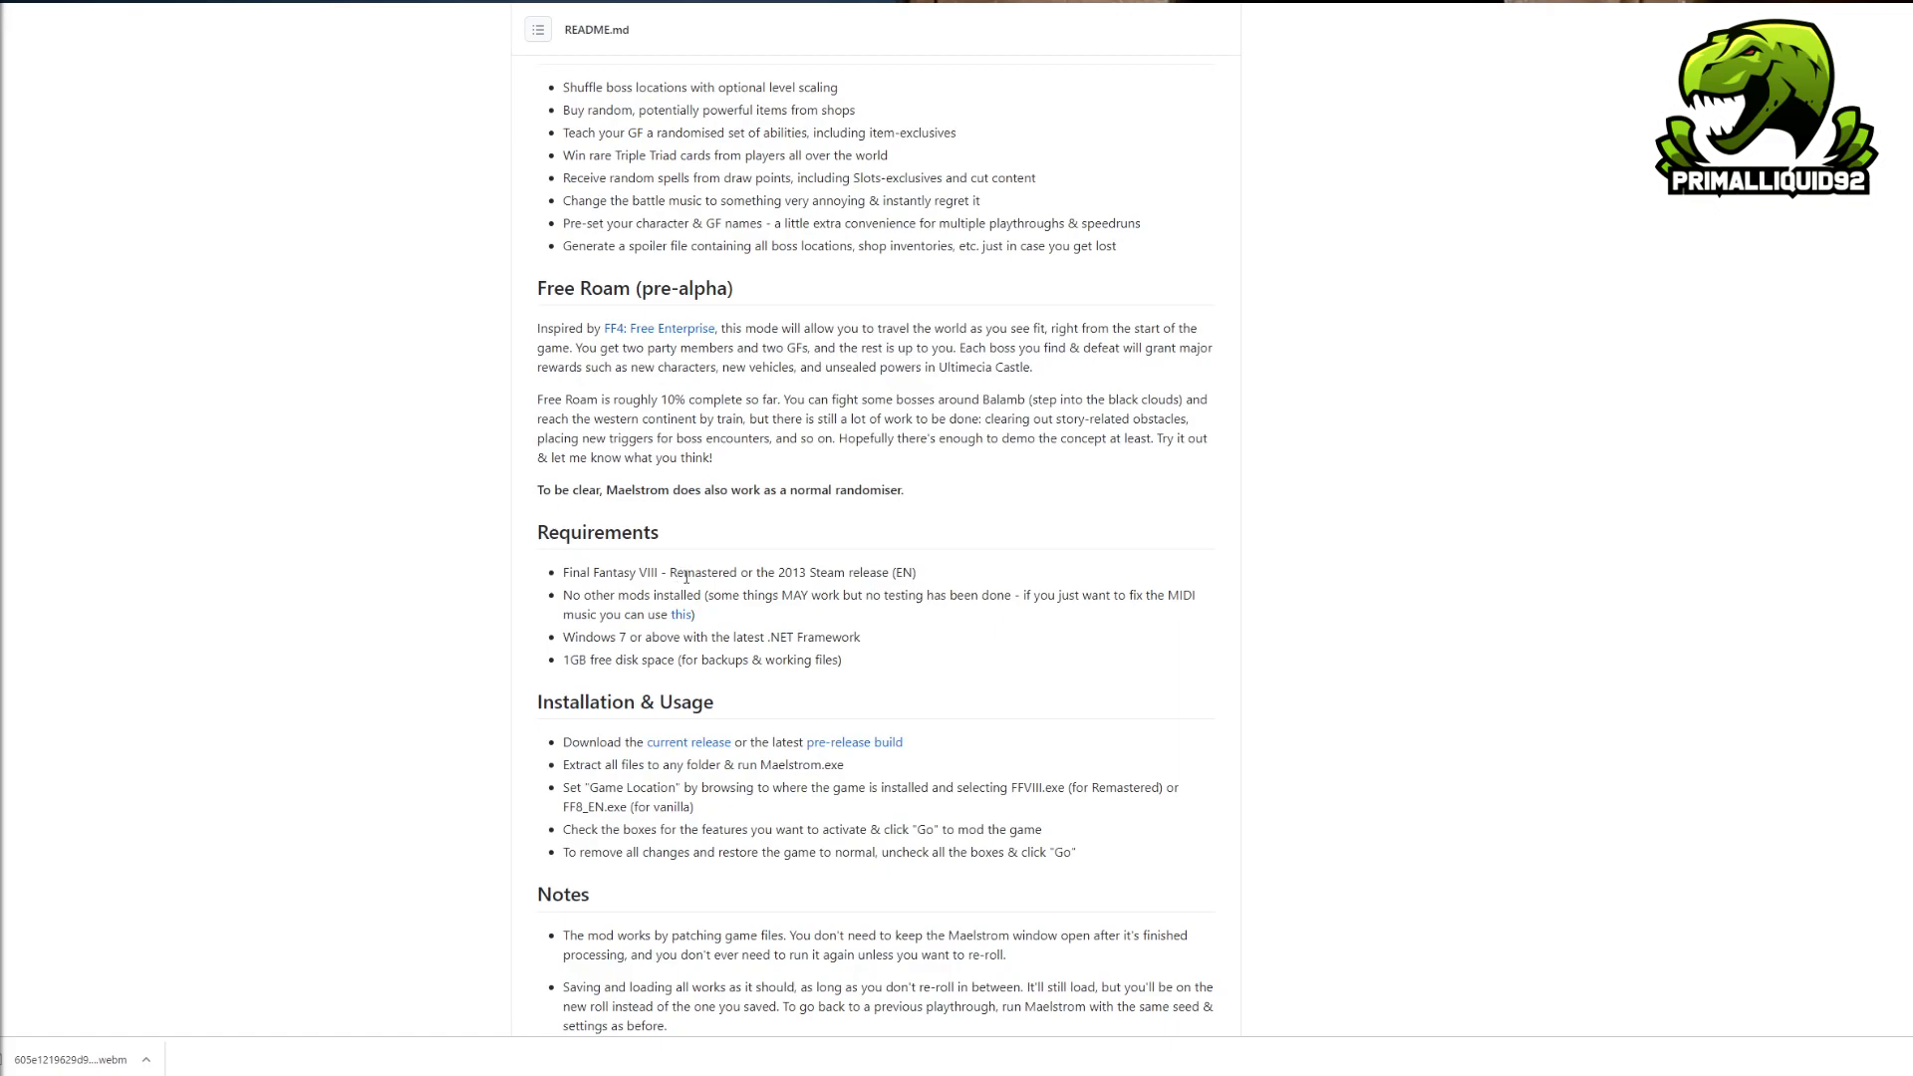
mouse_move(689, 751)
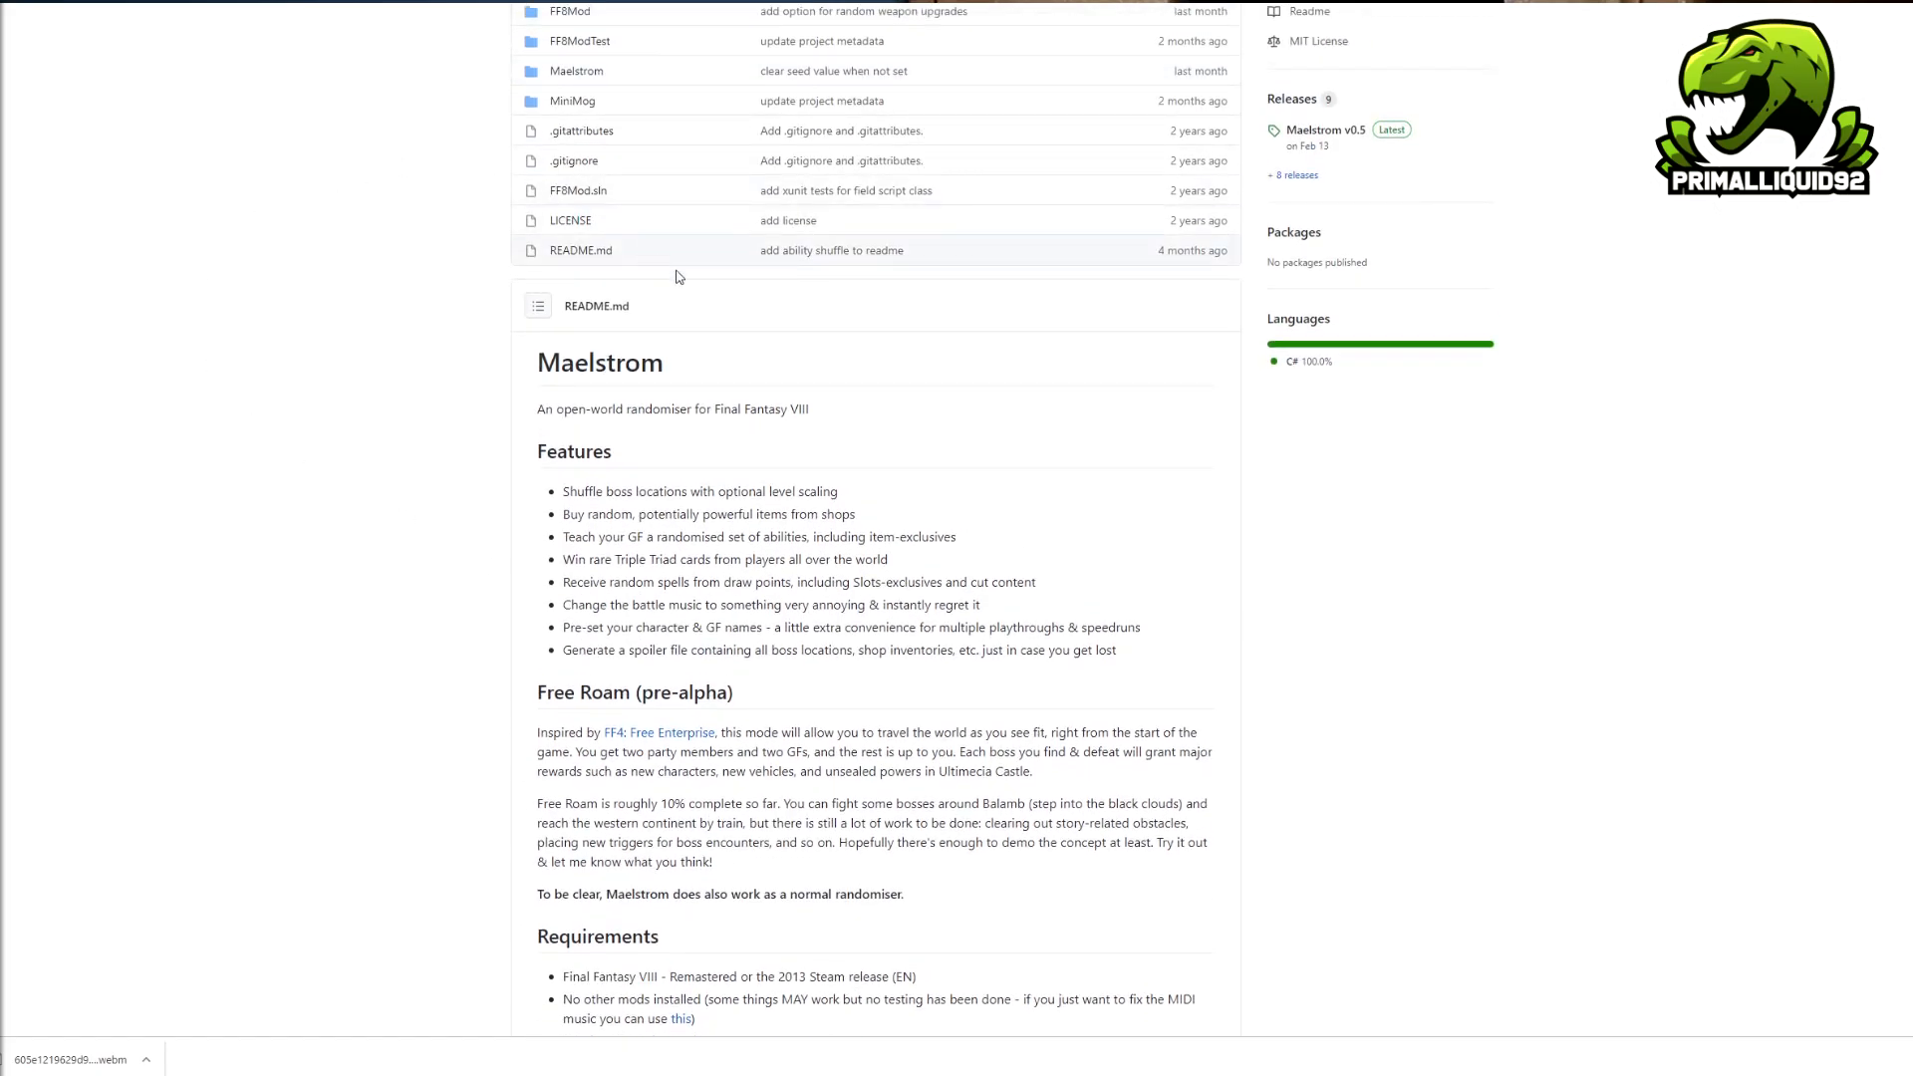
scroll(down, 3)
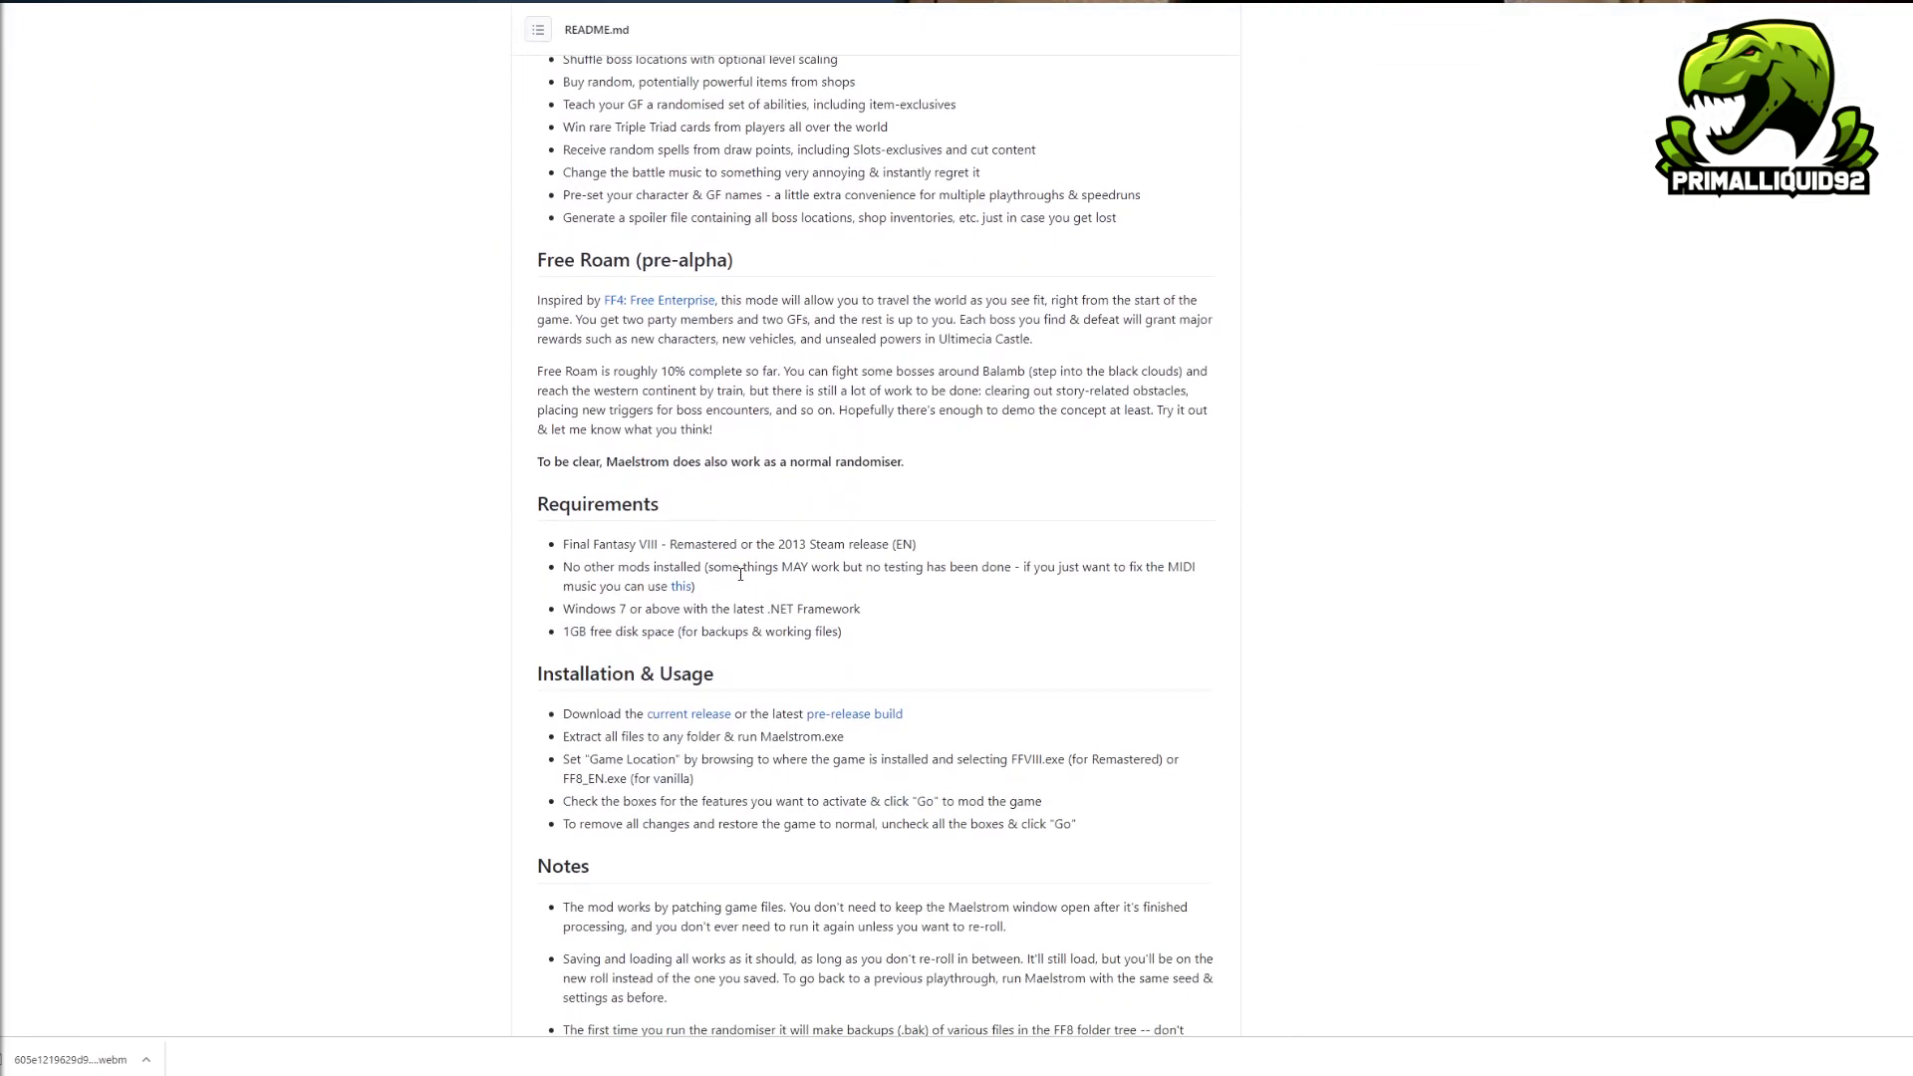
scroll(down, 3)
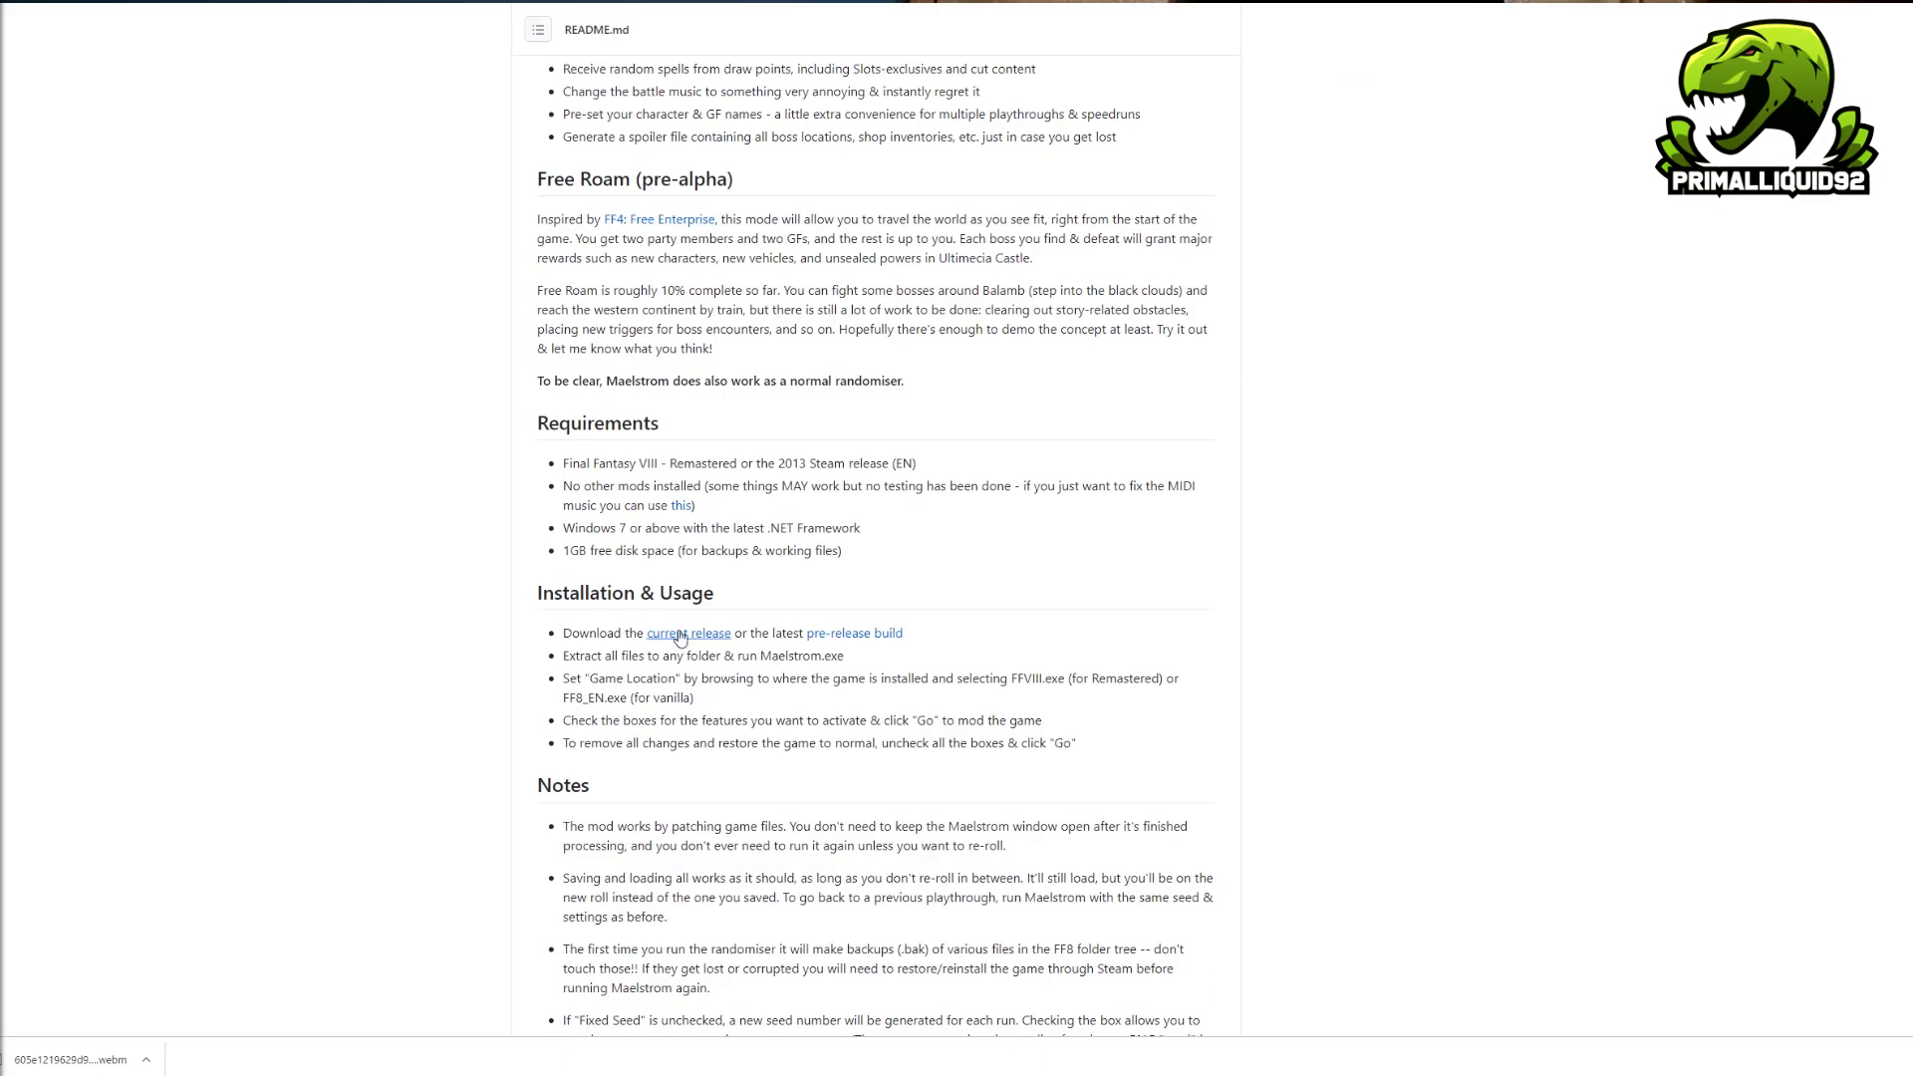
Bring up the current Maelstrom v0.5 release and scroll to its change notes and Assets list.
click(688, 633)
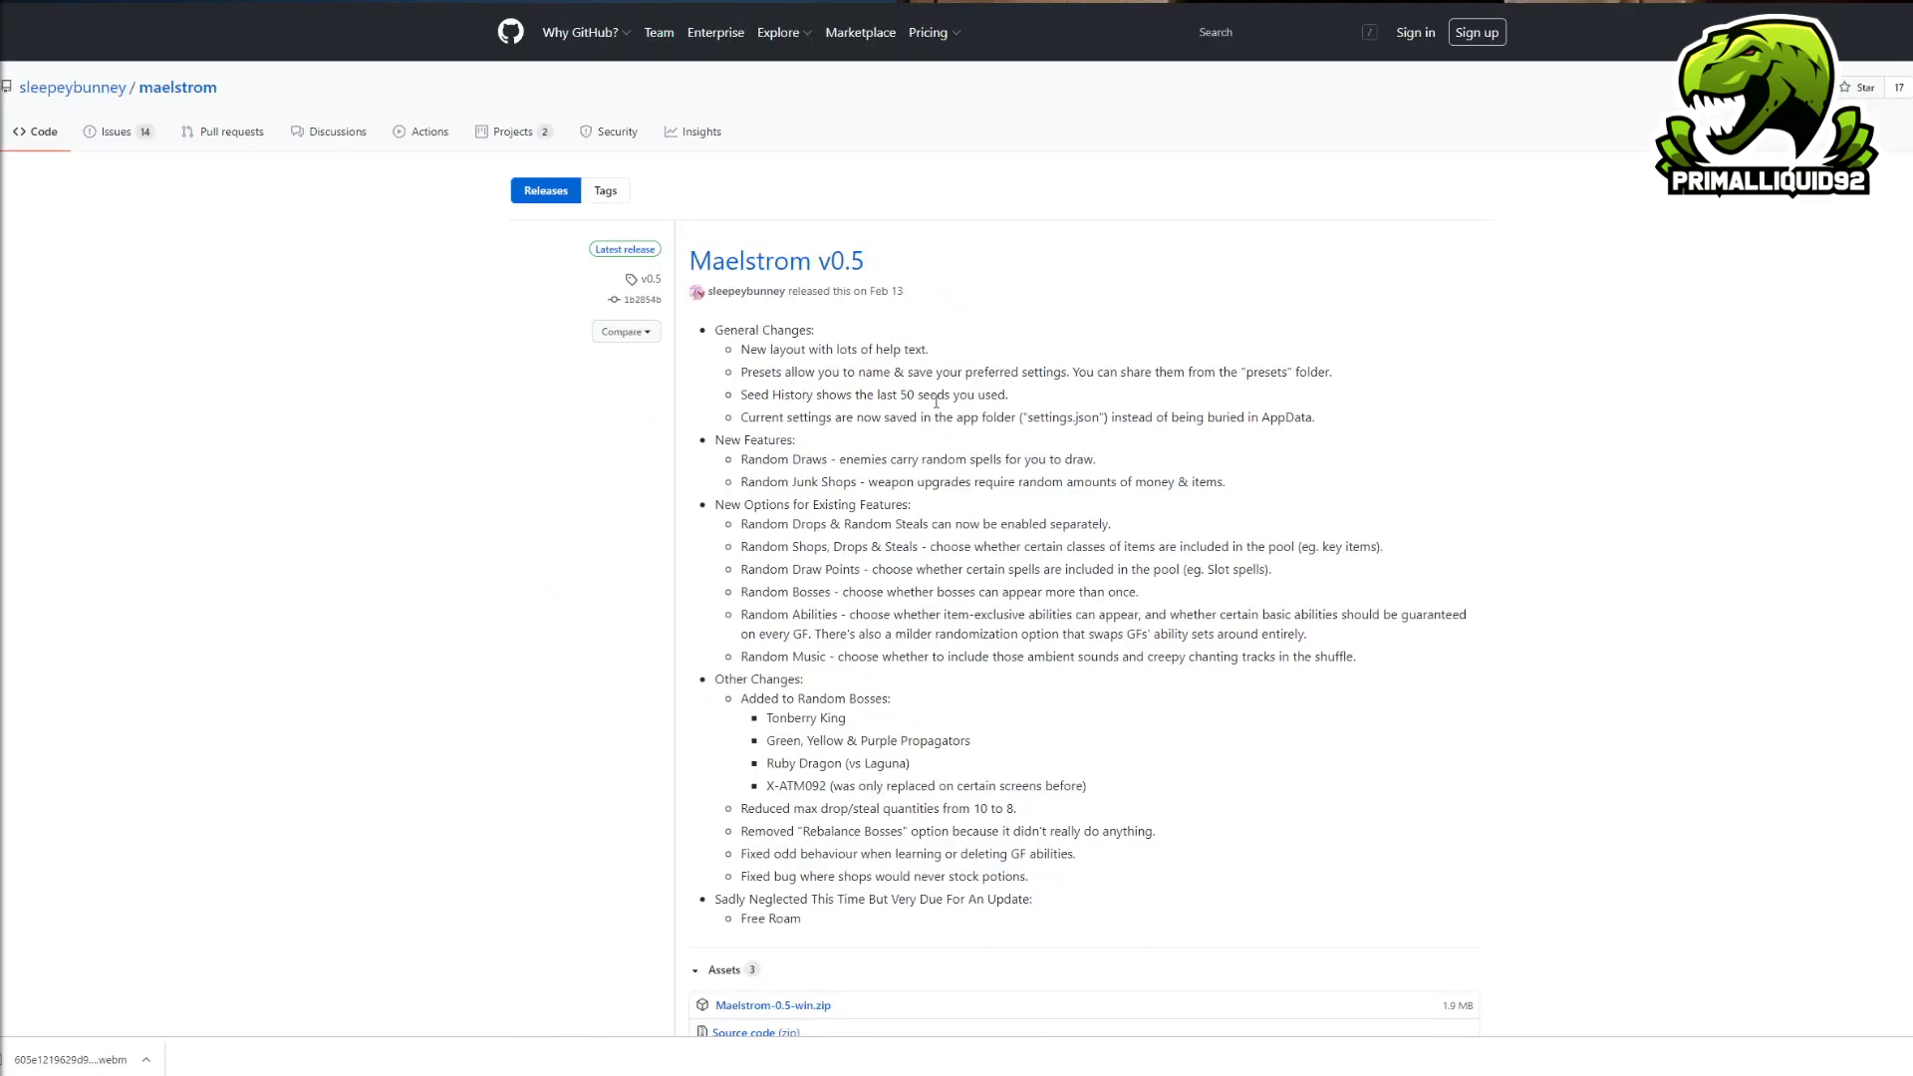
scroll(down, 3)
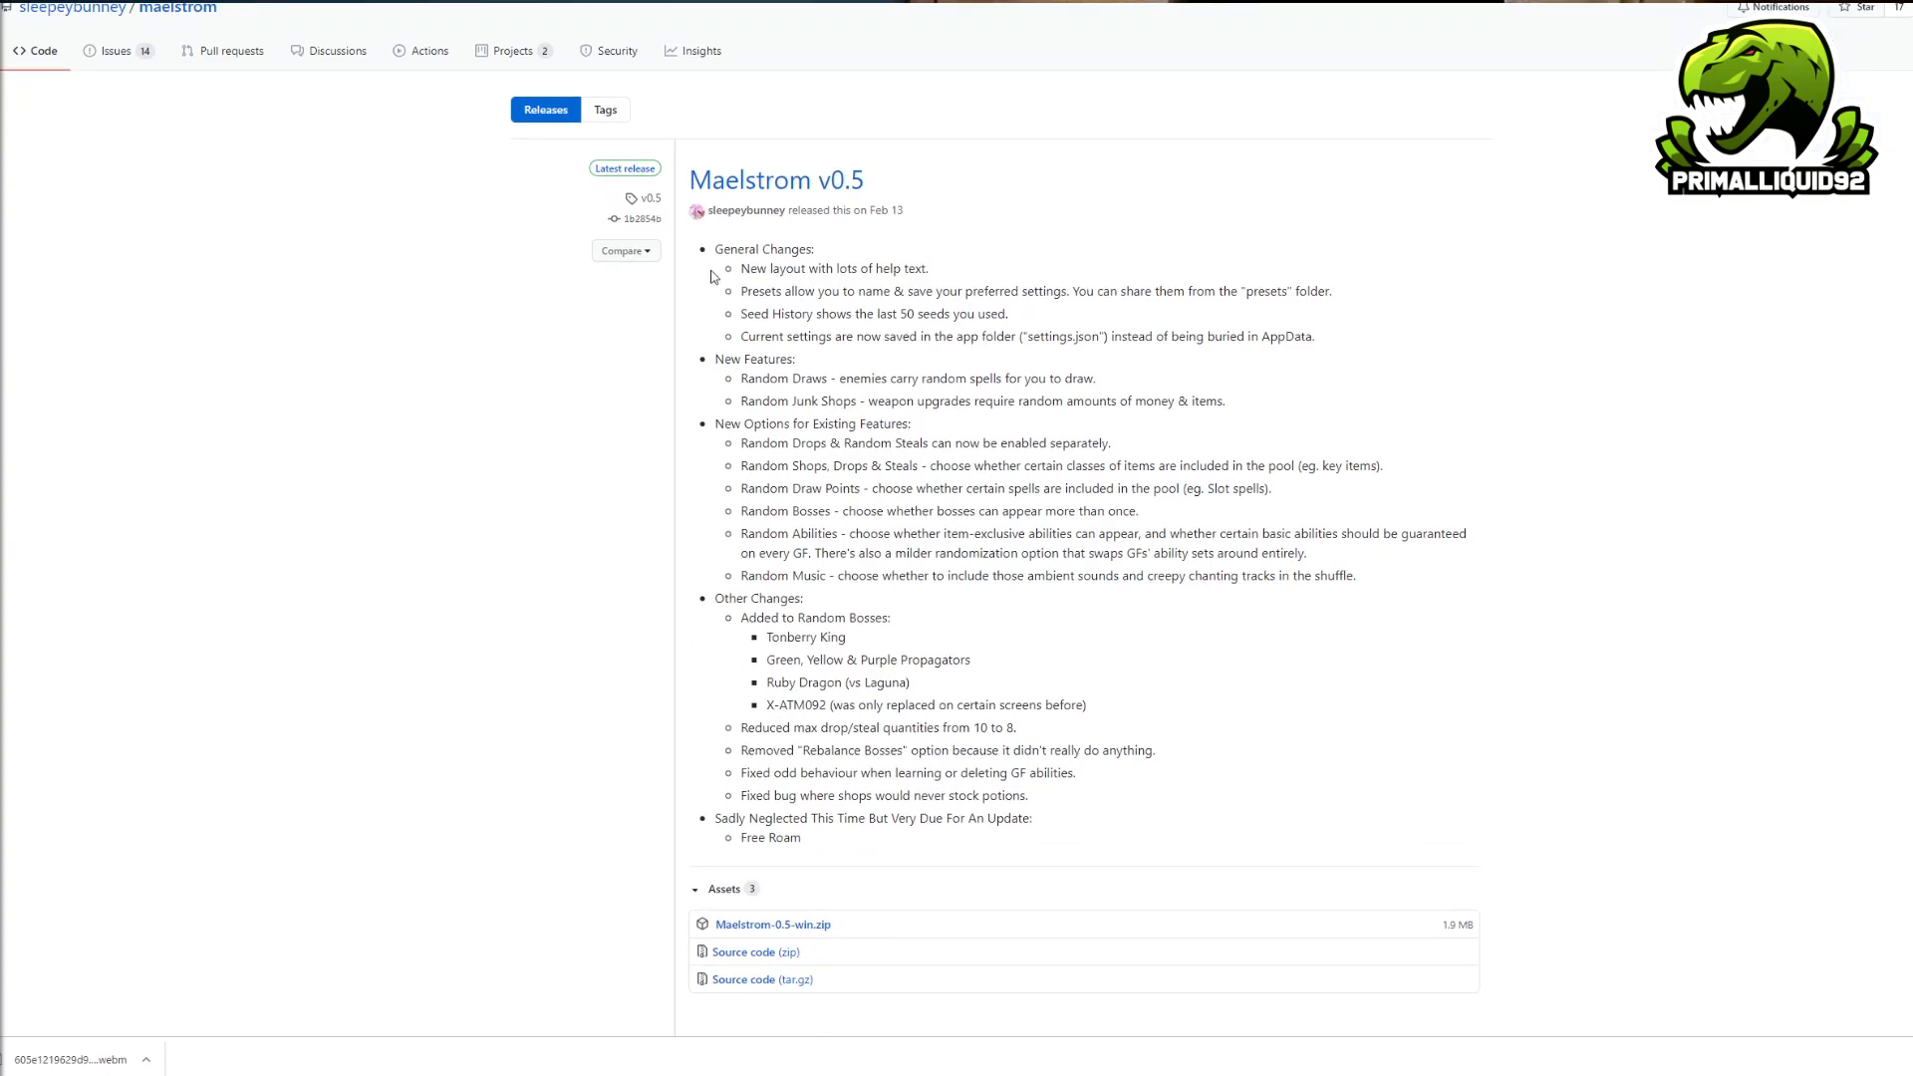
scroll(down, 3)
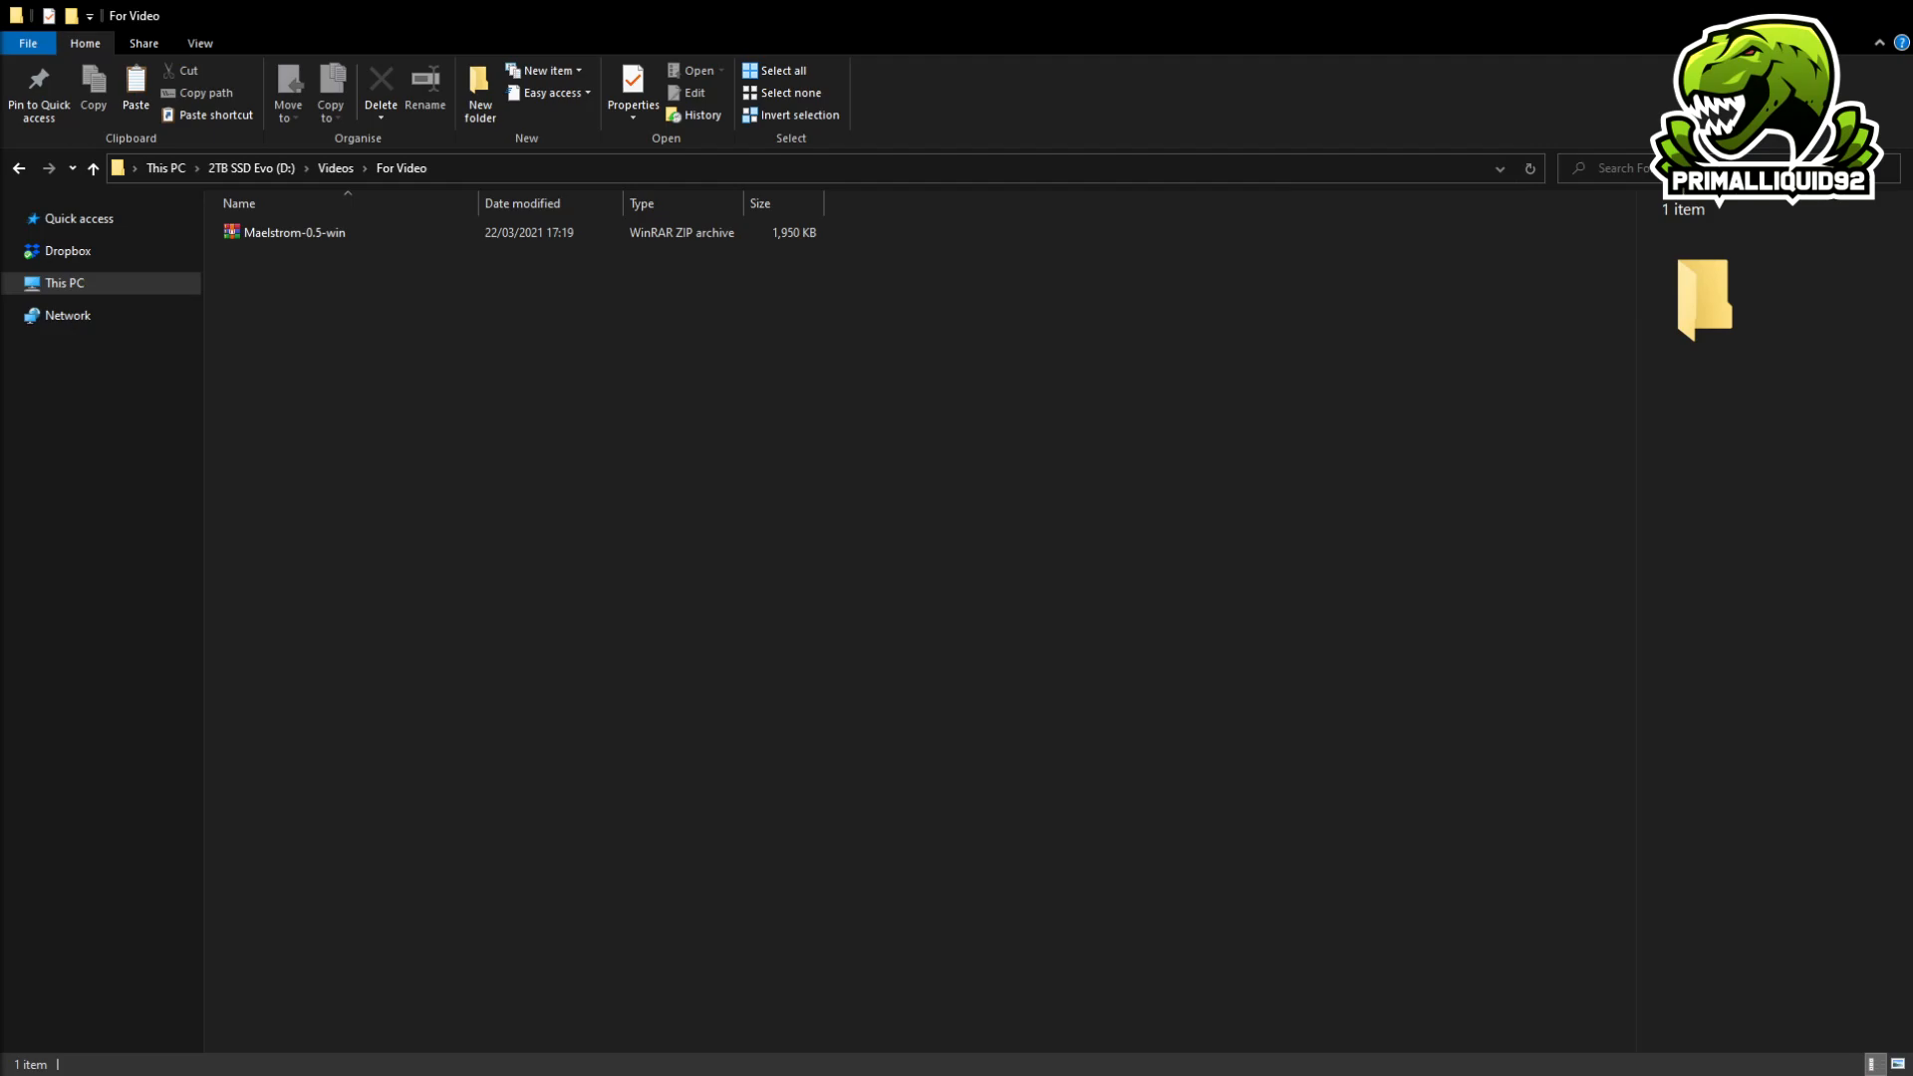
Open the Maelstrom-0.5-win archive folder in File Explorer.
click(299, 232)
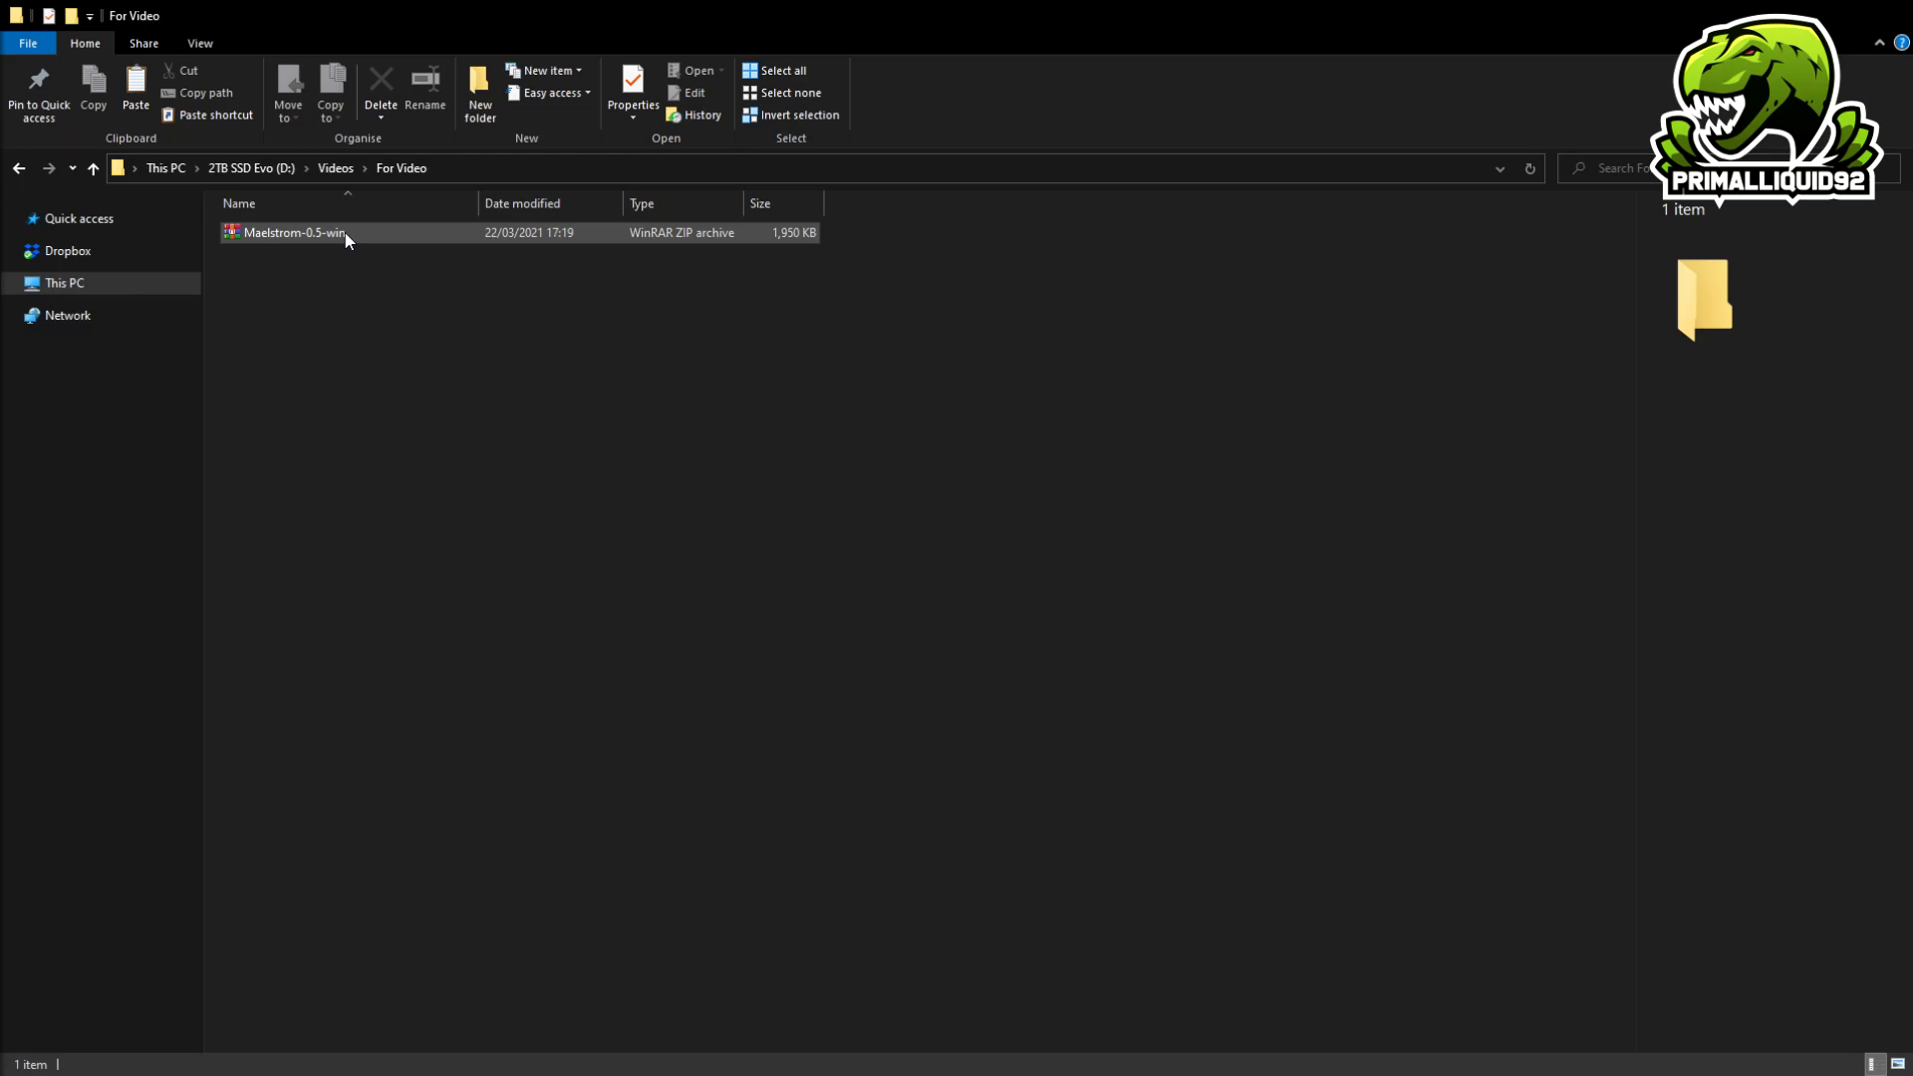
click(294, 233)
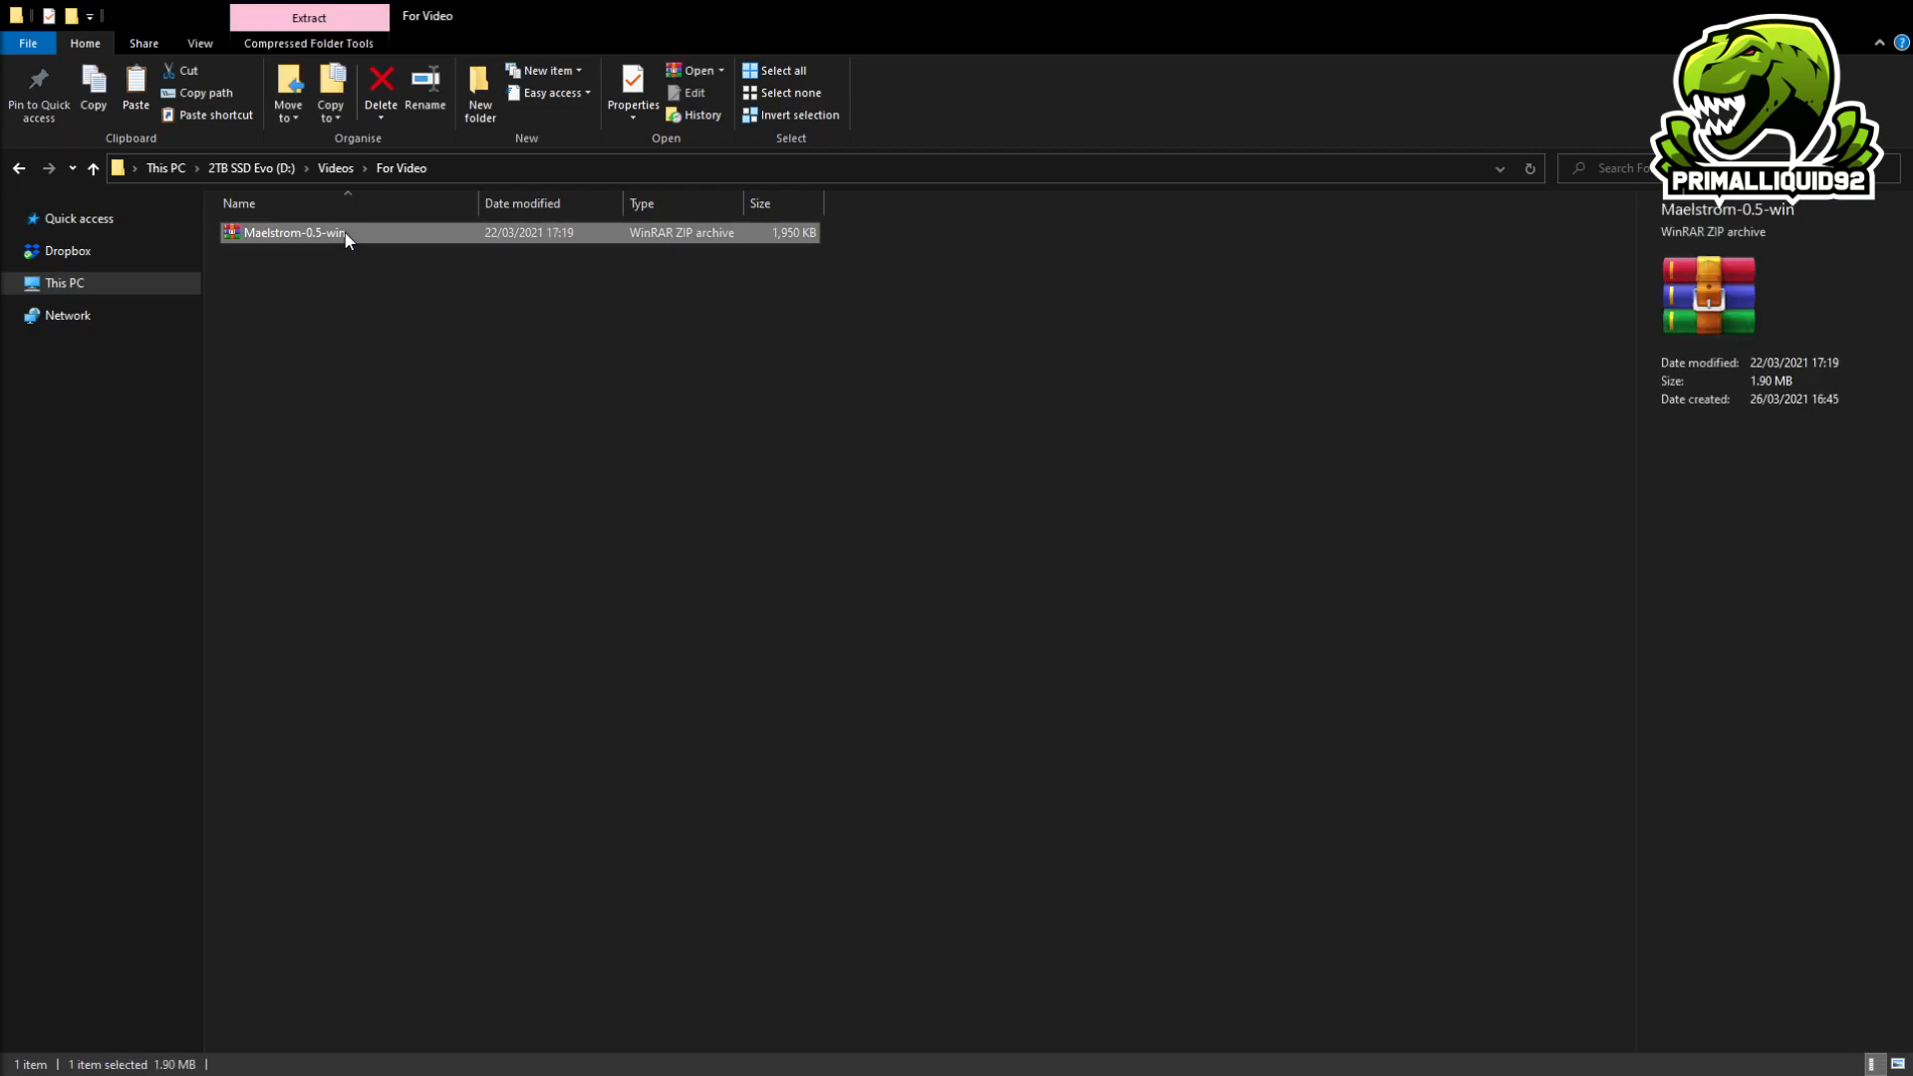
mouse_move(455, 656)
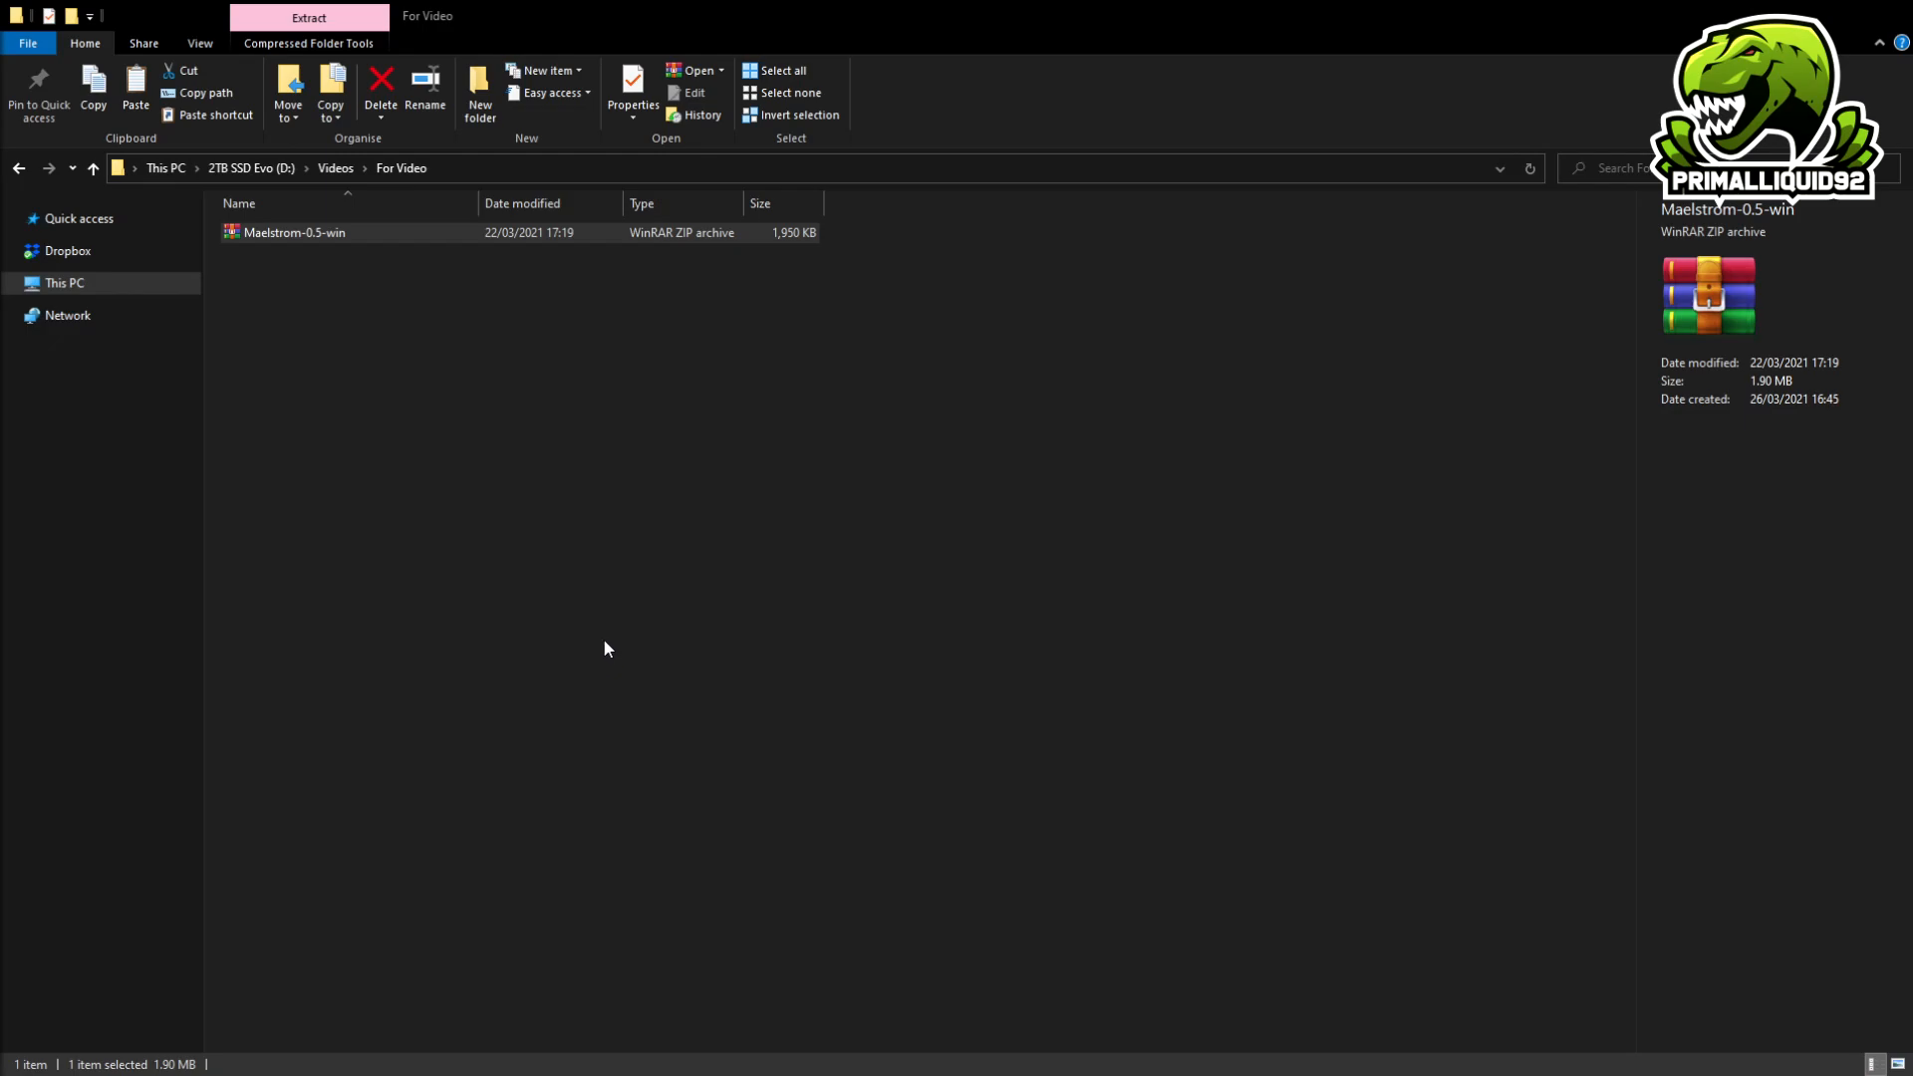
mouse_move(603, 661)
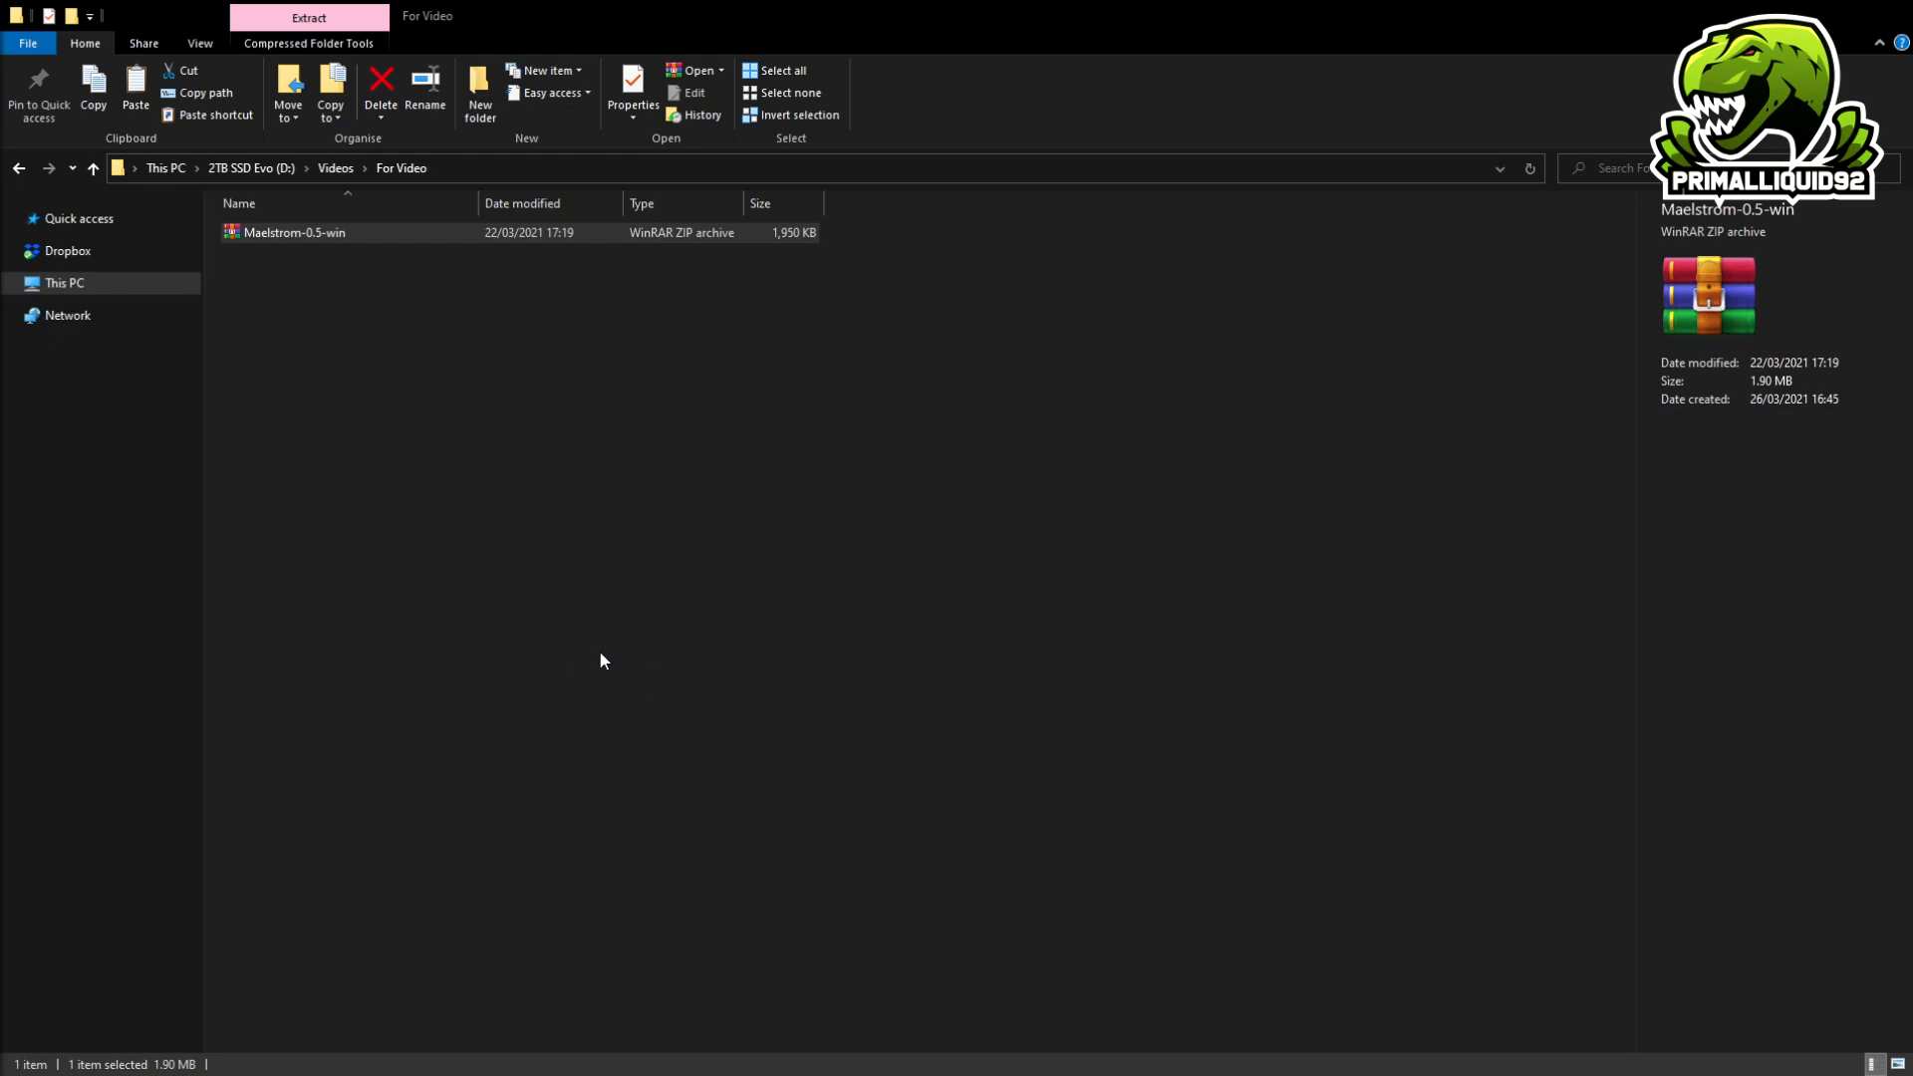
mouse_move(584, 648)
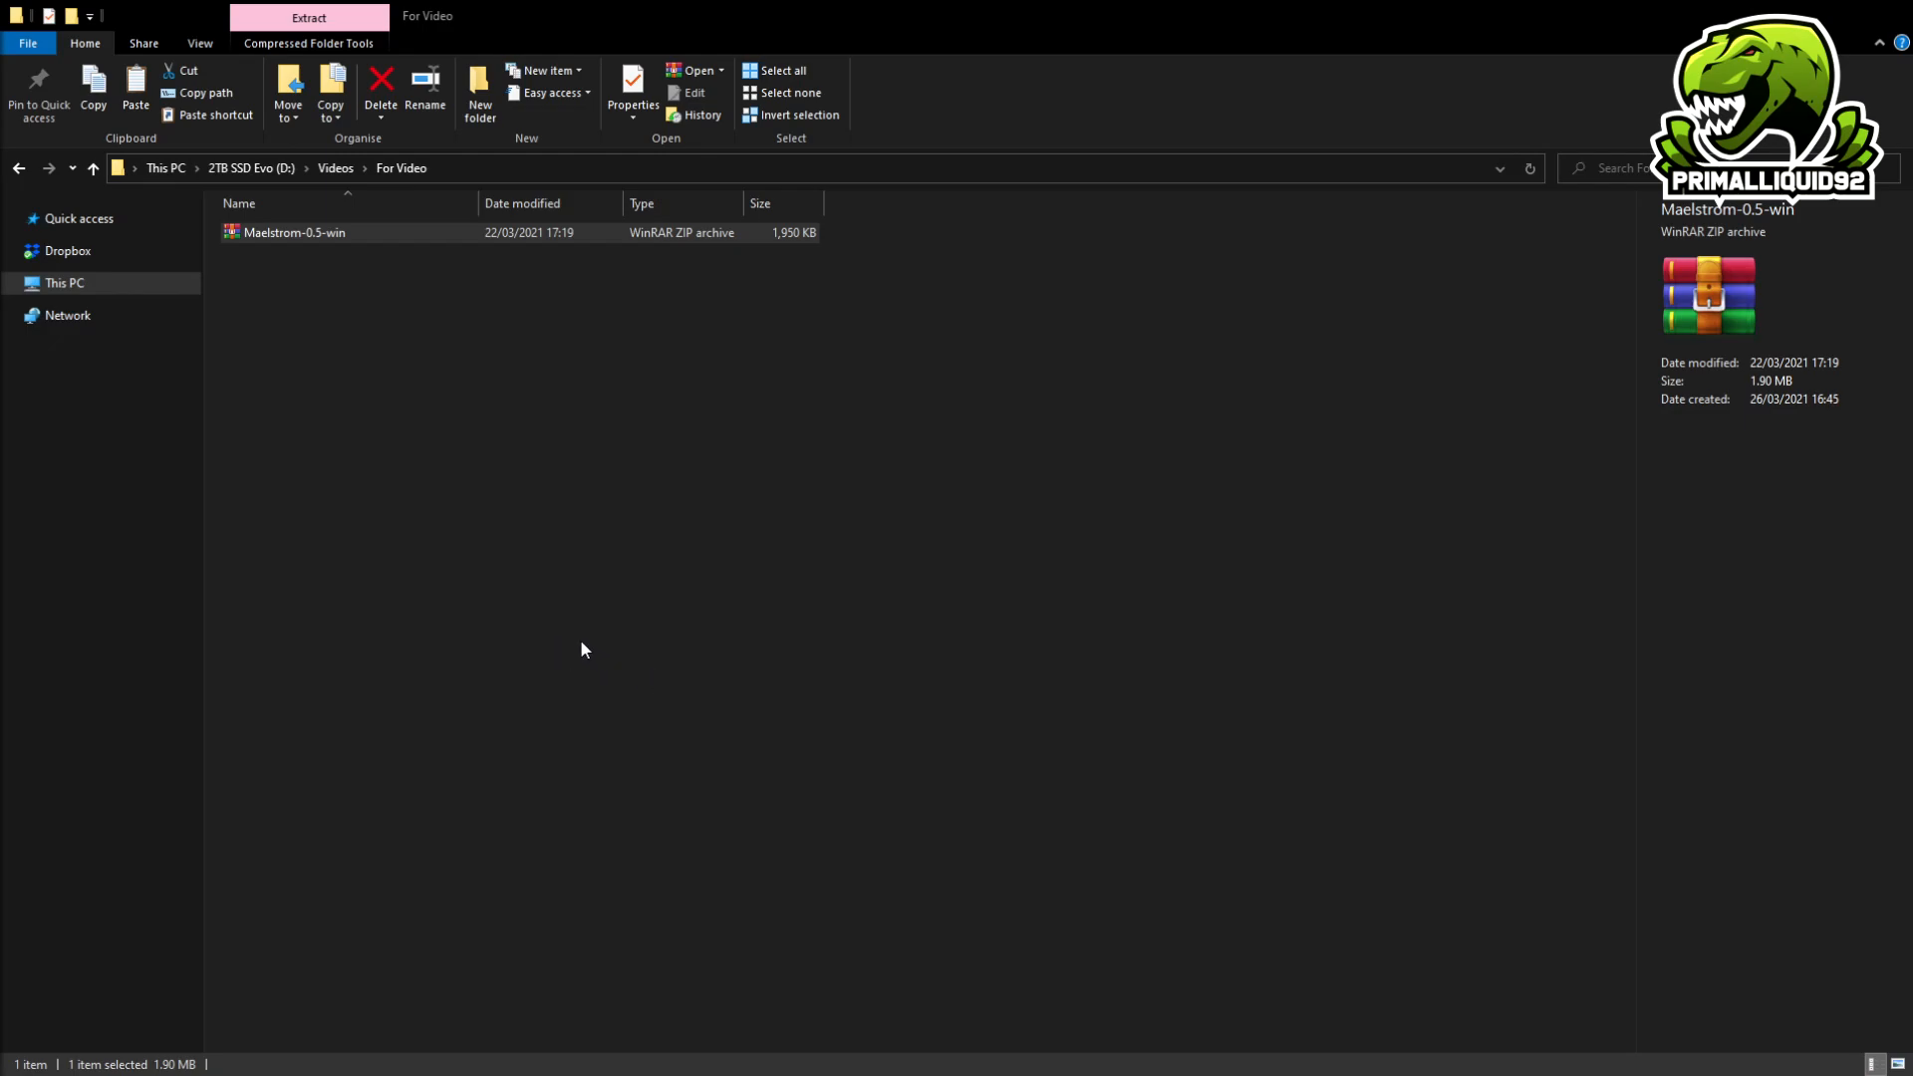
mouse_move(615, 663)
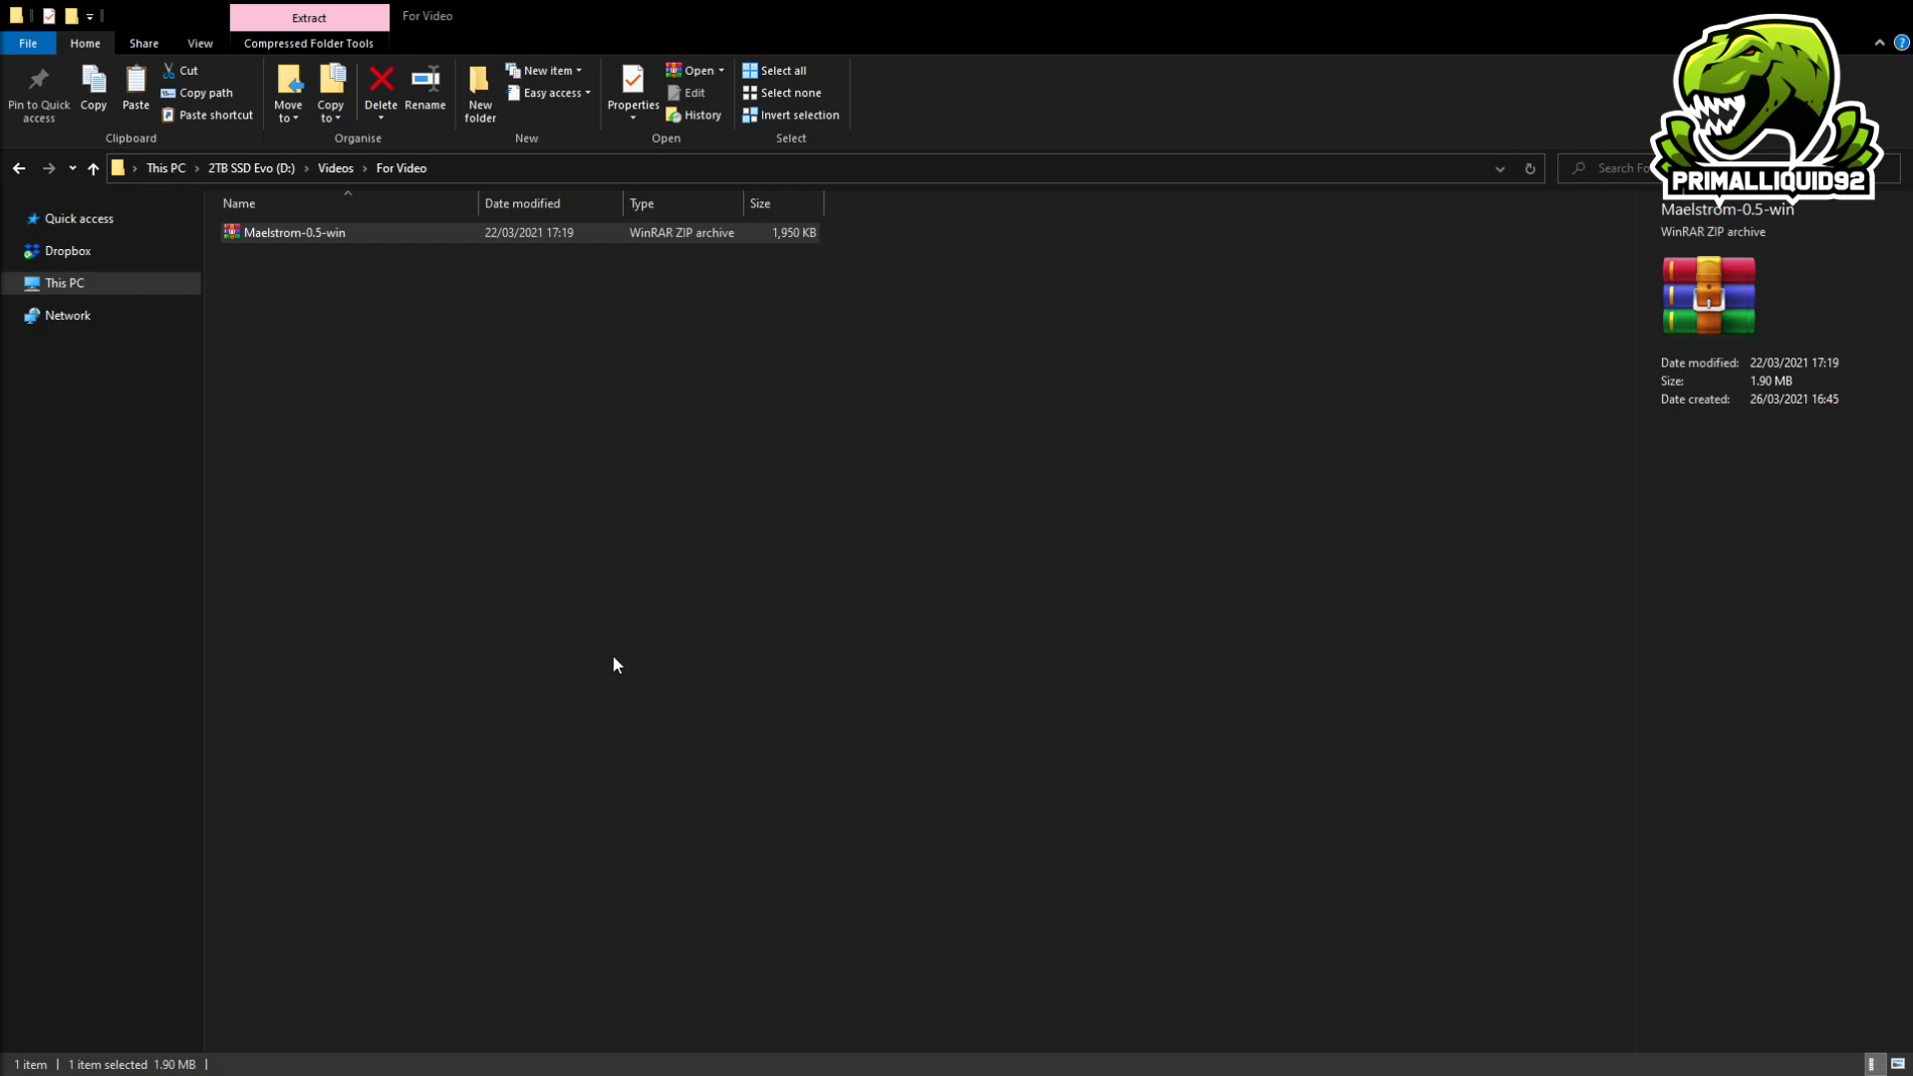
mouse_move(605, 646)
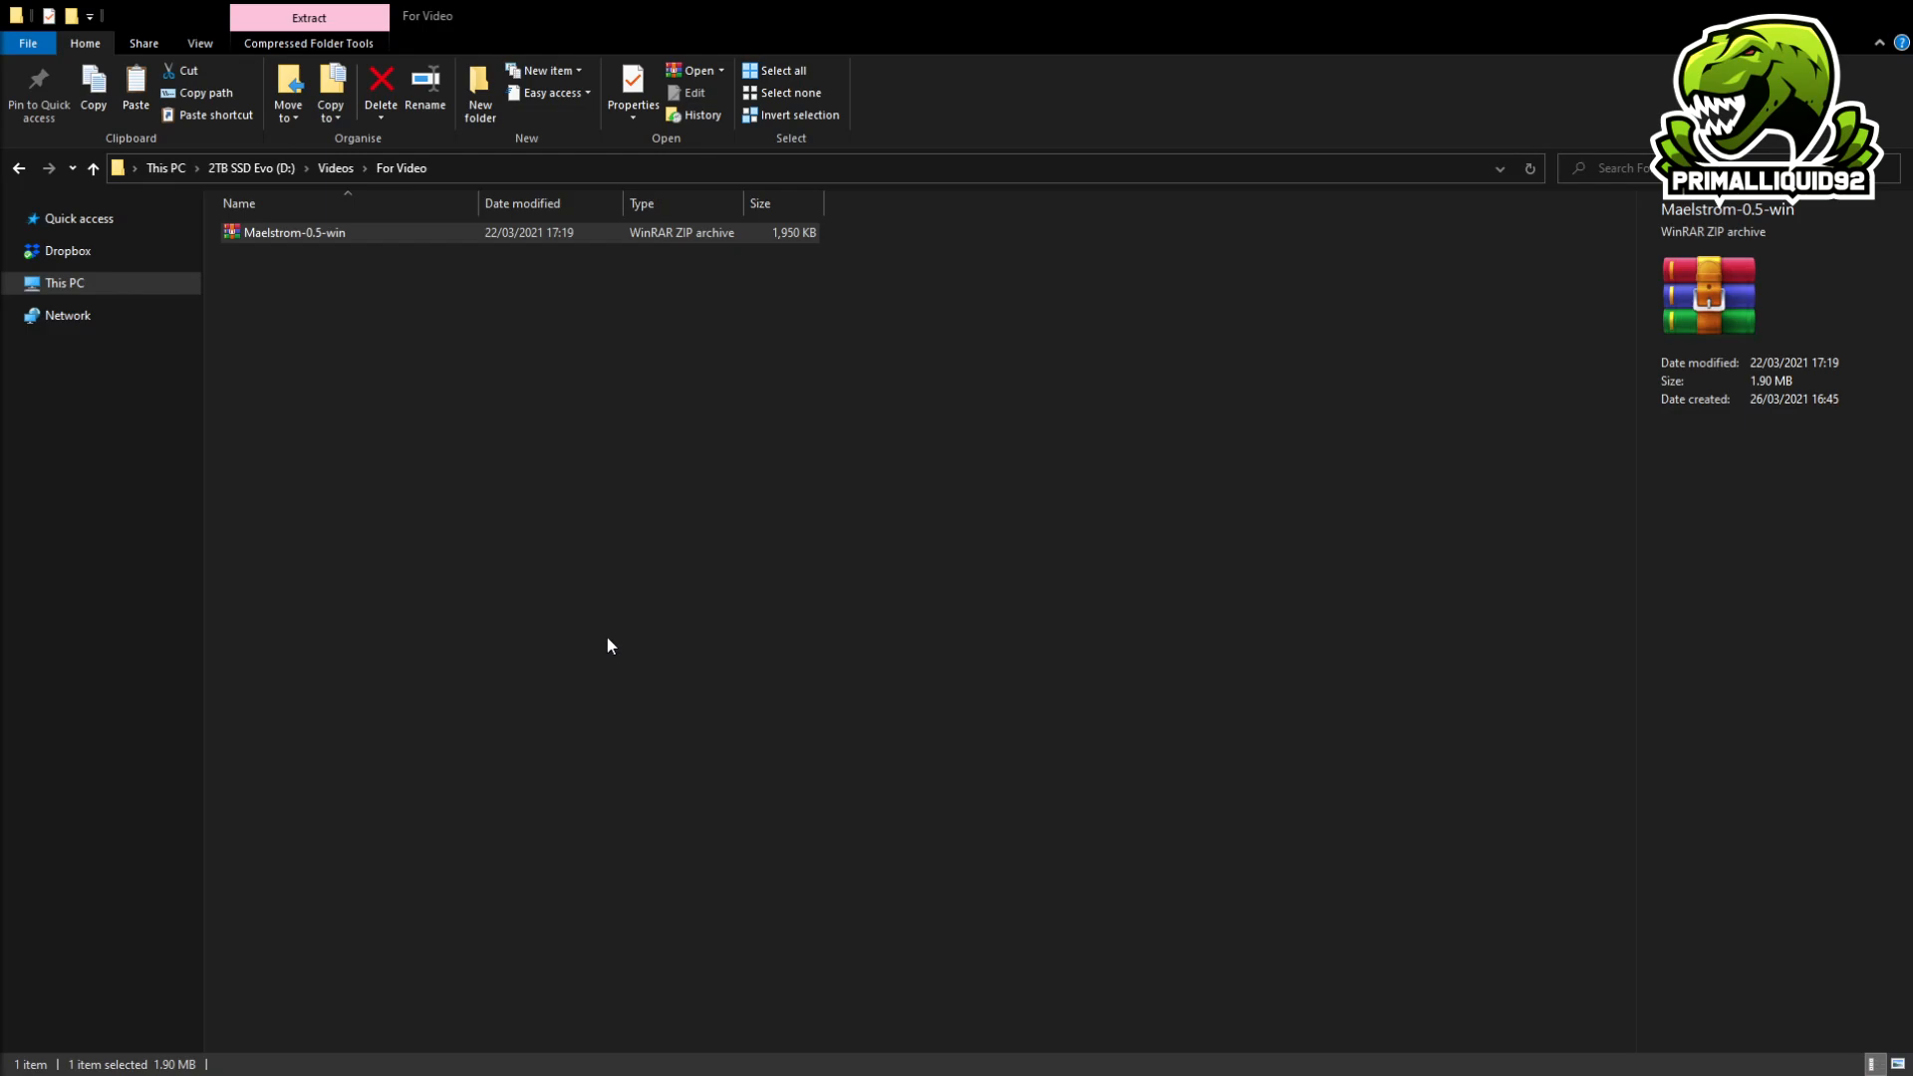
mouse_move(506, 728)
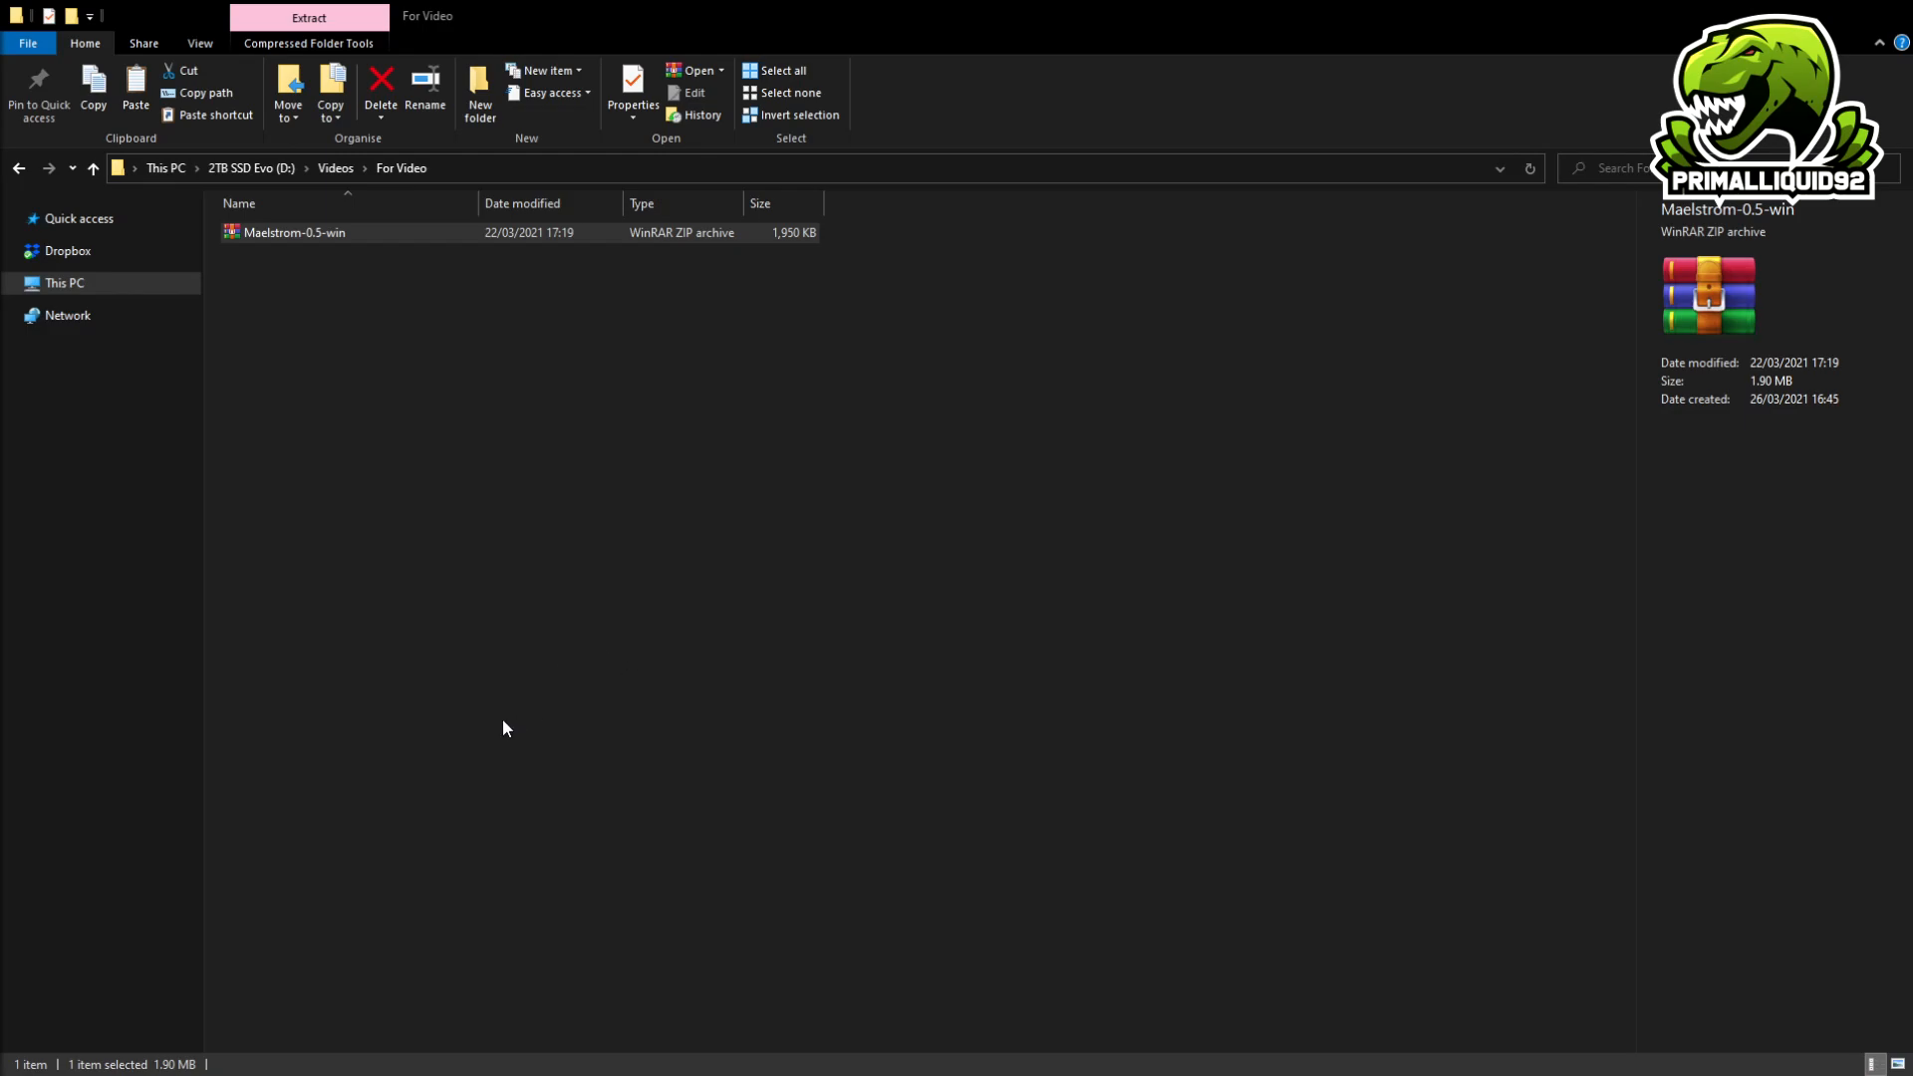
mouse_move(525, 648)
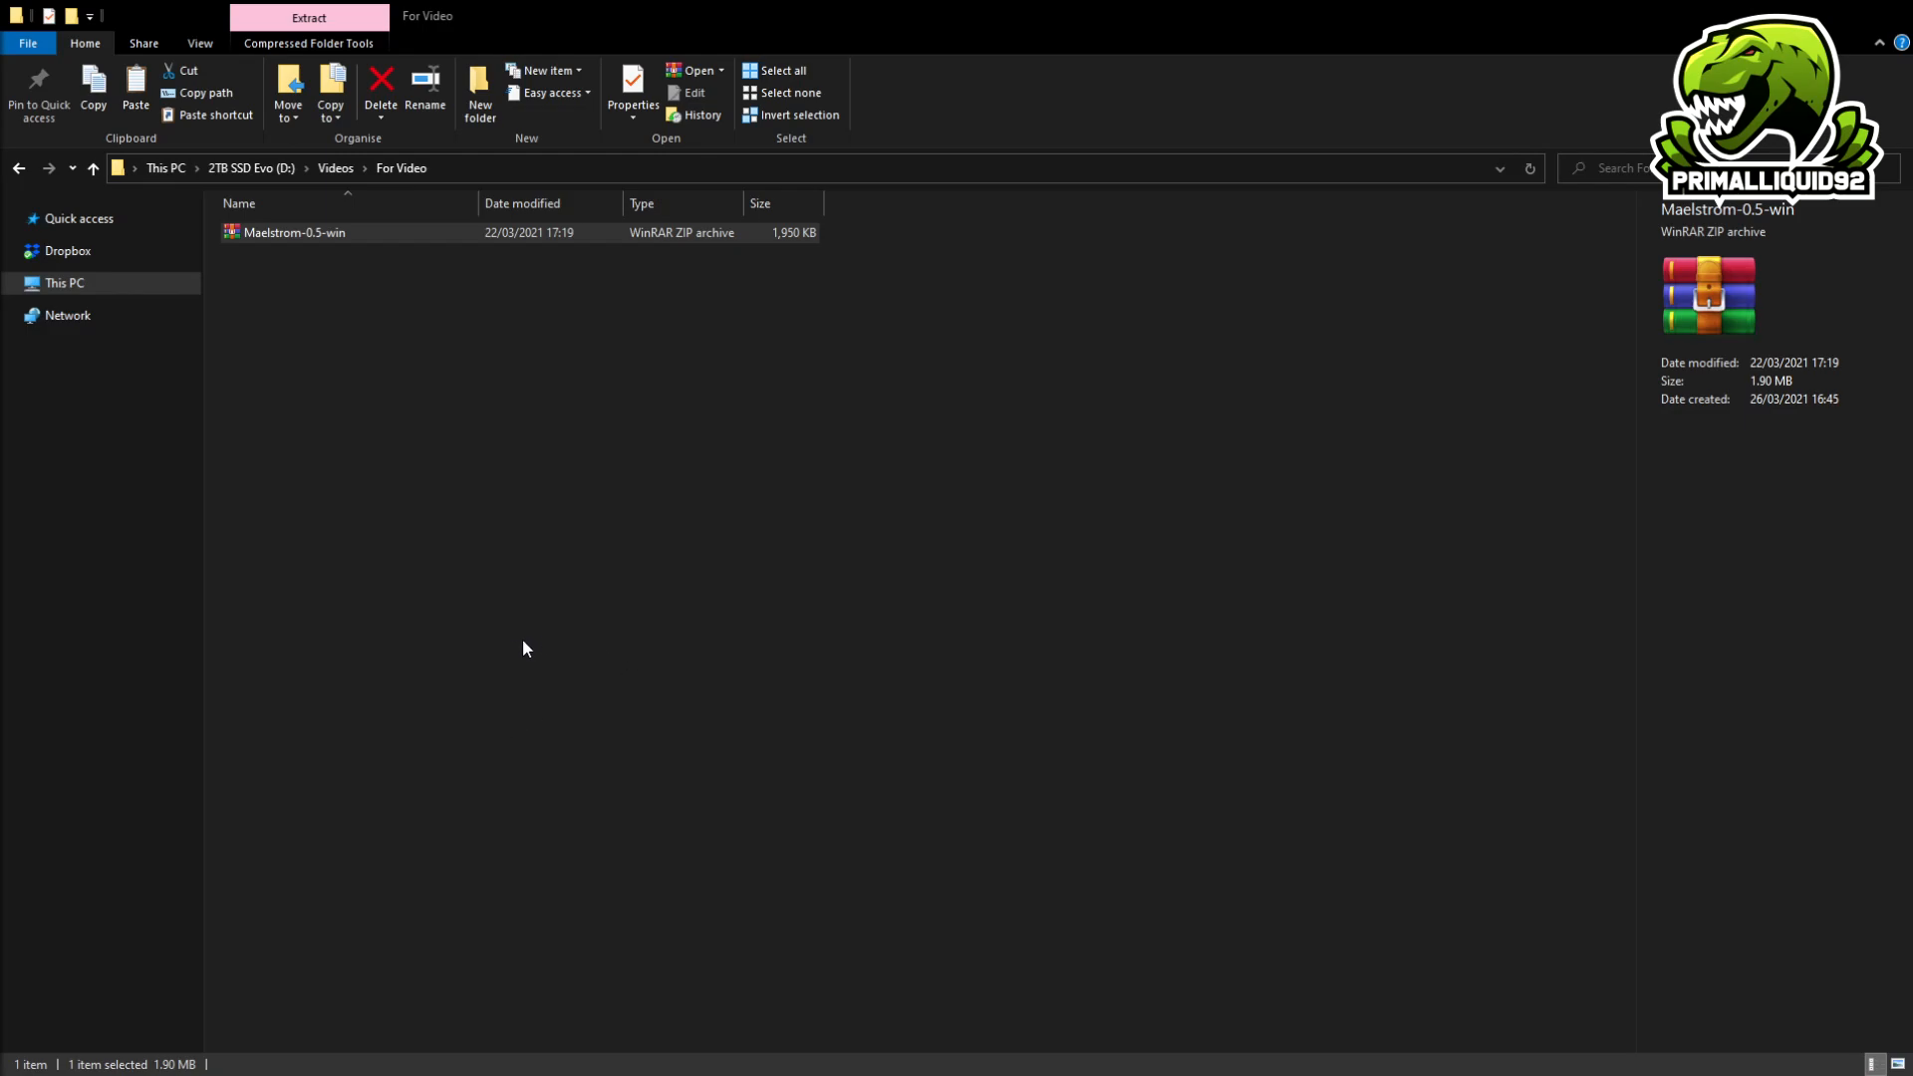
mouse_move(693, 132)
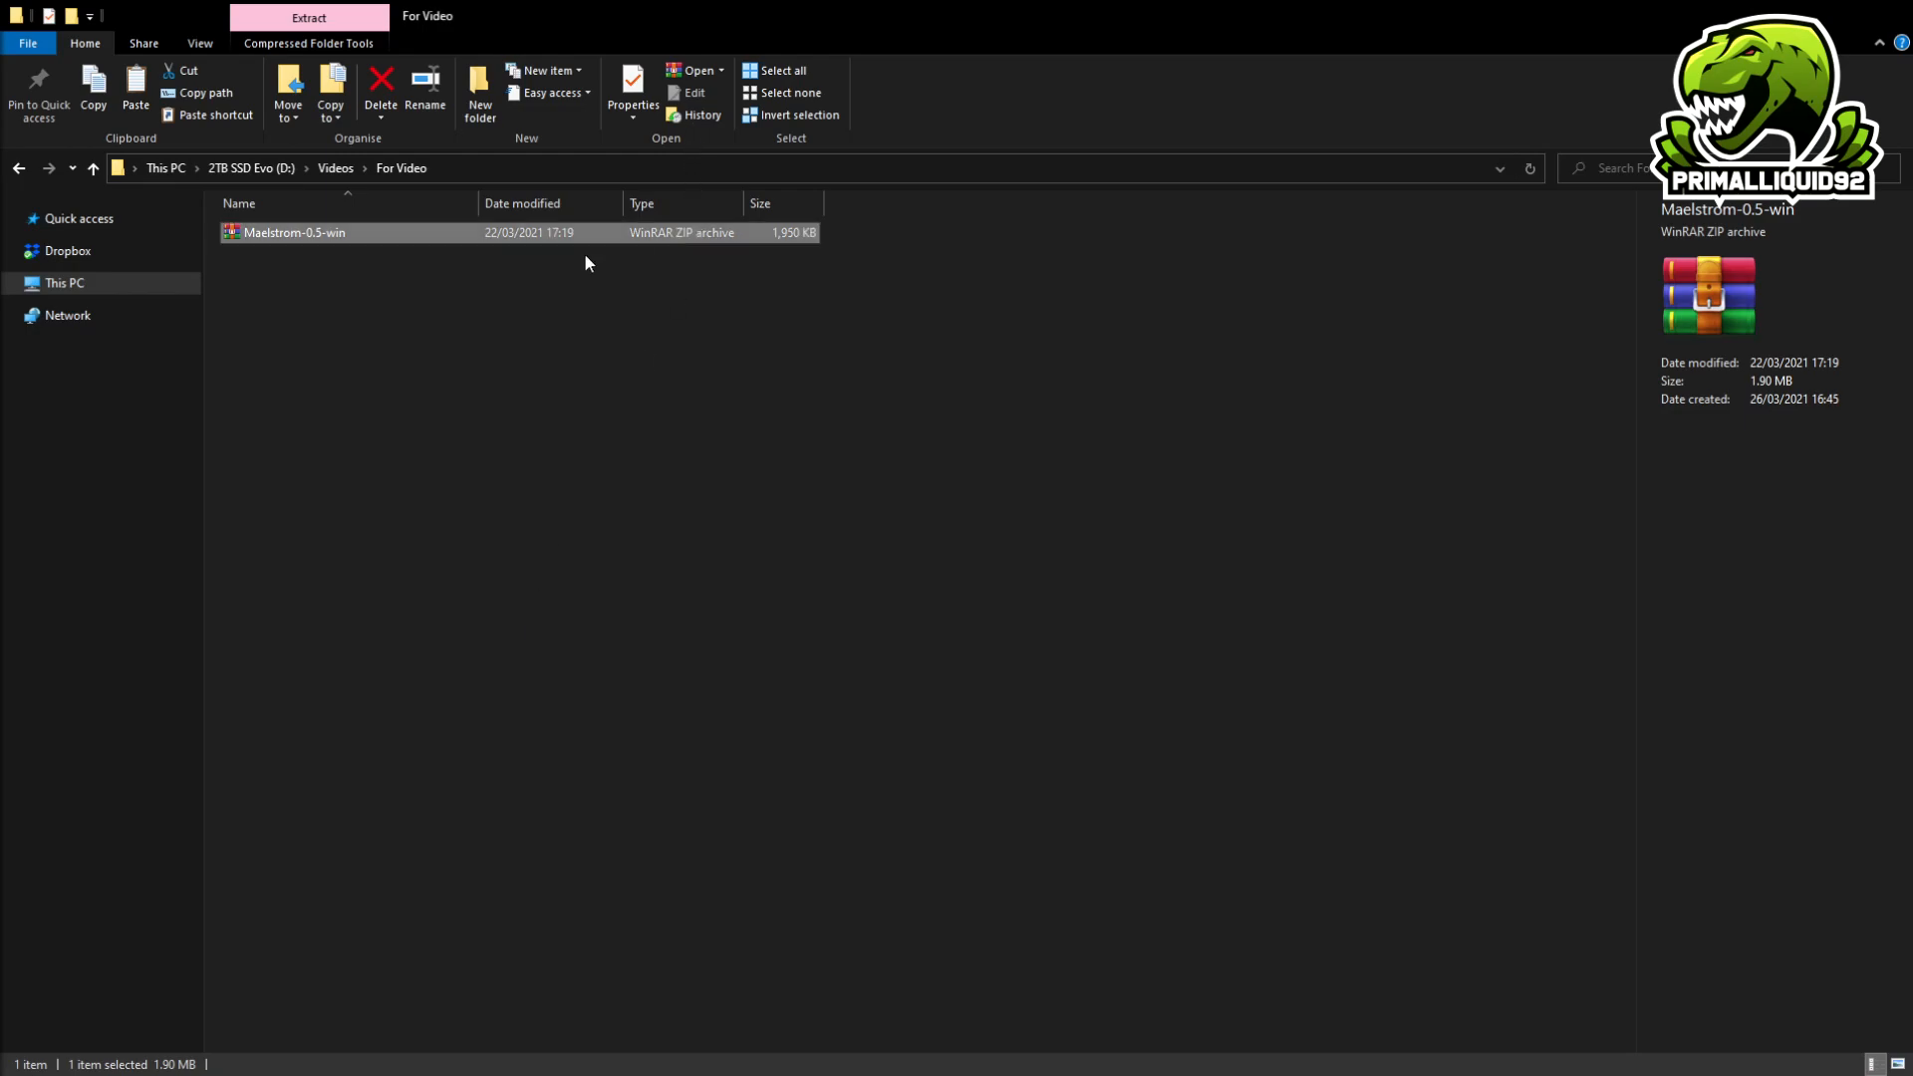
mouse_move(478, 349)
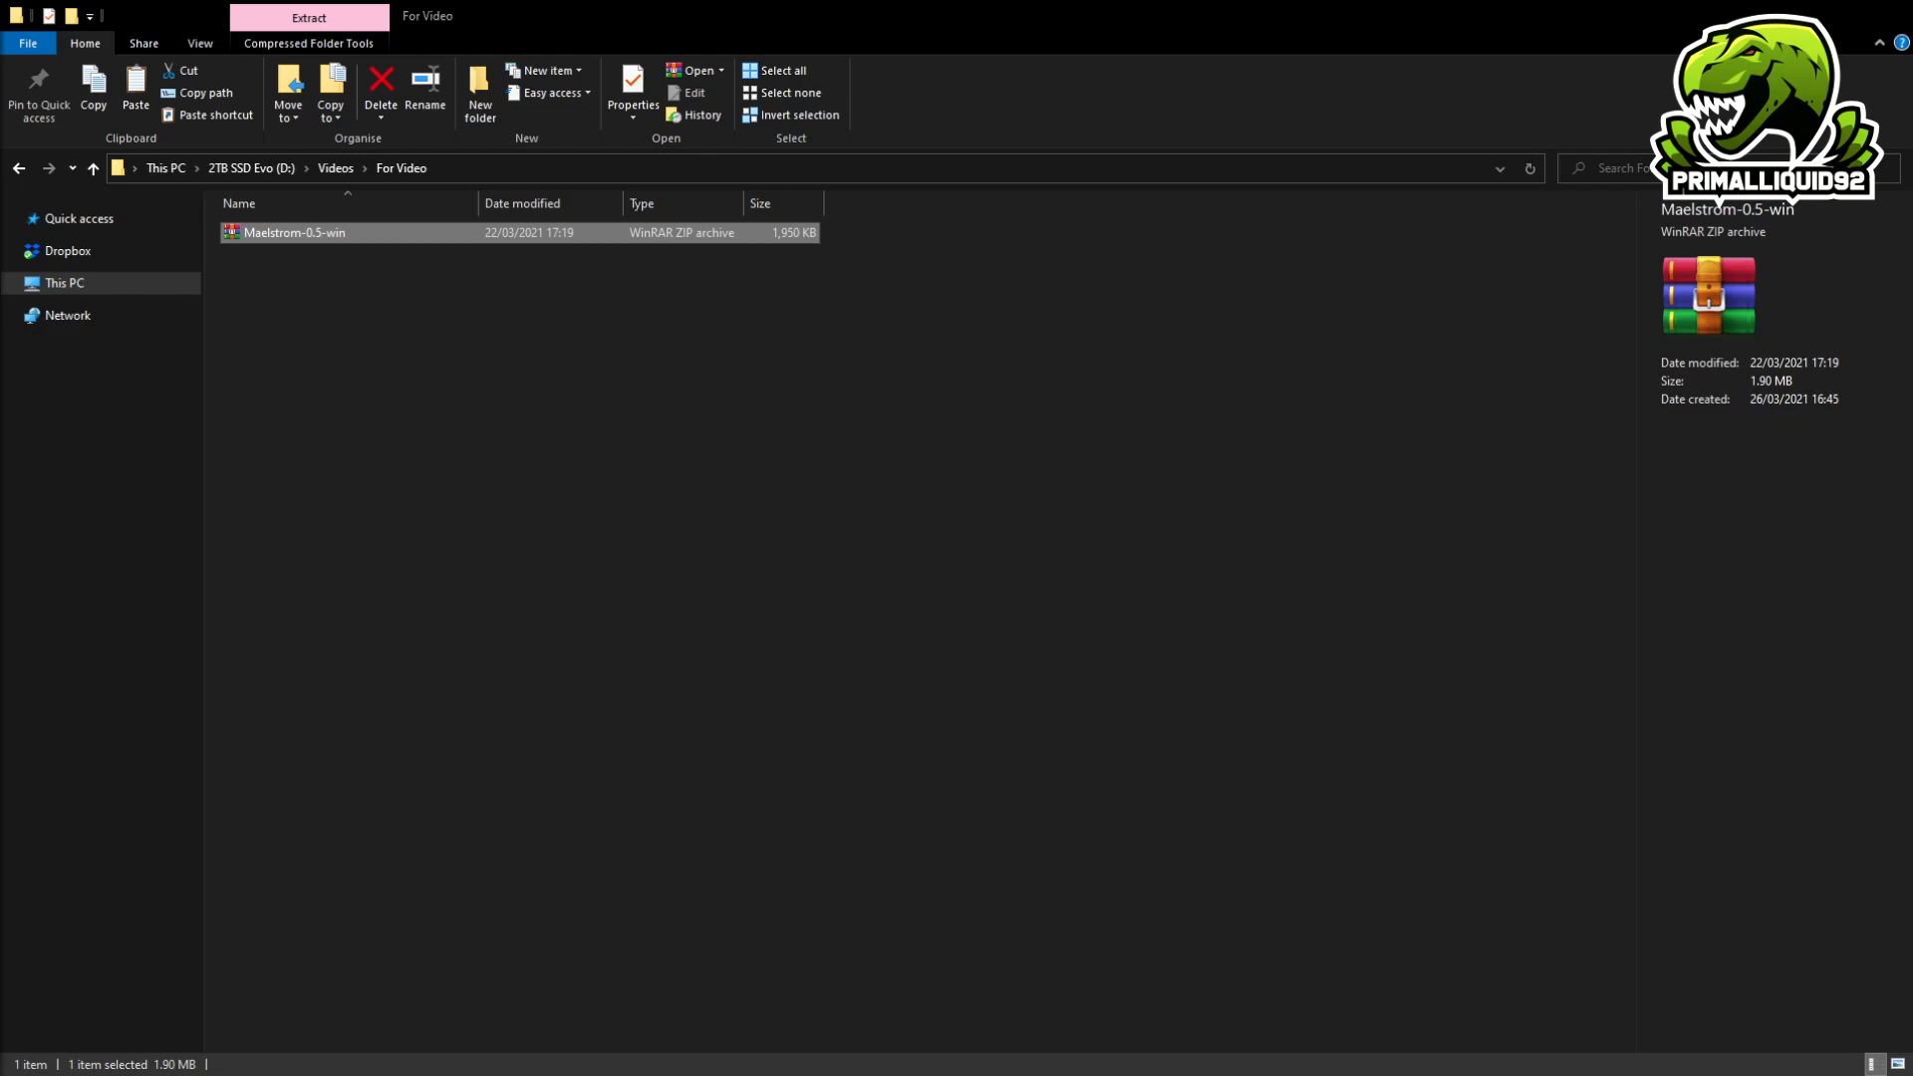
double_click(299, 232)
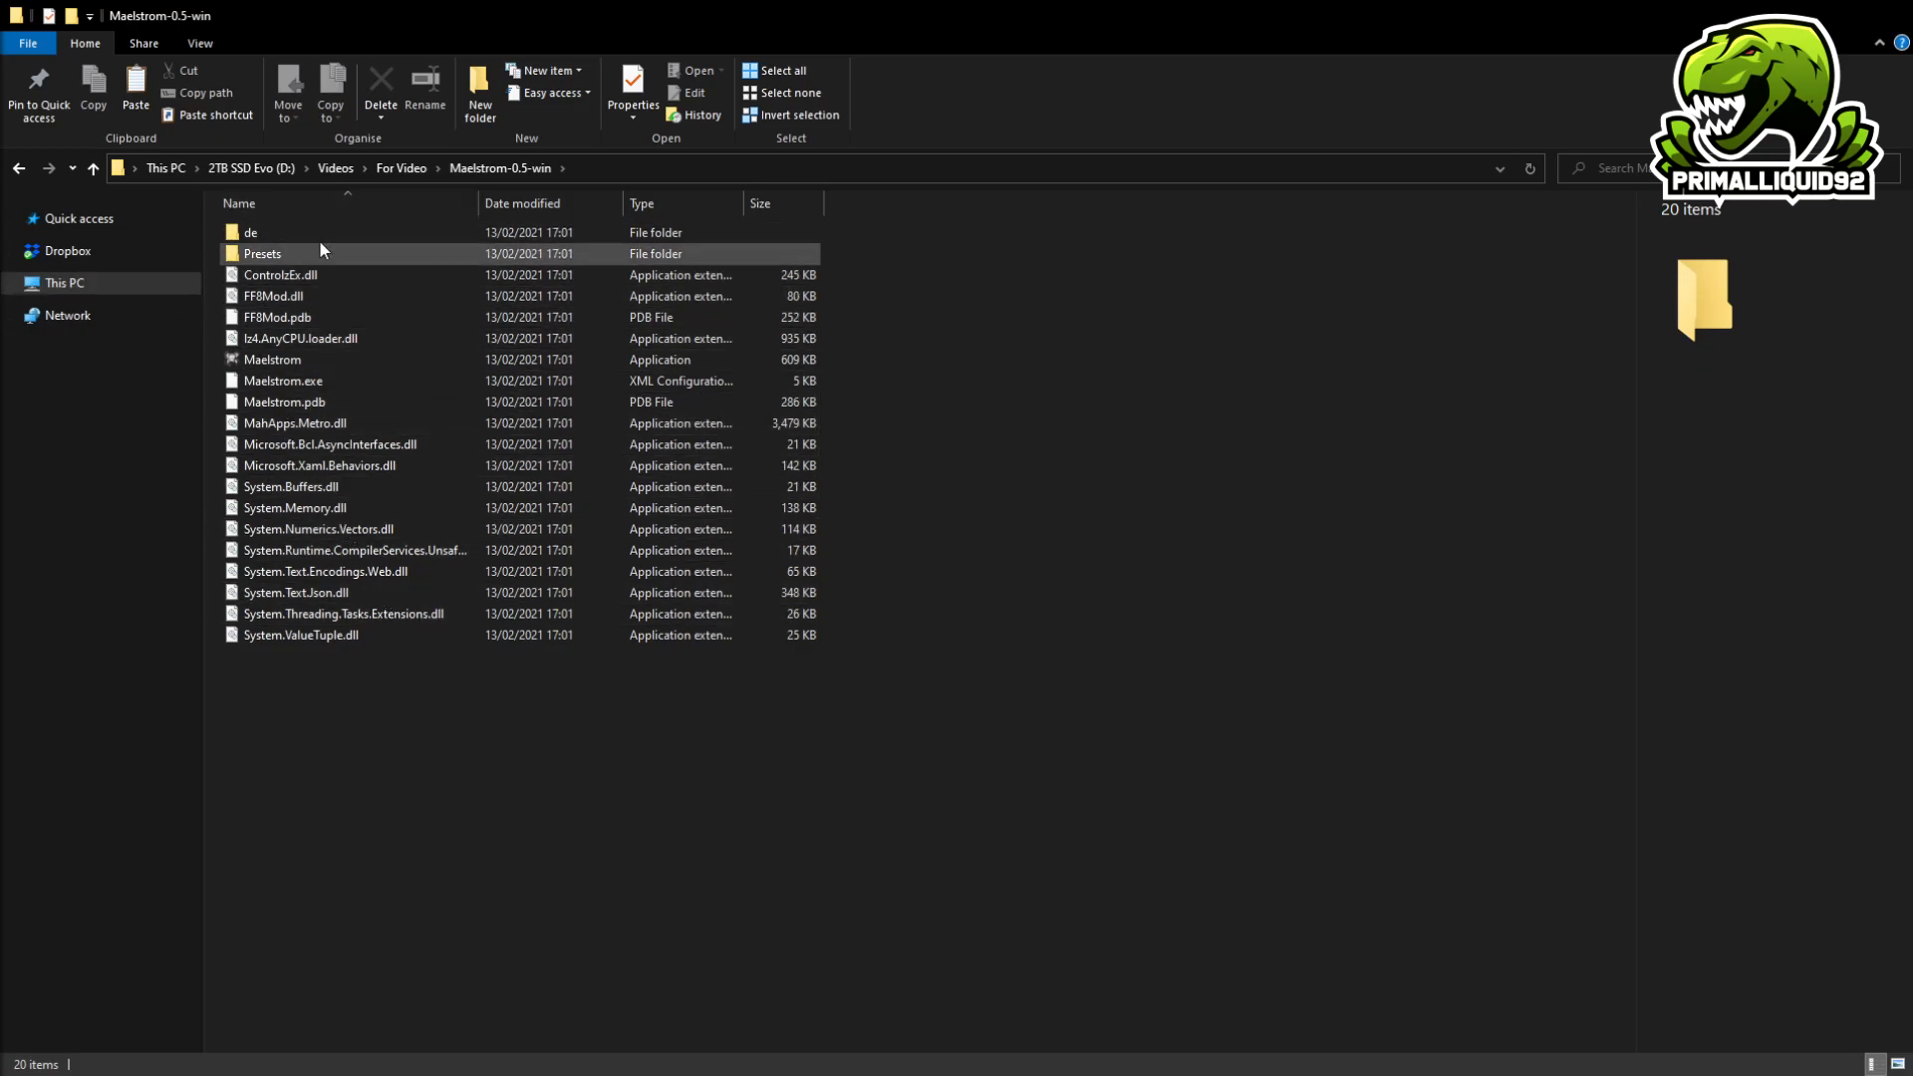
Launch the Maelstrom application to start the v0.5 randomiser.
click(272, 359)
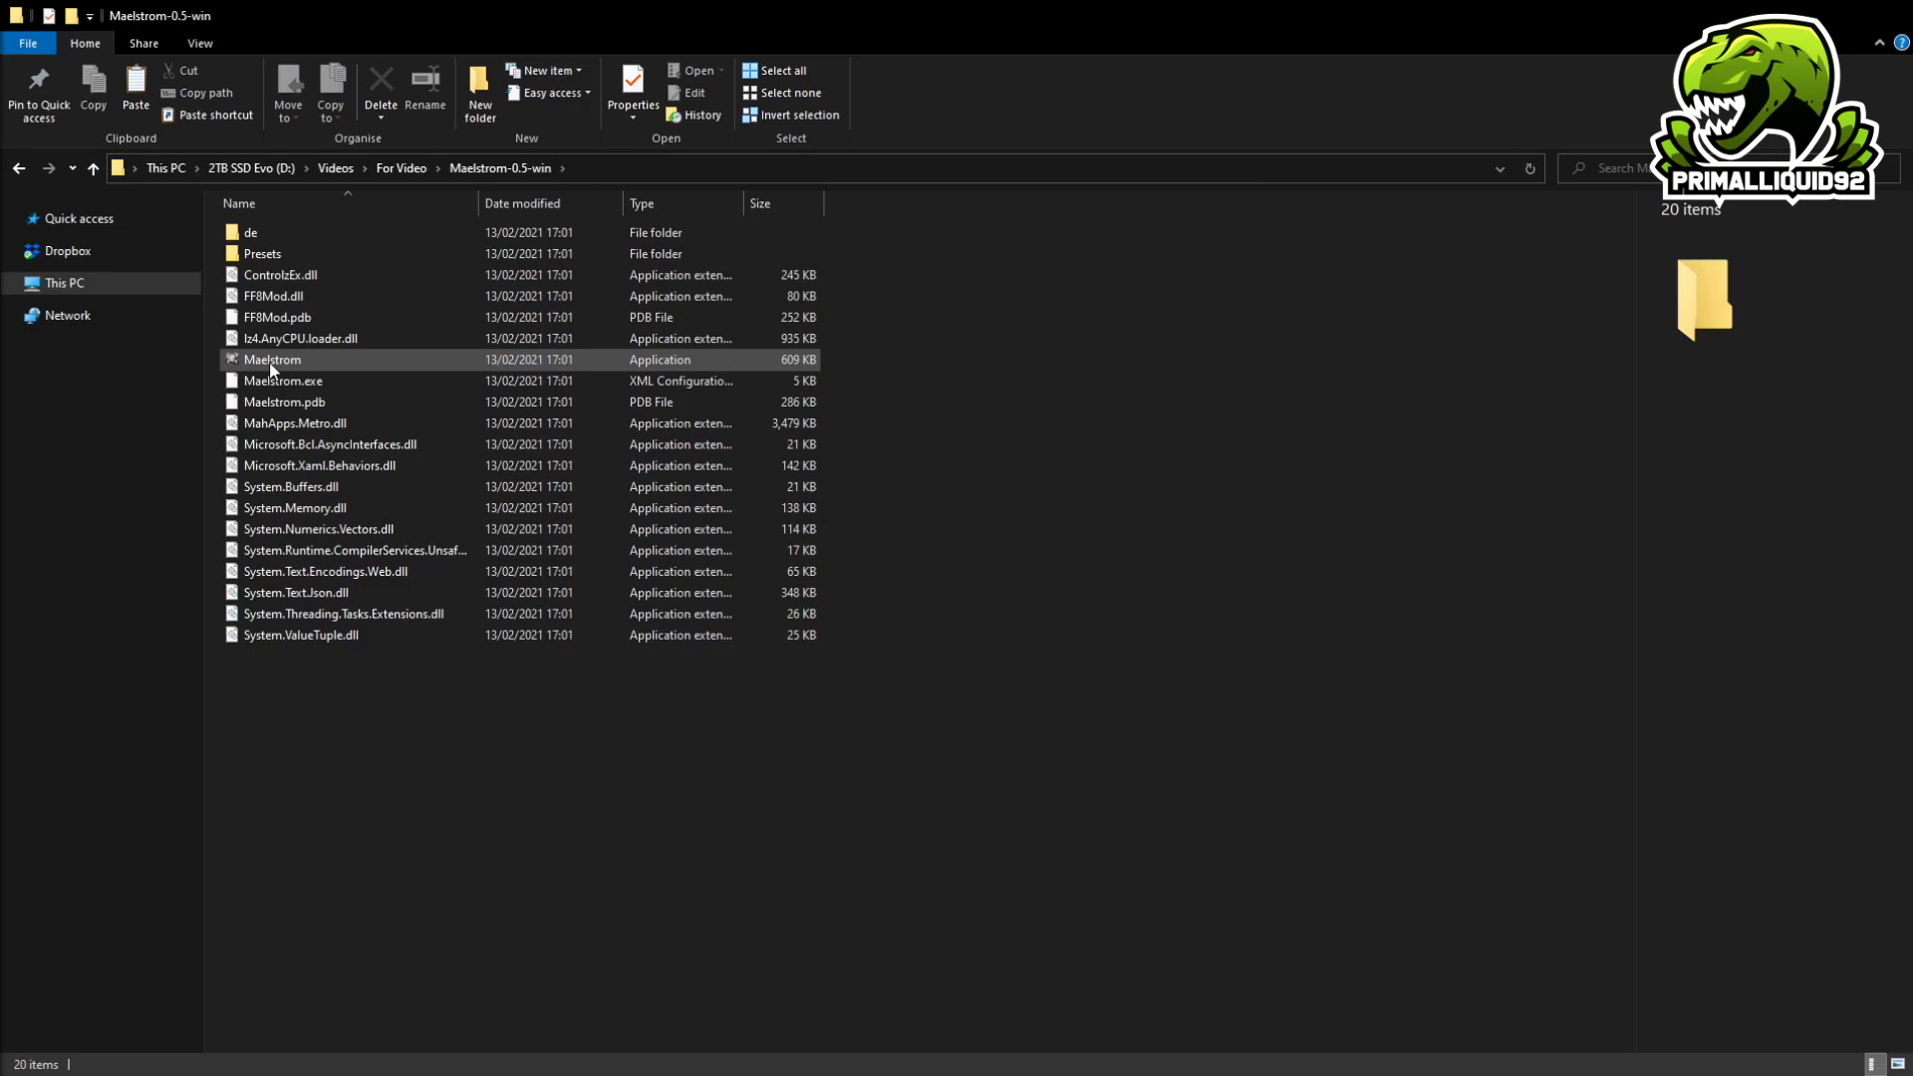
click(272, 360)
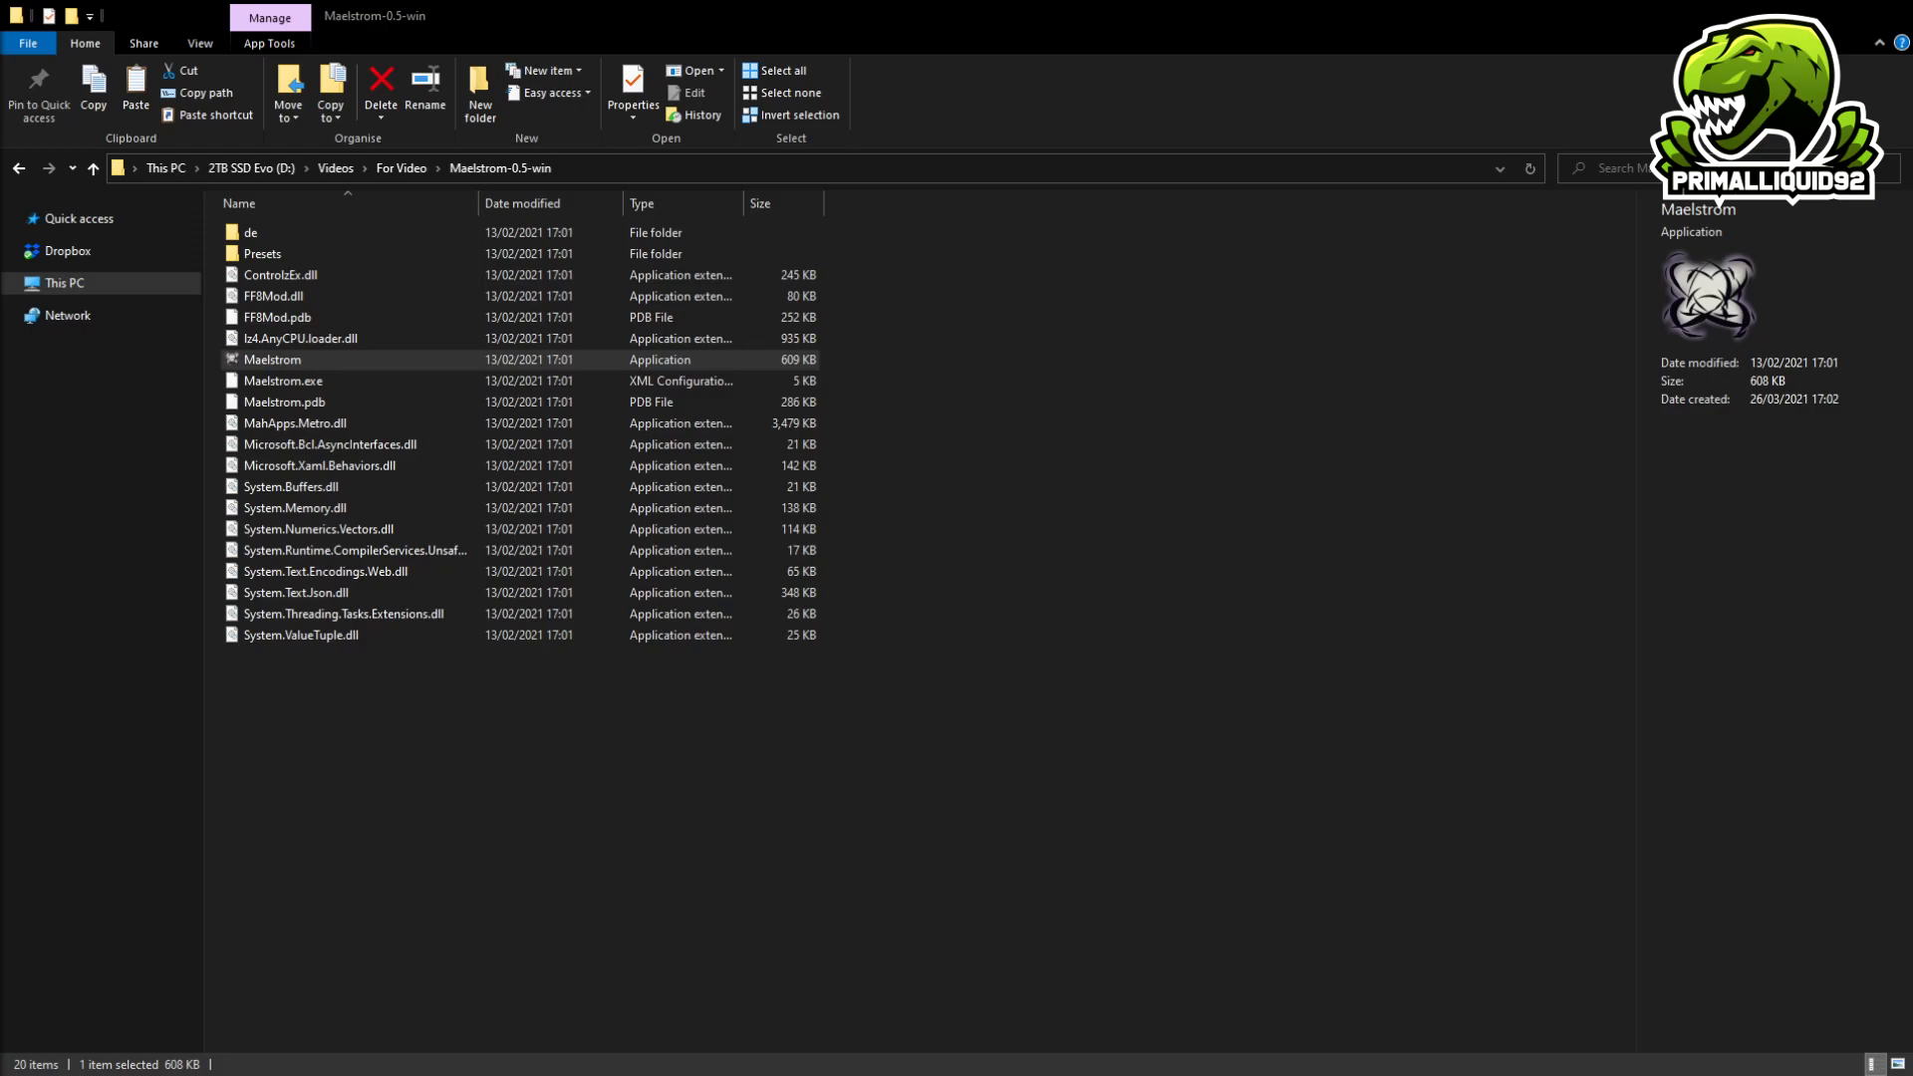
double_click(271, 360)
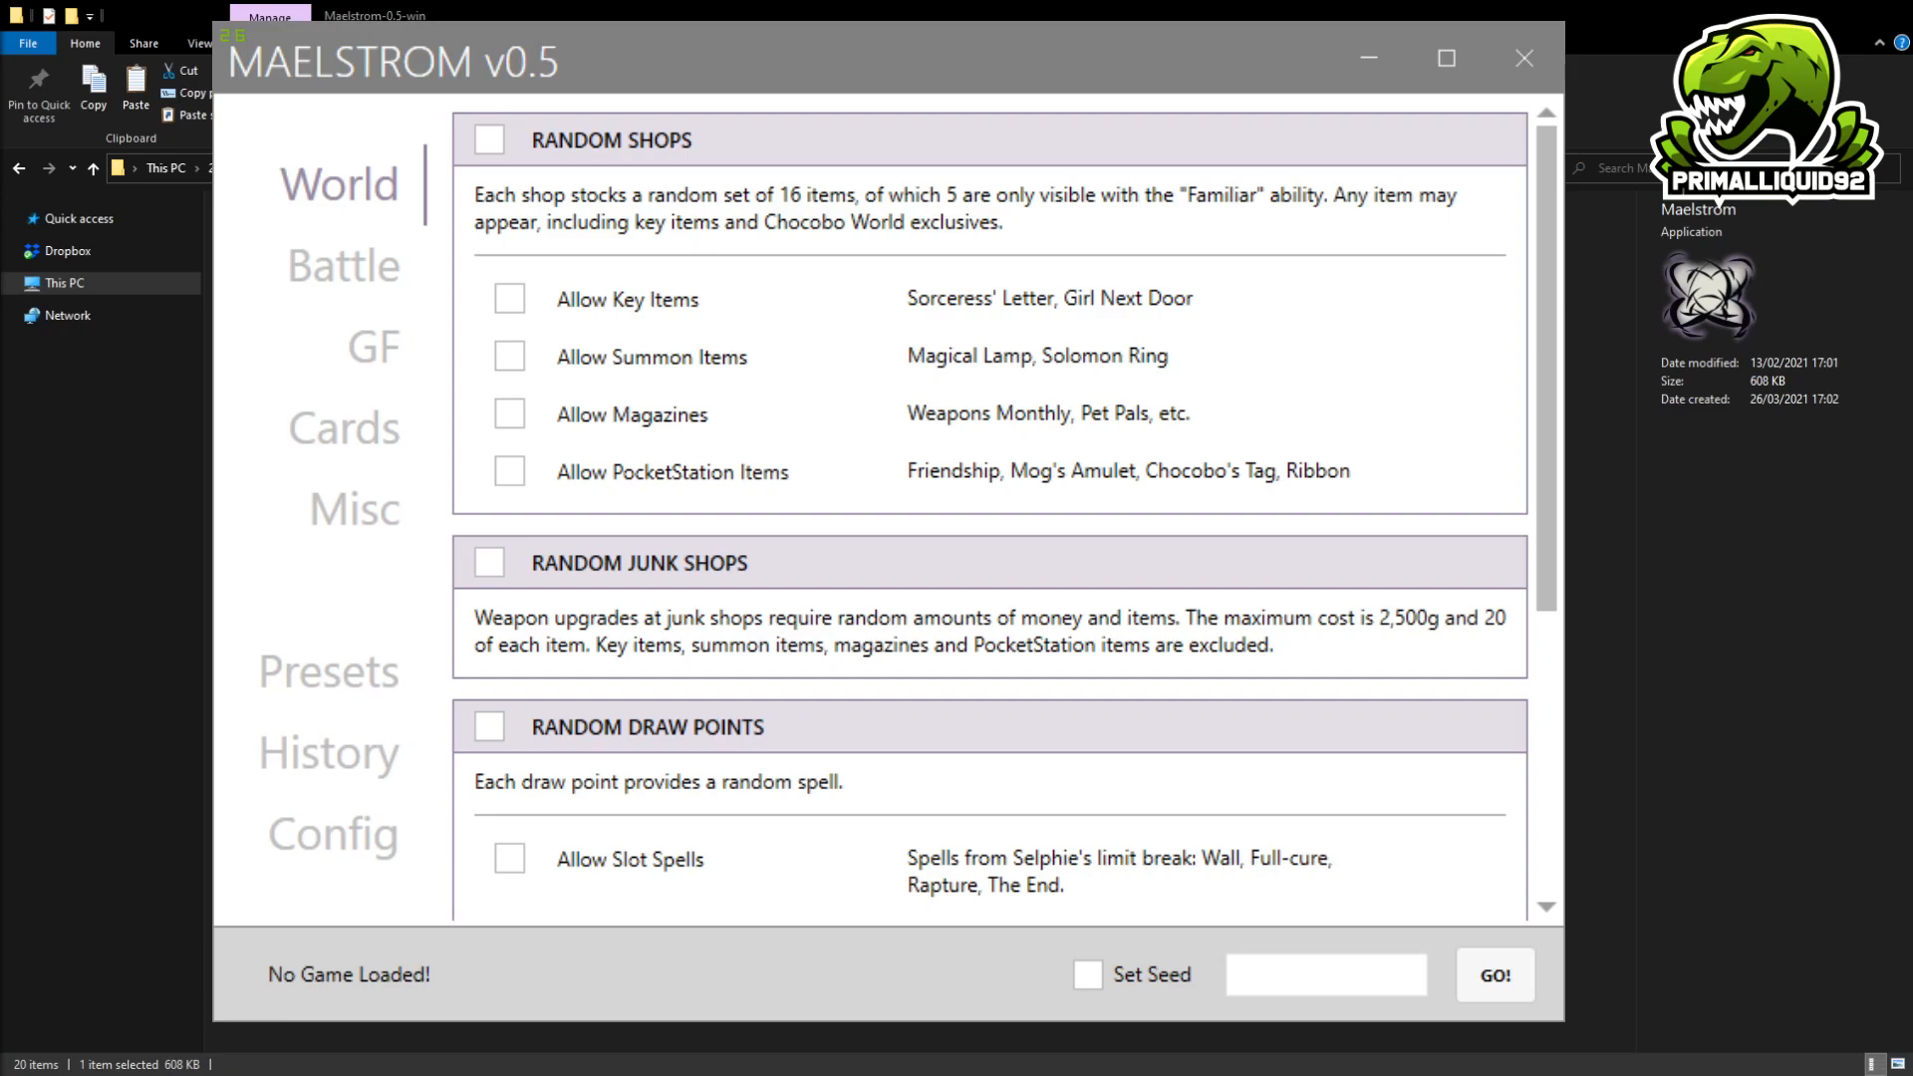
Scroll through the Random Shops, Junk Shops and Draw Points options, then move to the GF section.
scroll(down, 3)
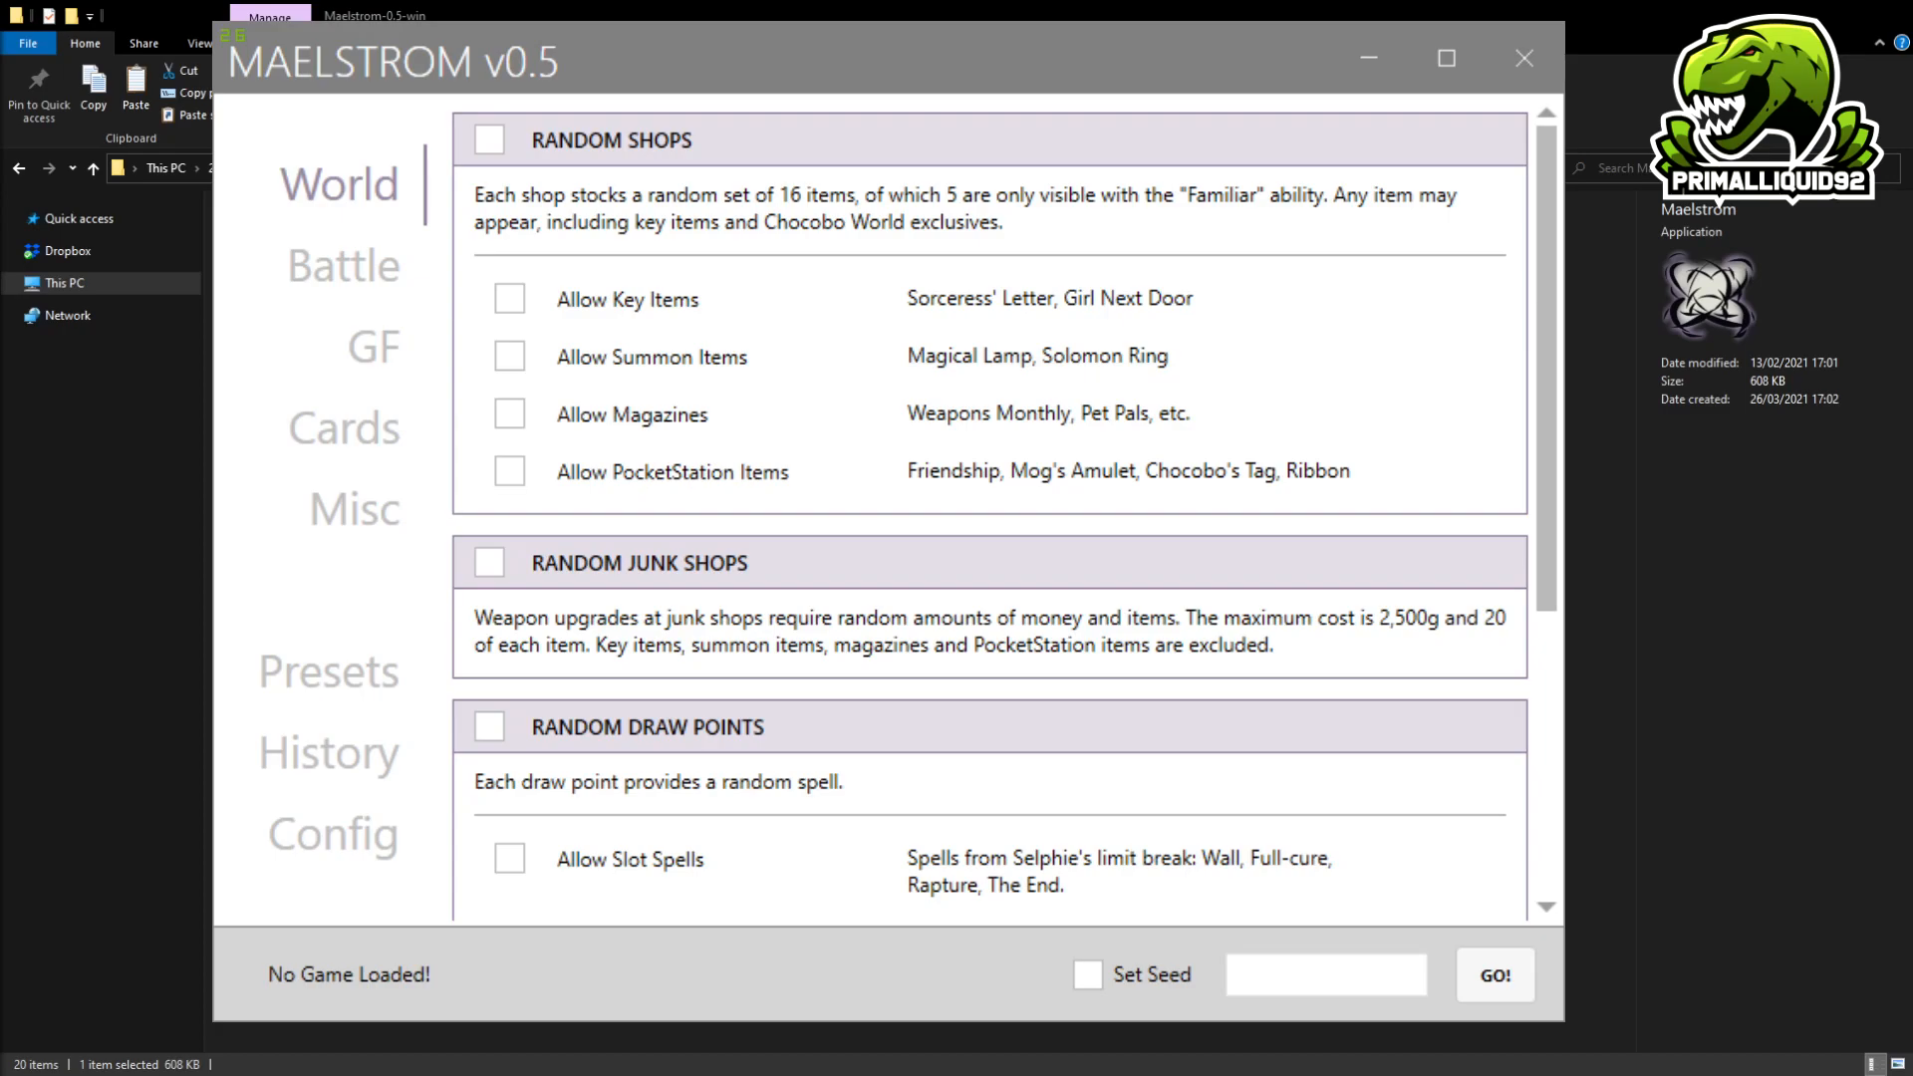
scroll(down, 3)
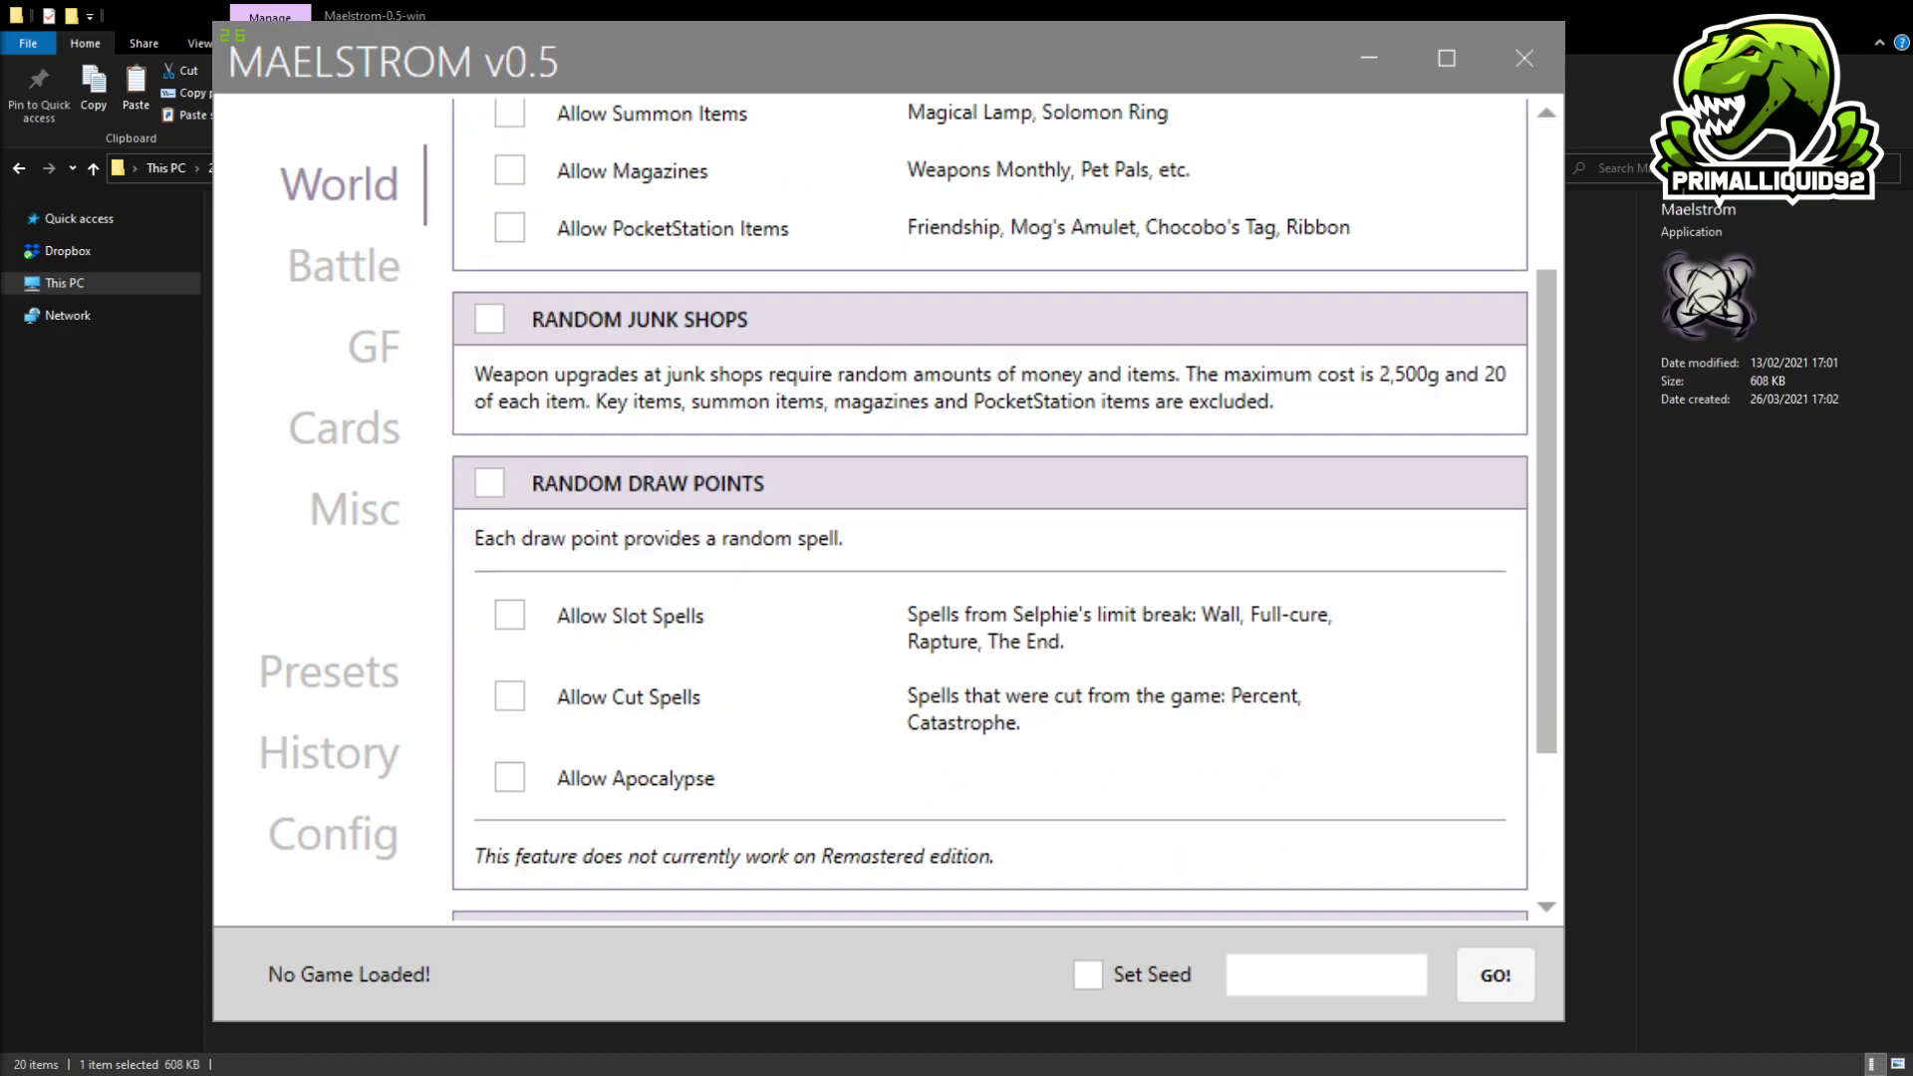
scroll(up, 3)
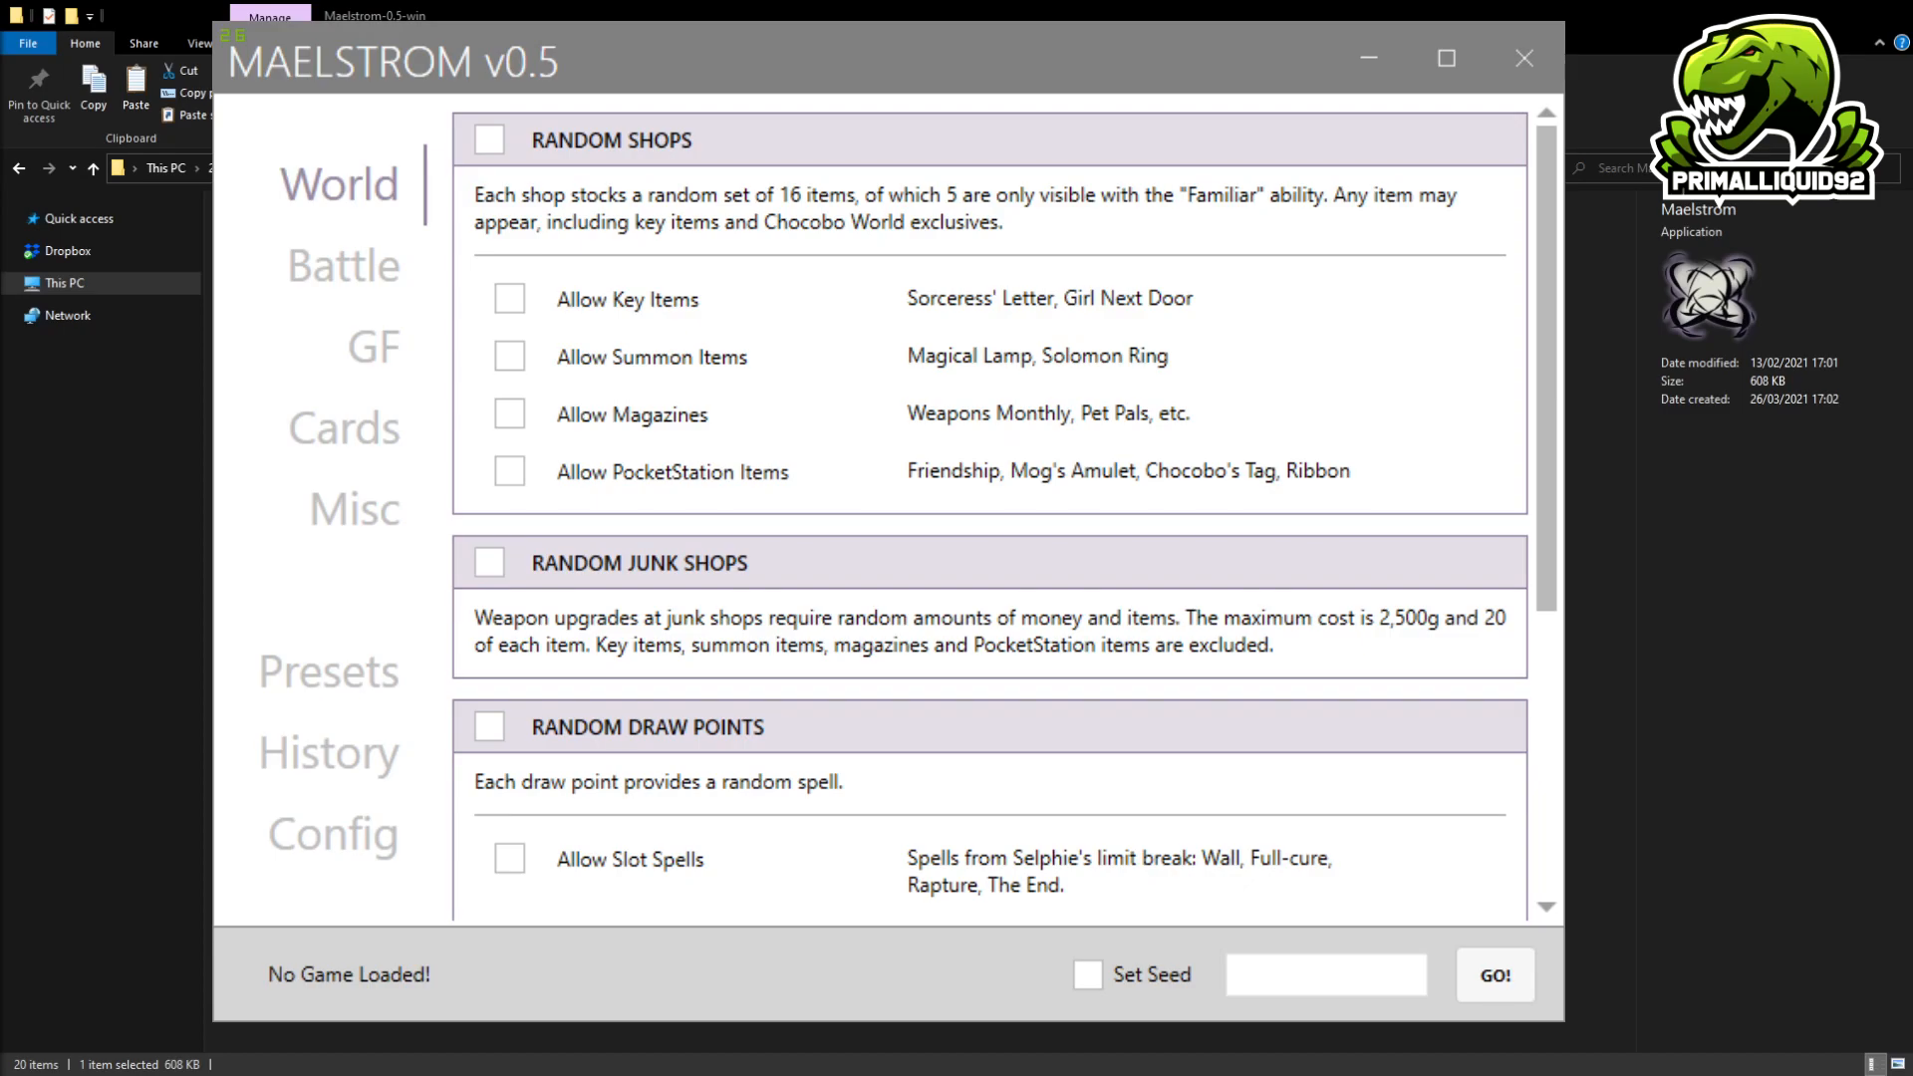
scroll(down, 3)
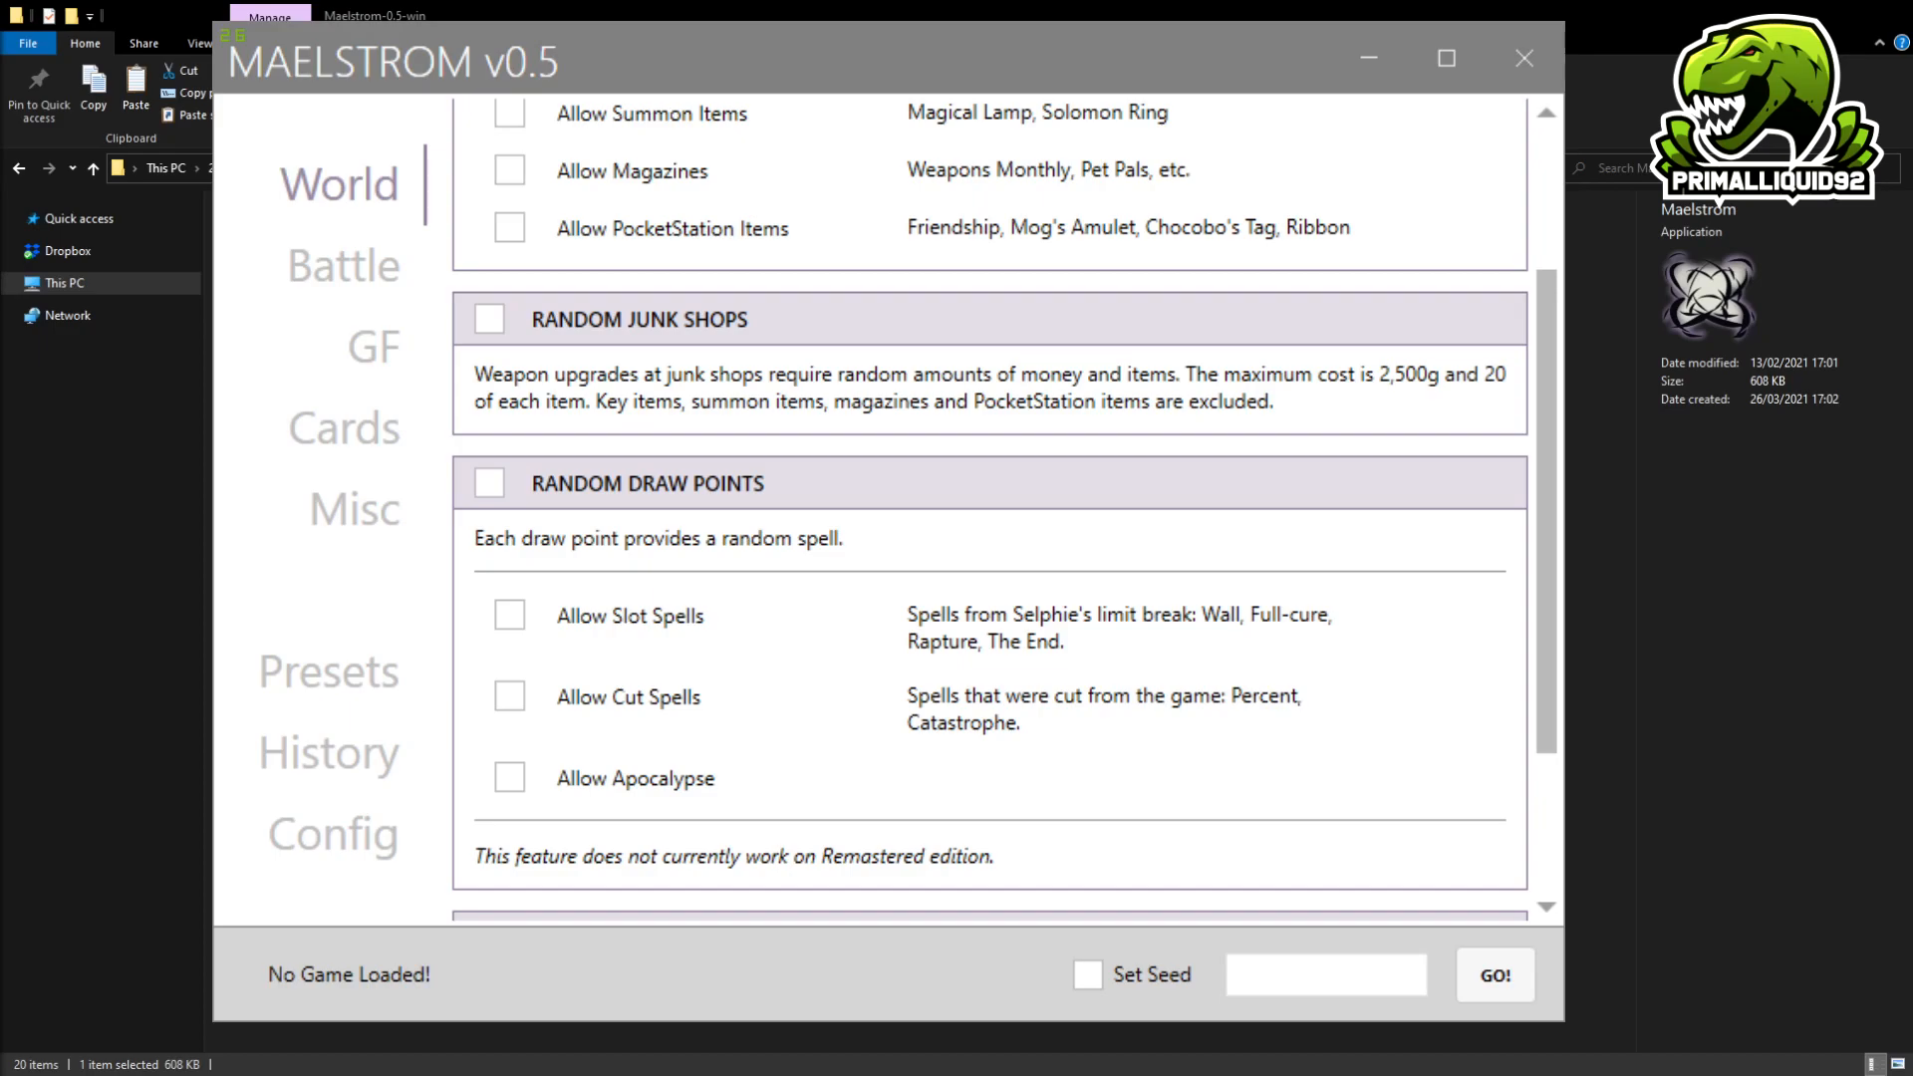
click(372, 347)
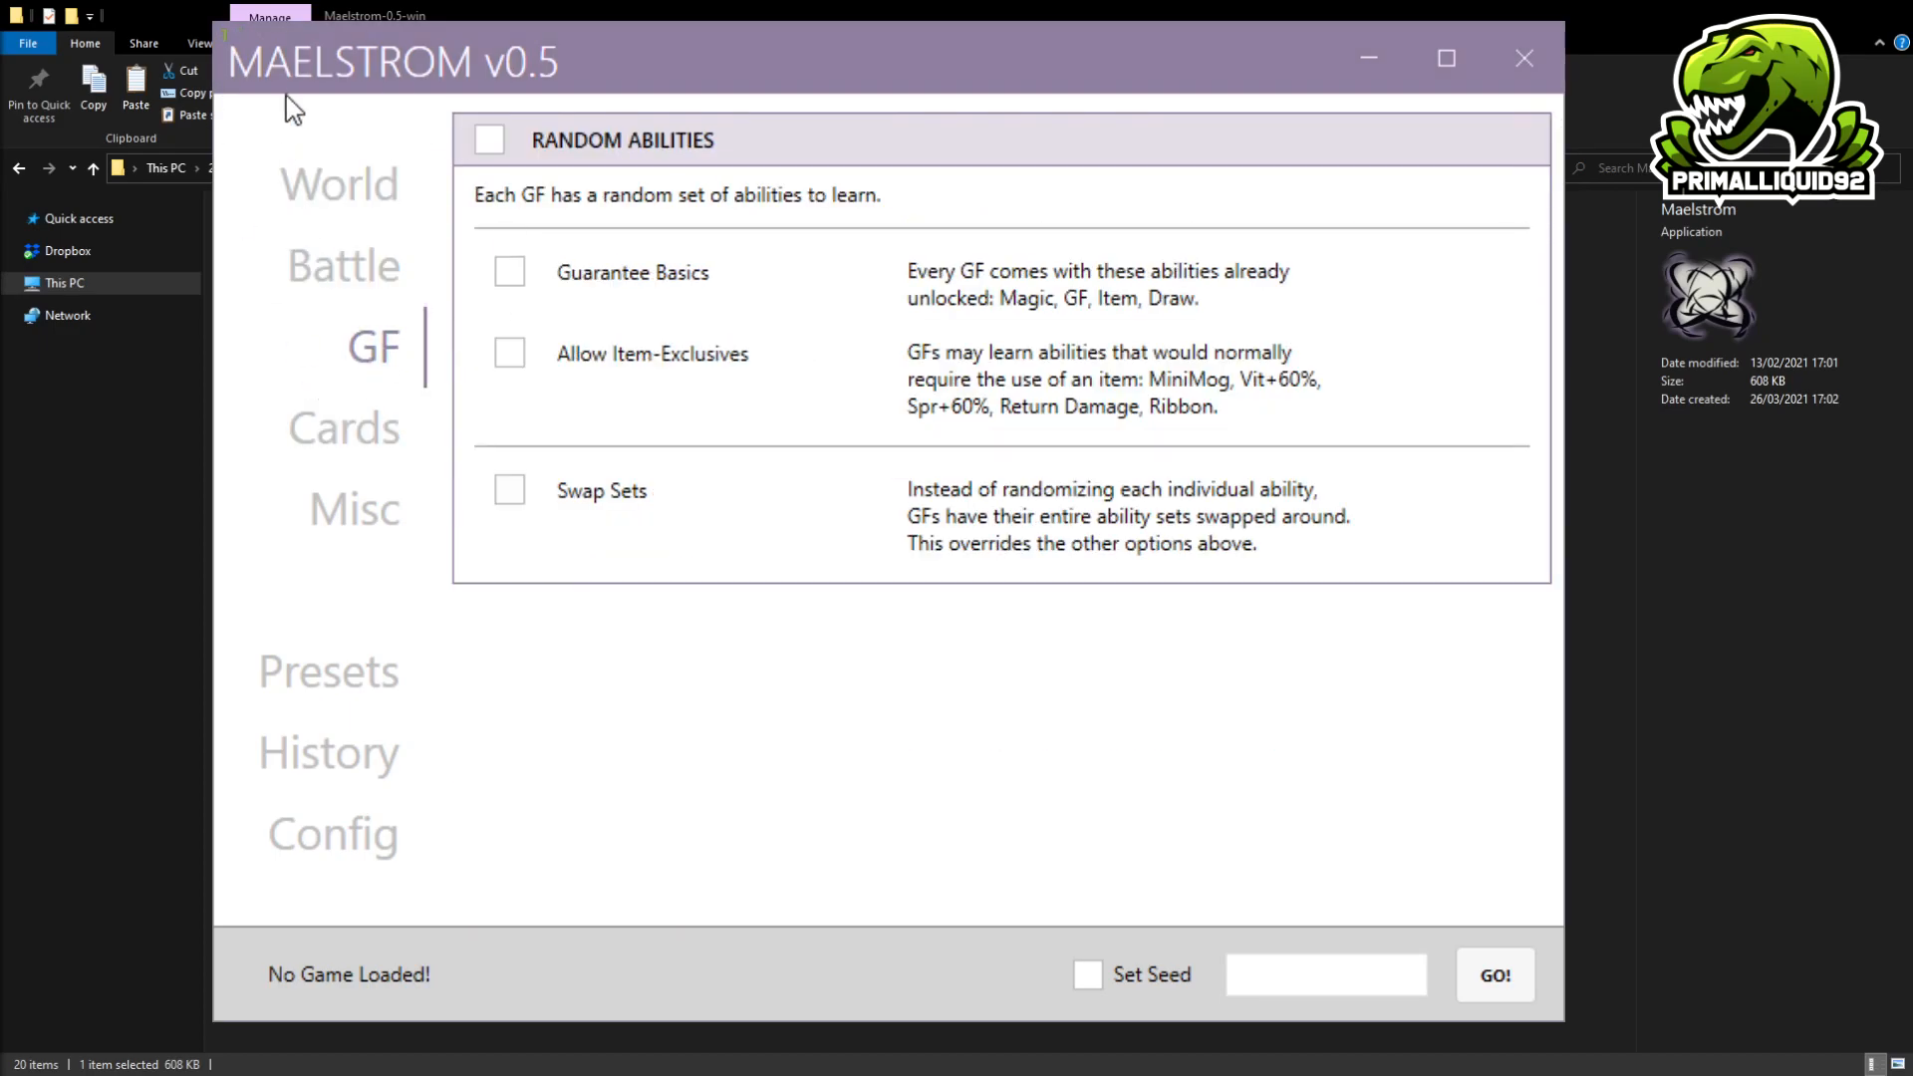
View the Battle options for random bosses, drops and steals, then go to Config.
click(339, 184)
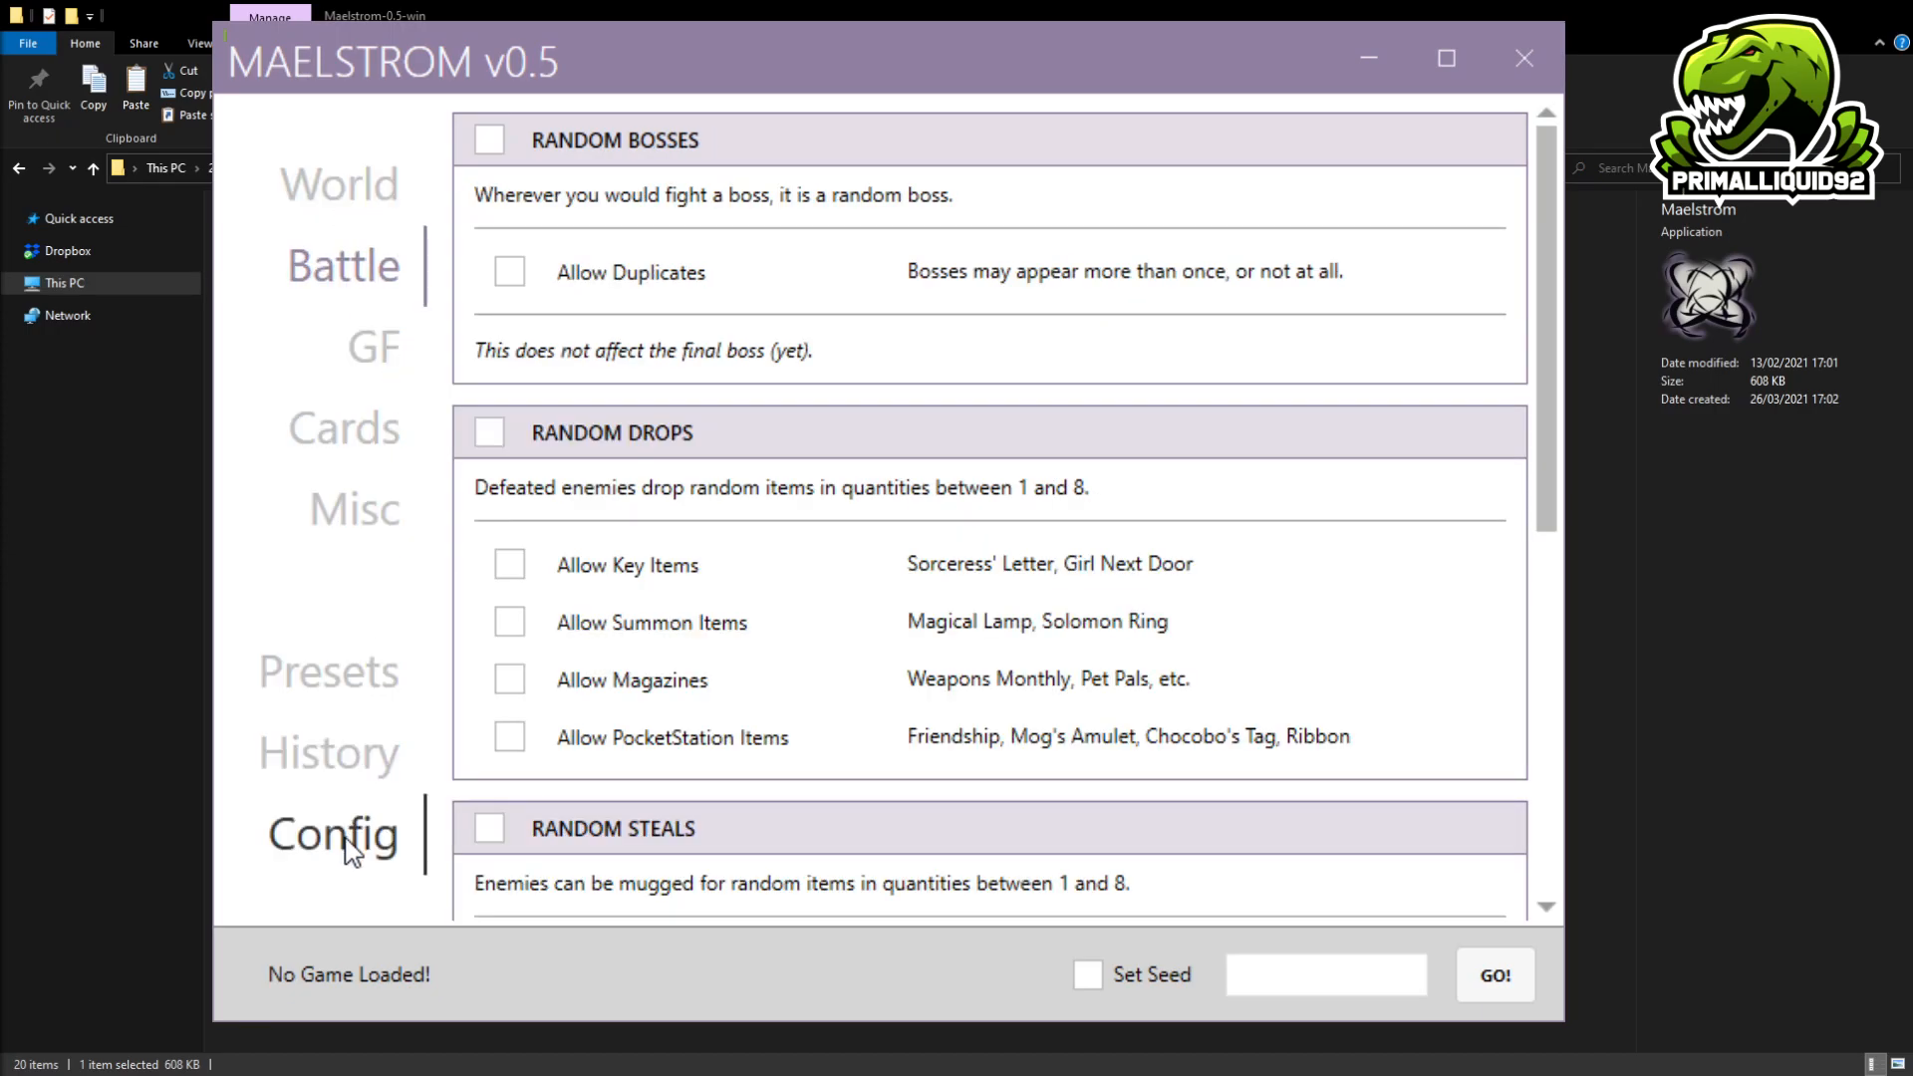
click(331, 835)
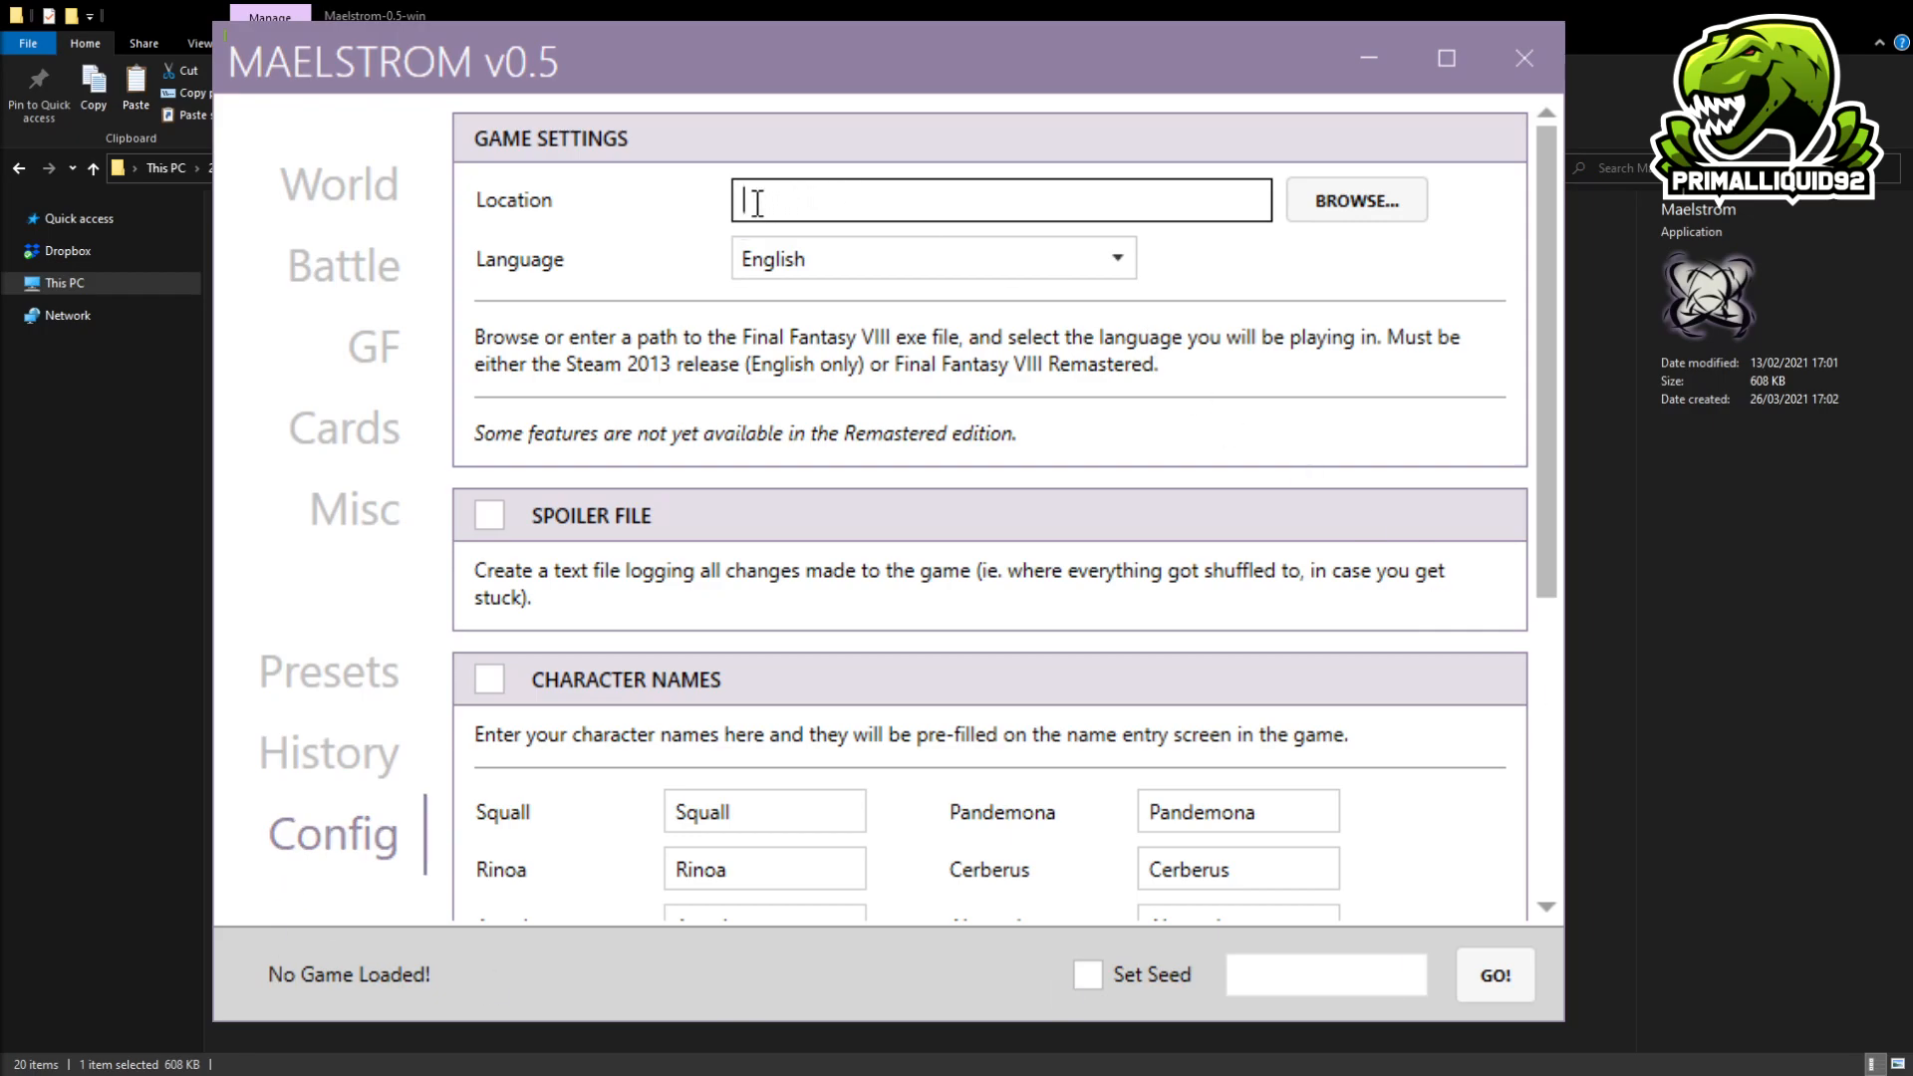
mouse_move(898, 192)
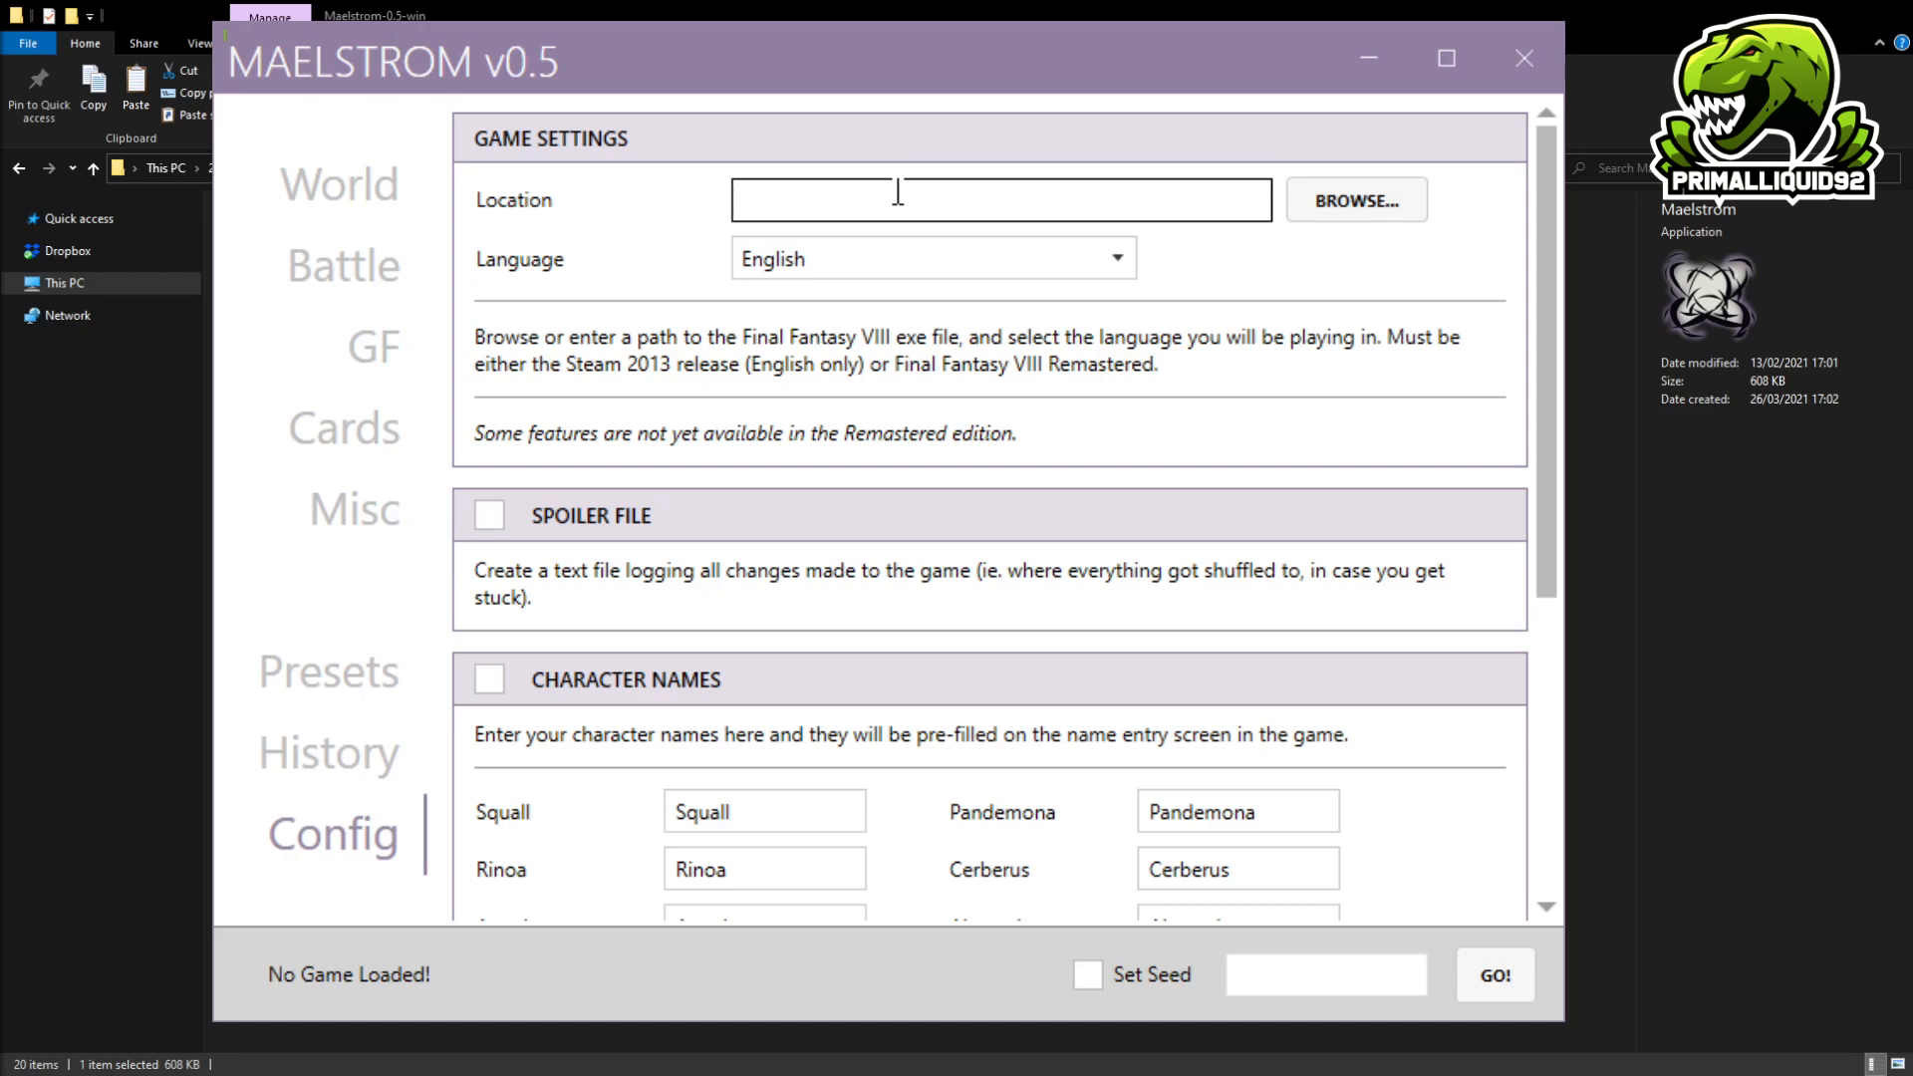
mouse_move(777, 195)
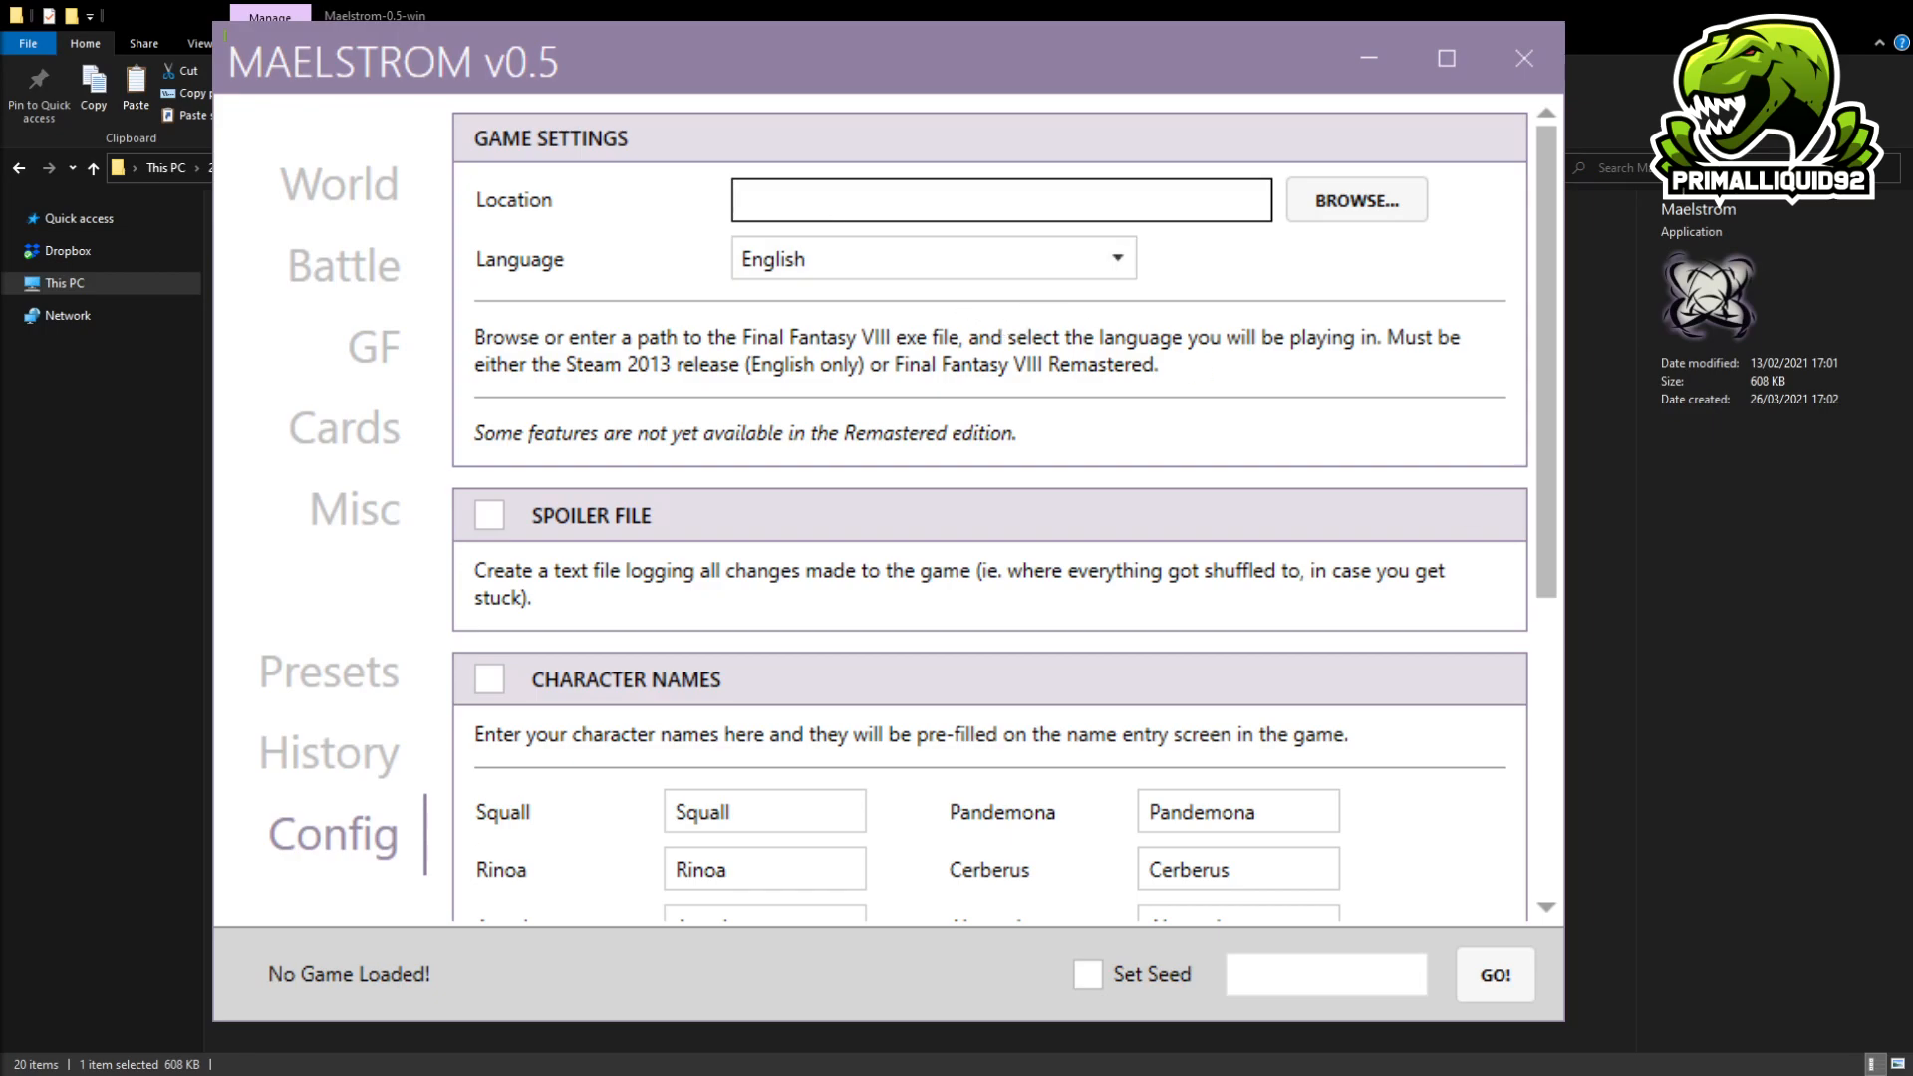
Inspect the Final Fantasy VIII game Location field and Browse control, then return to the World section.
click(997, 202)
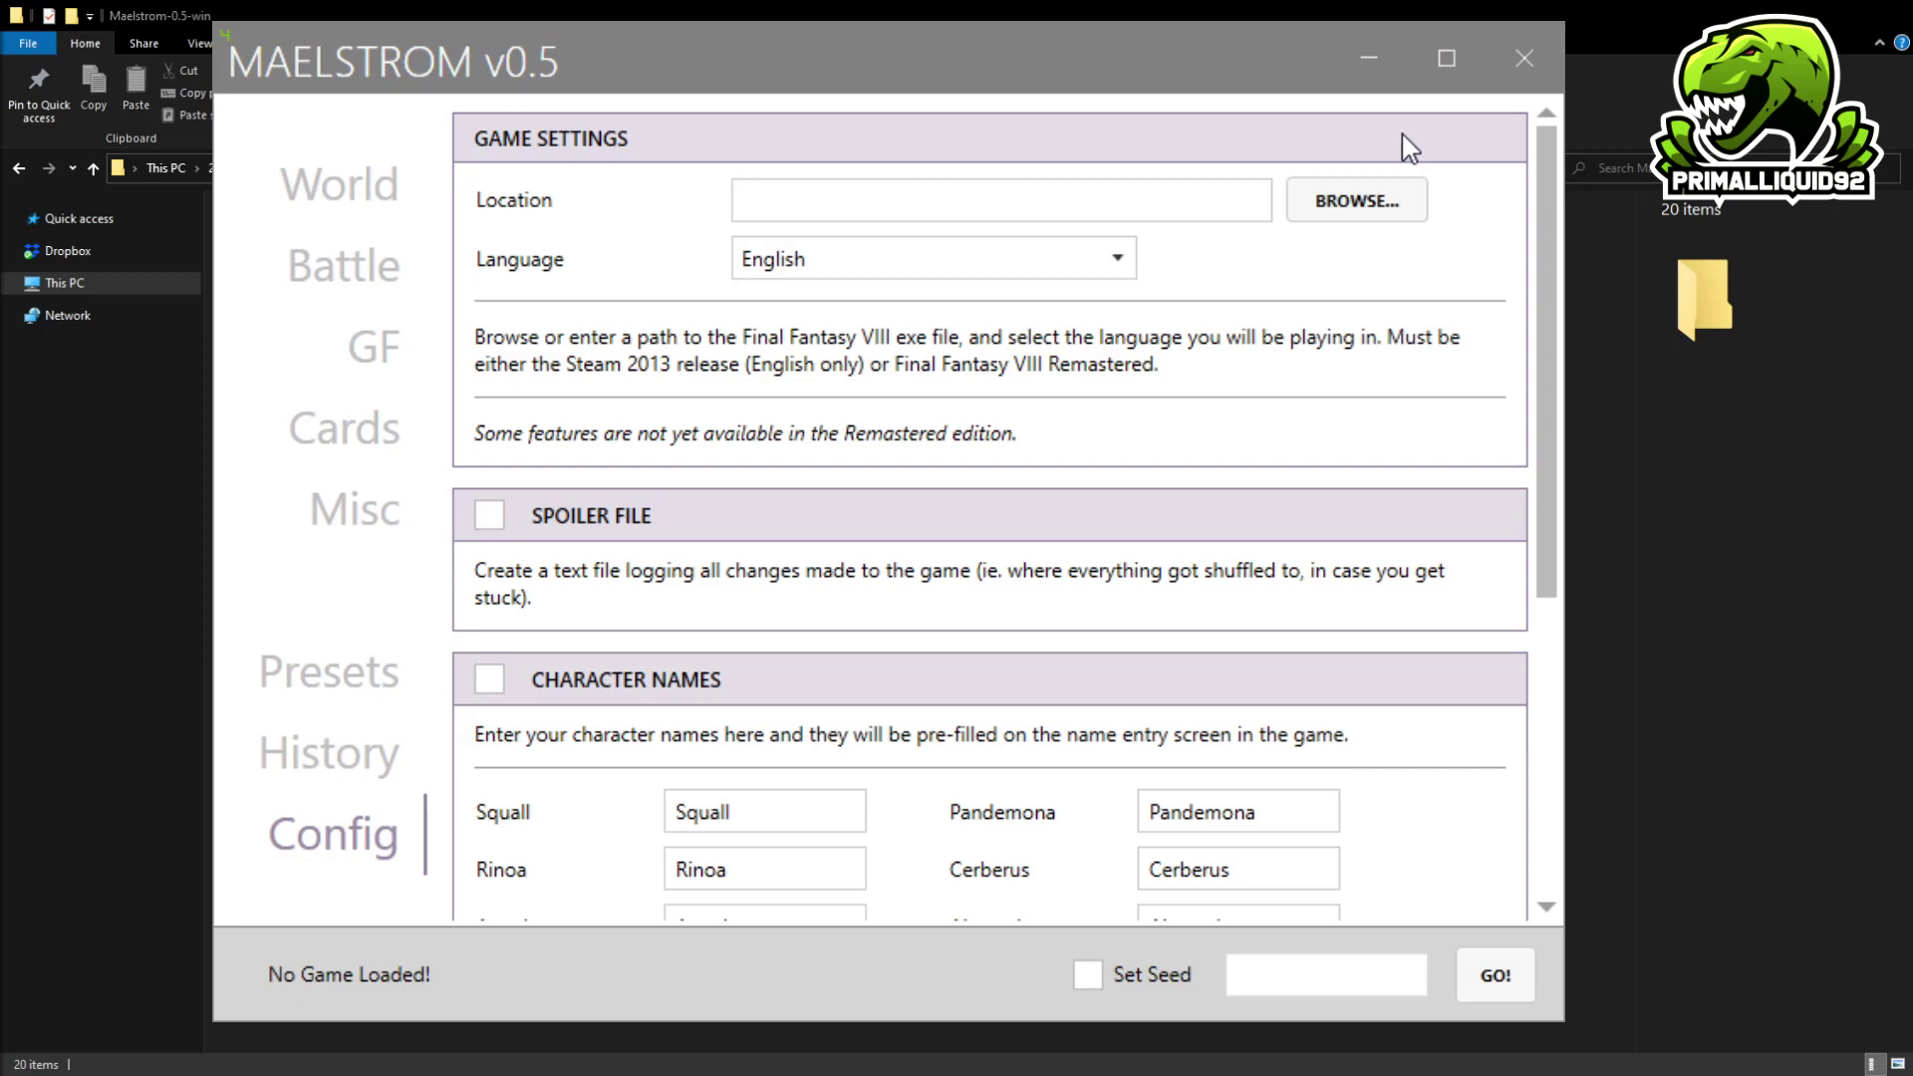
mouse_move(1072, 541)
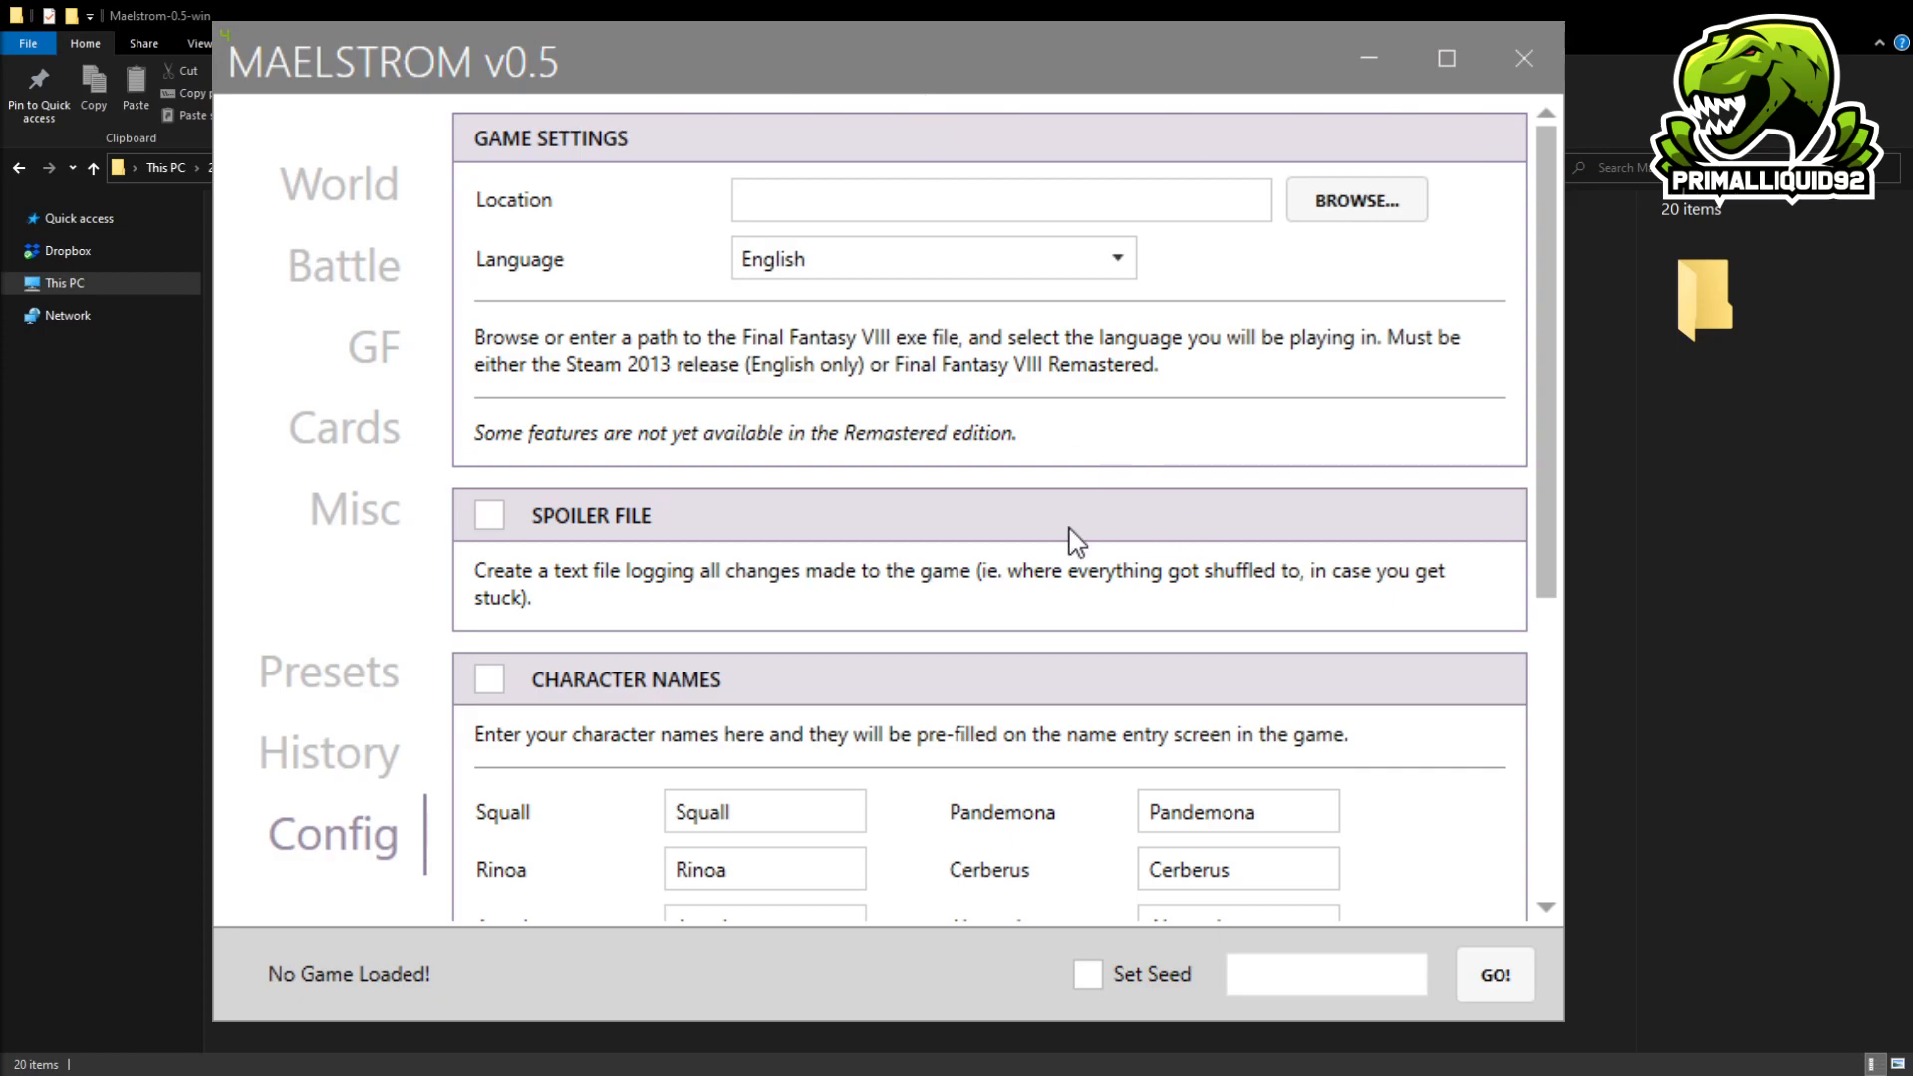
mouse_move(881, 142)
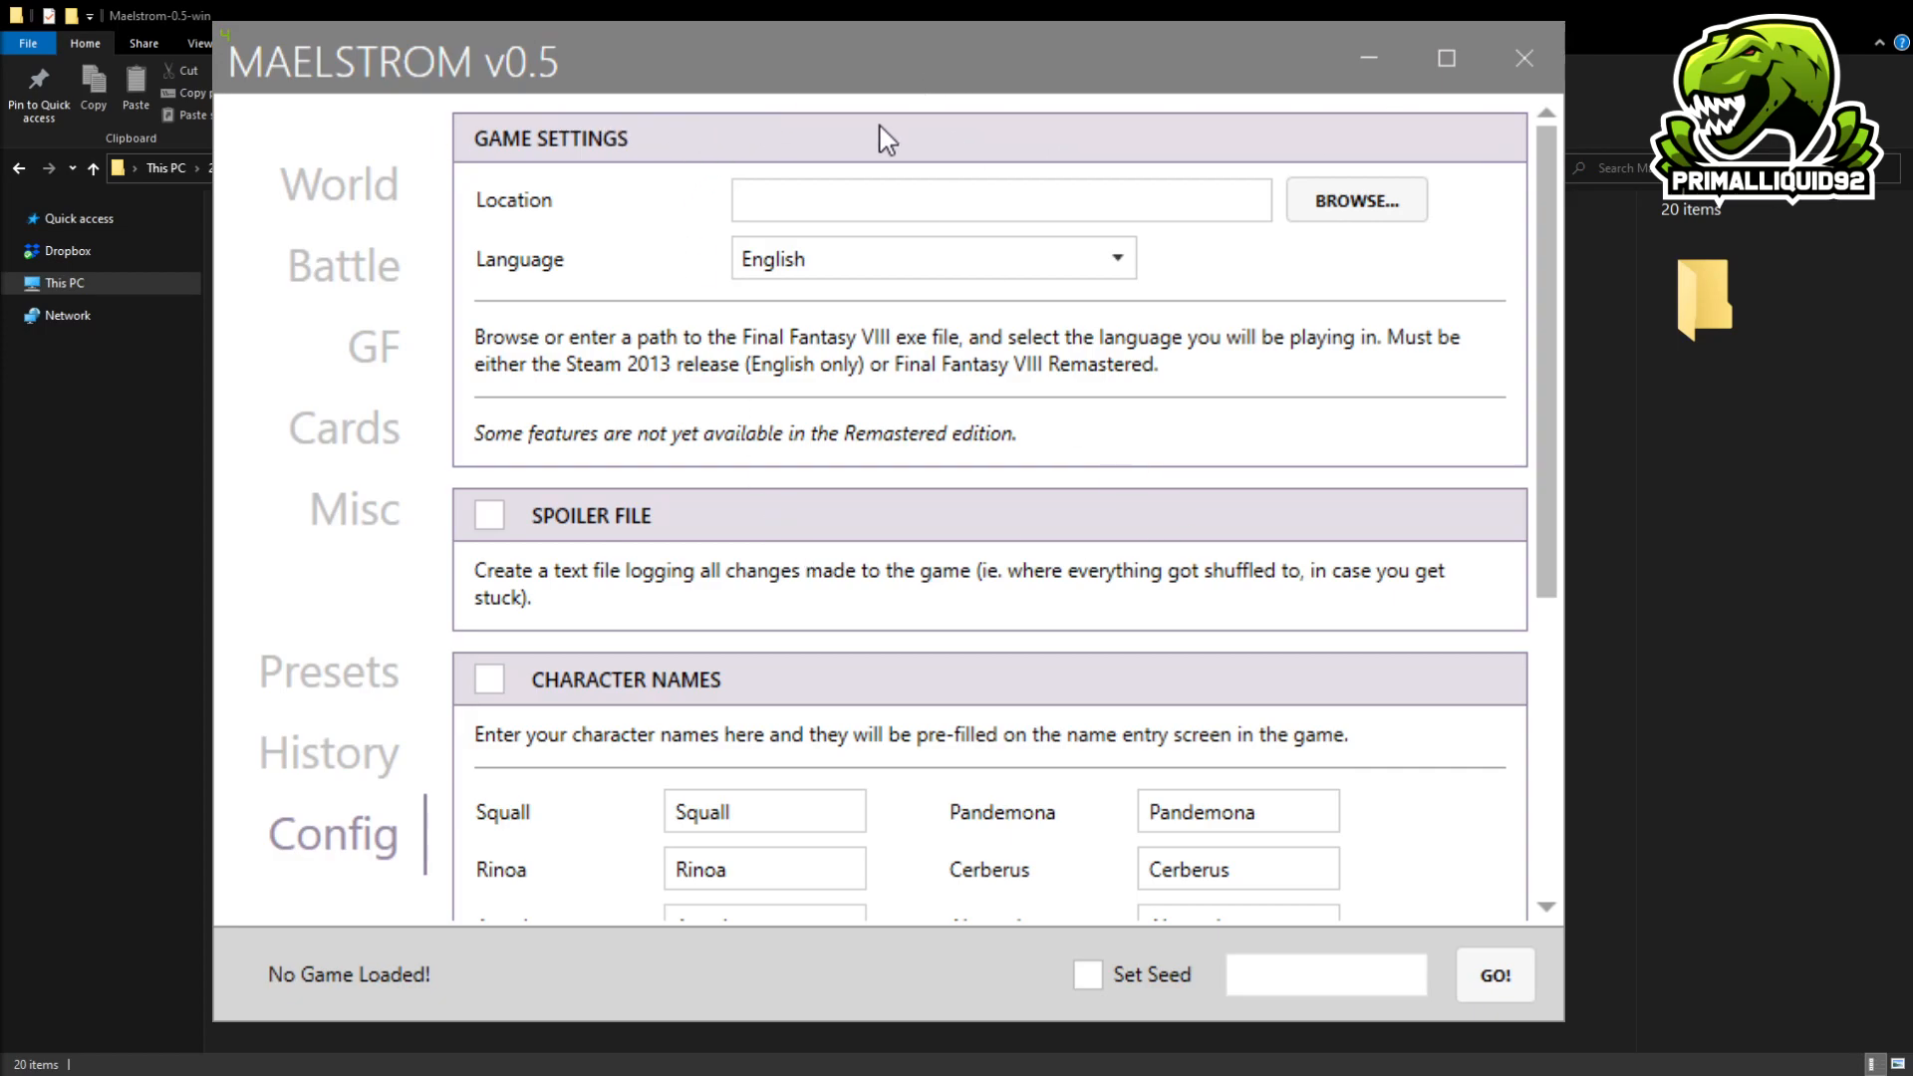
mouse_move(1079, 127)
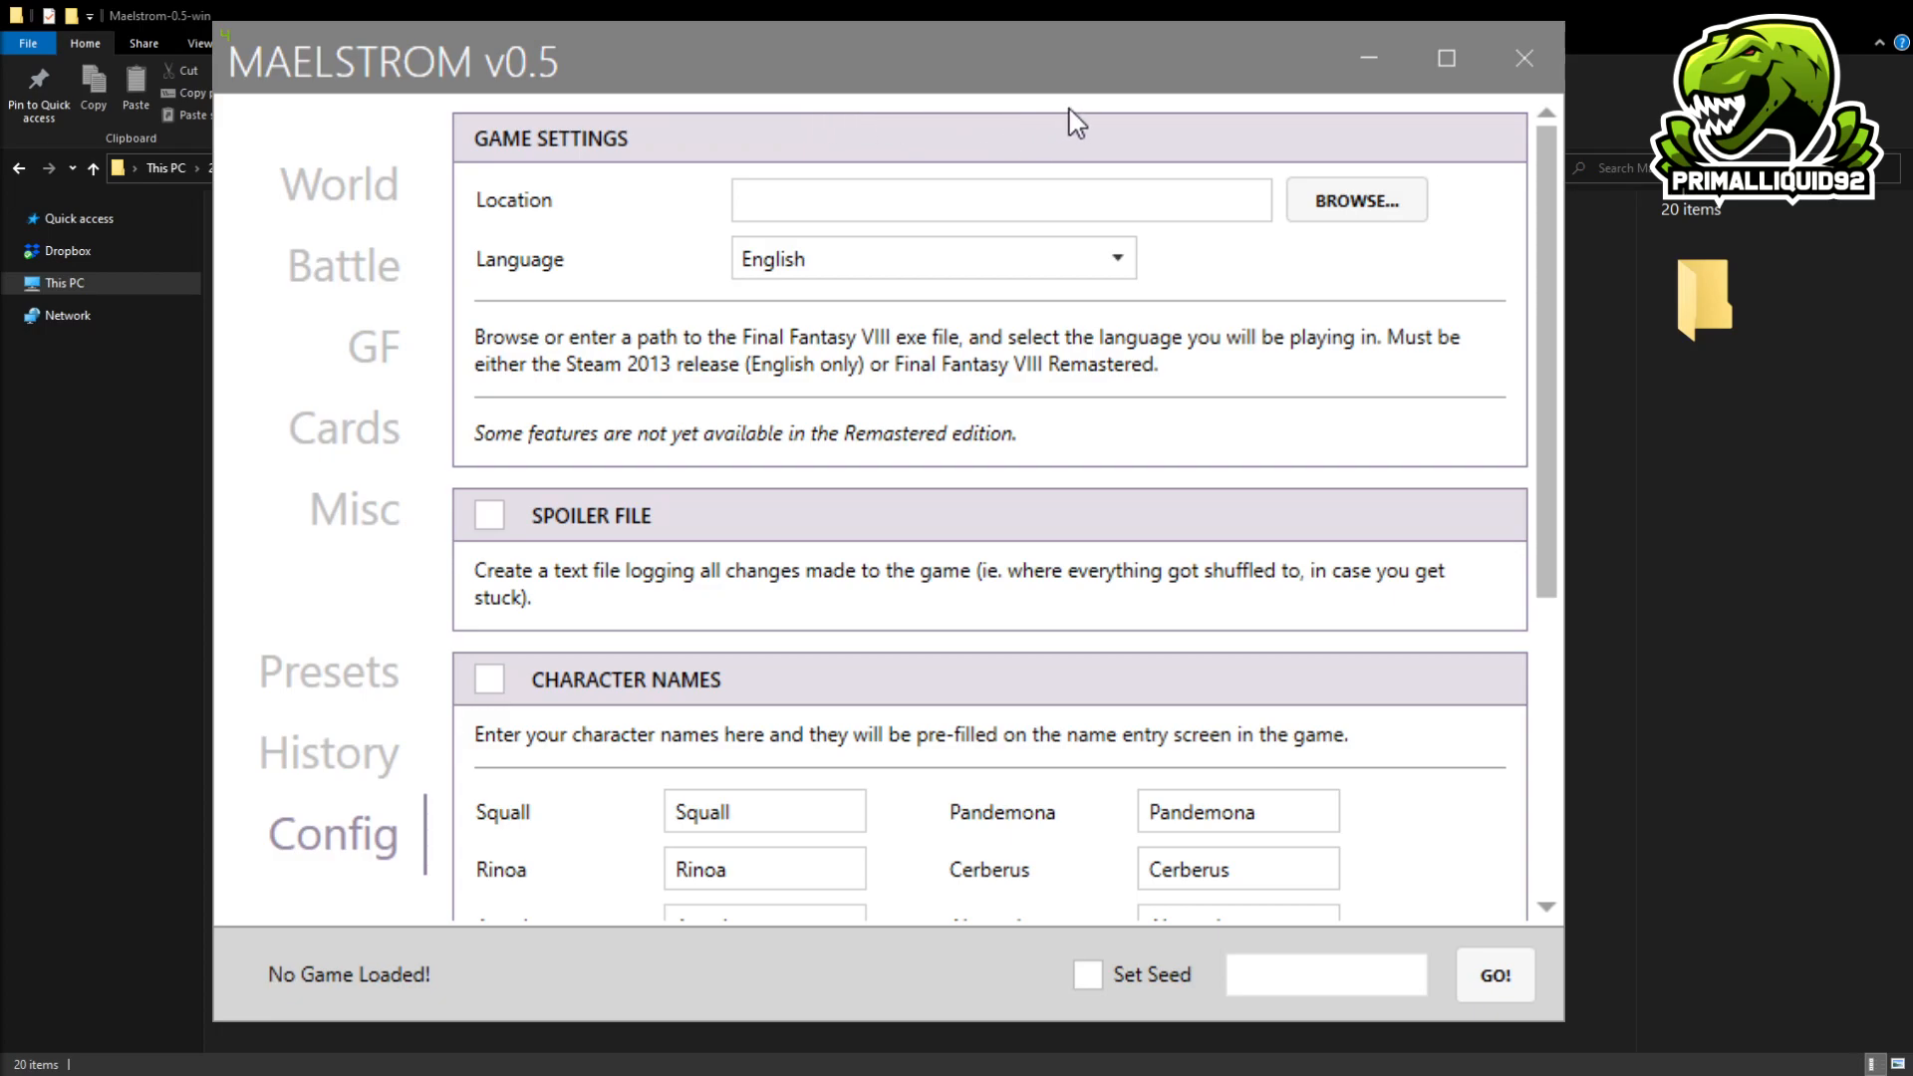
mouse_move(821, 455)
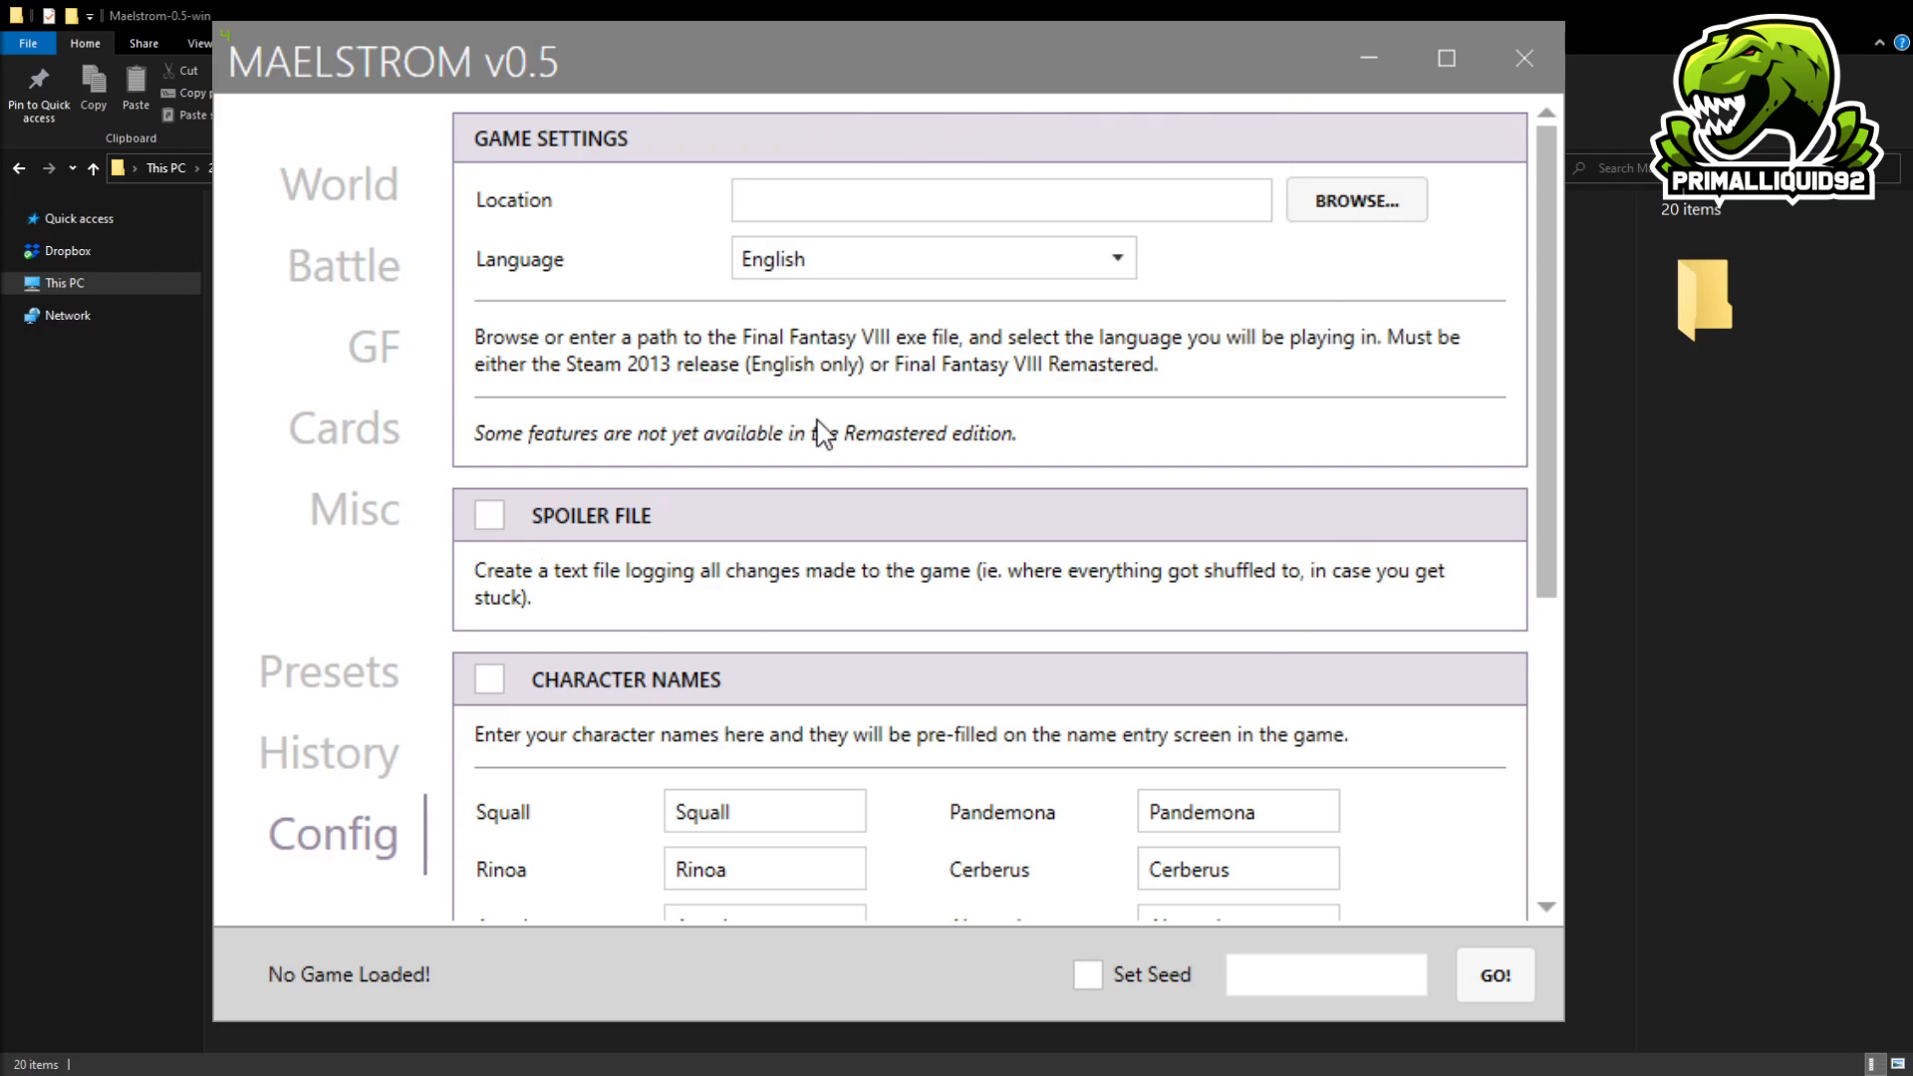
mouse_move(820, 447)
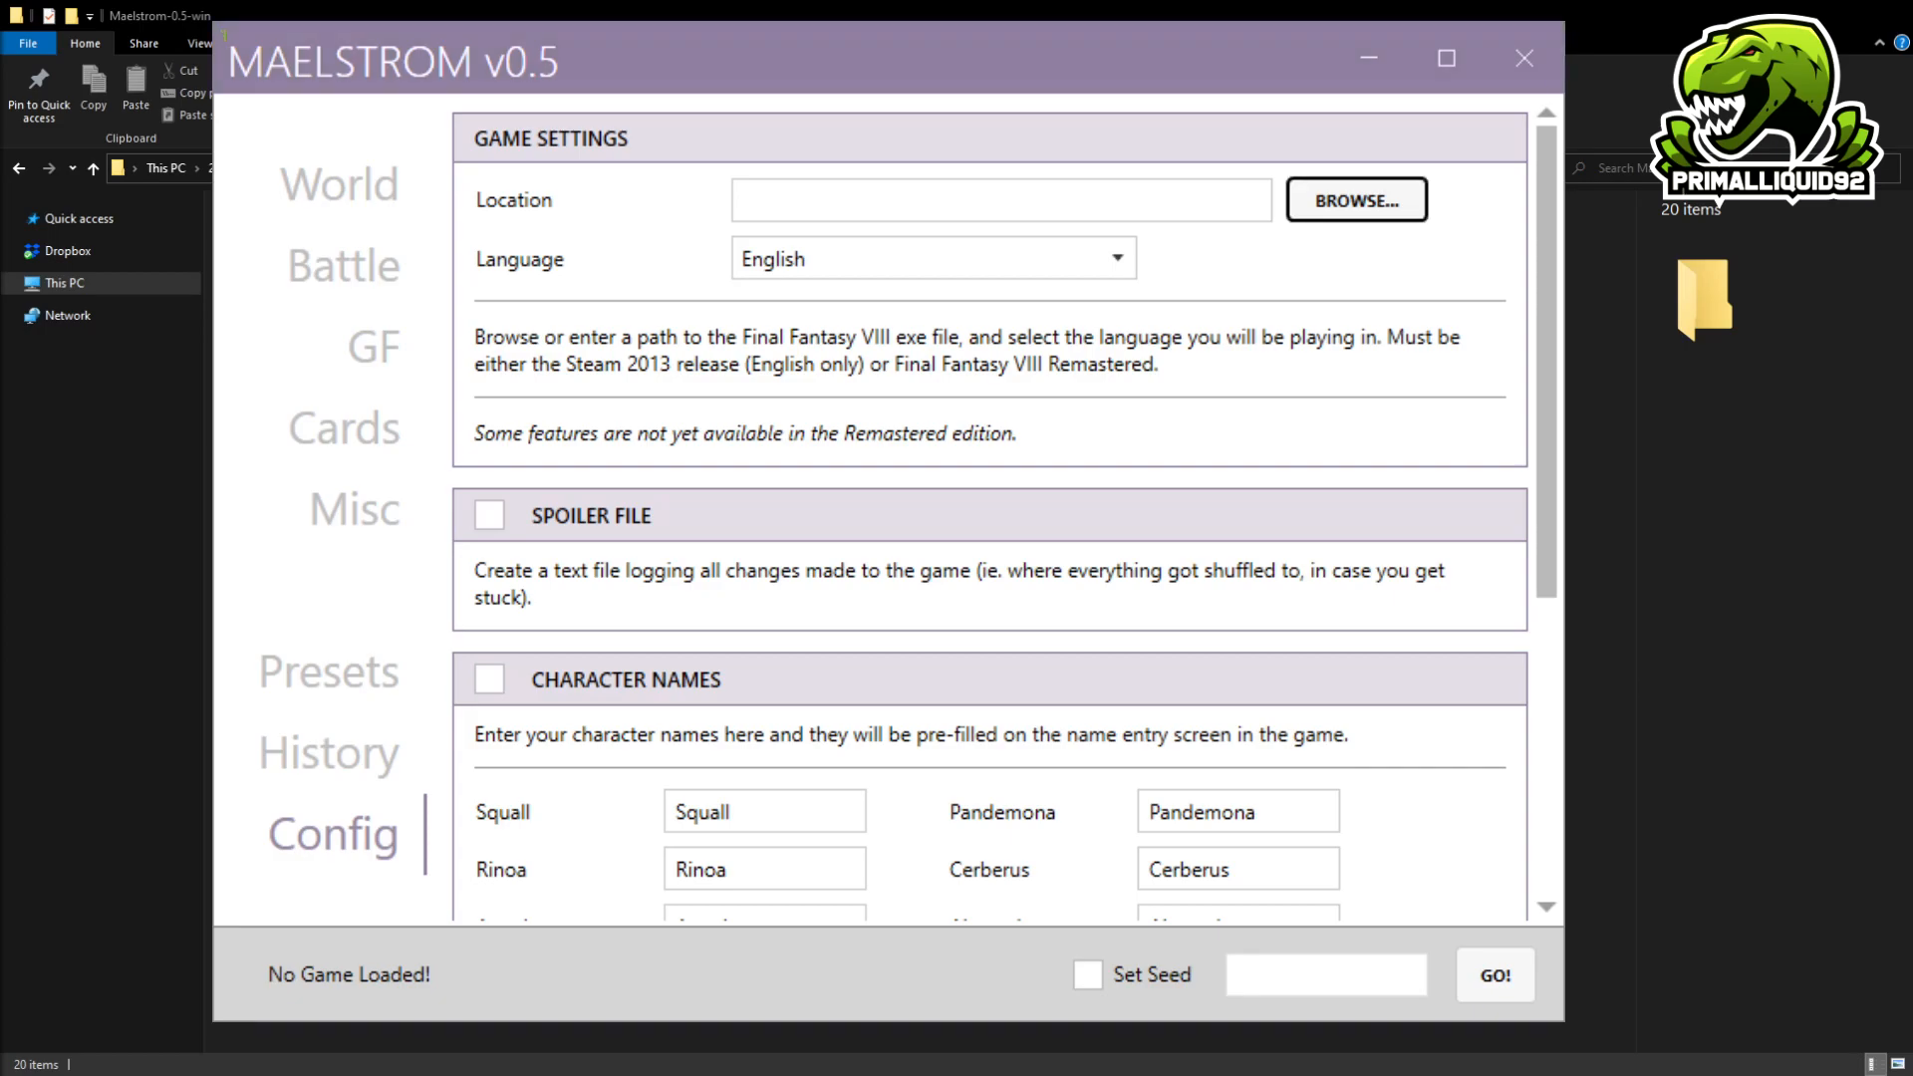
mouse_move(265, 139)
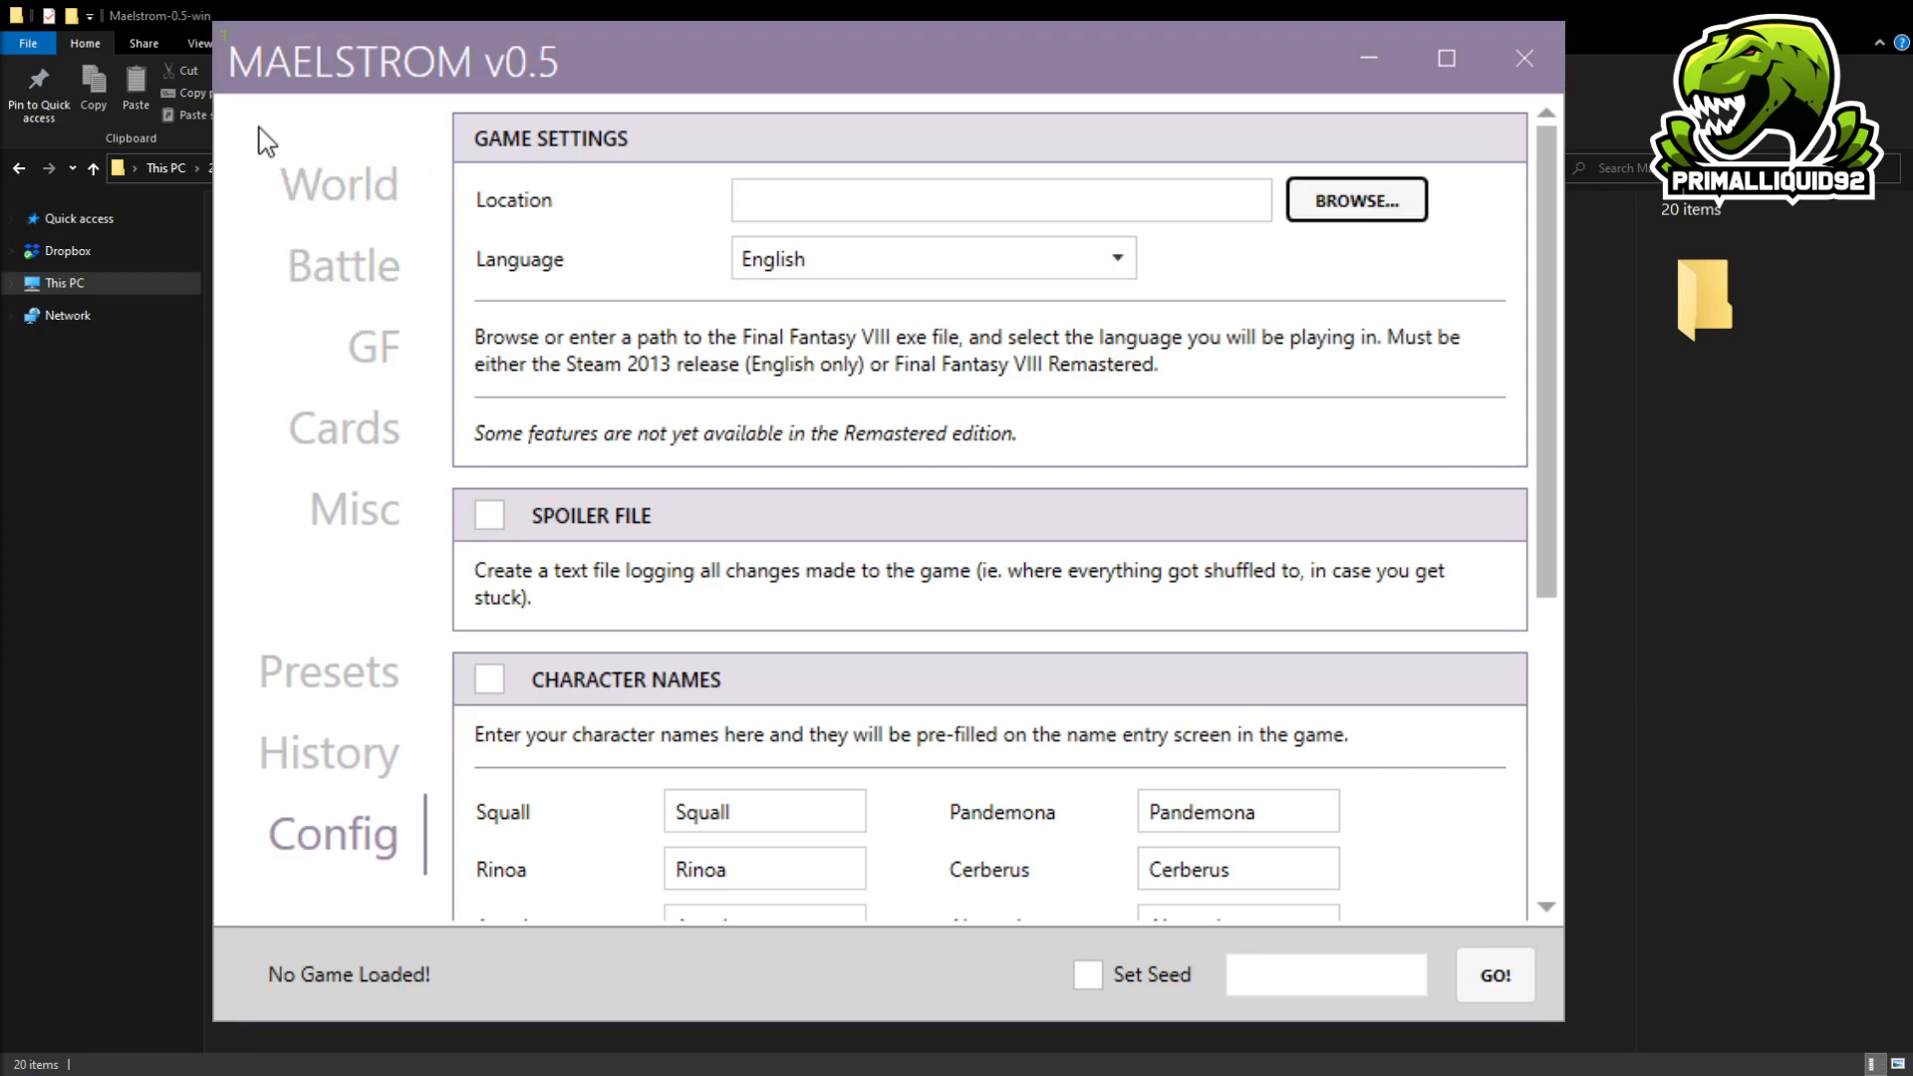
mouse_move(1506, 1003)
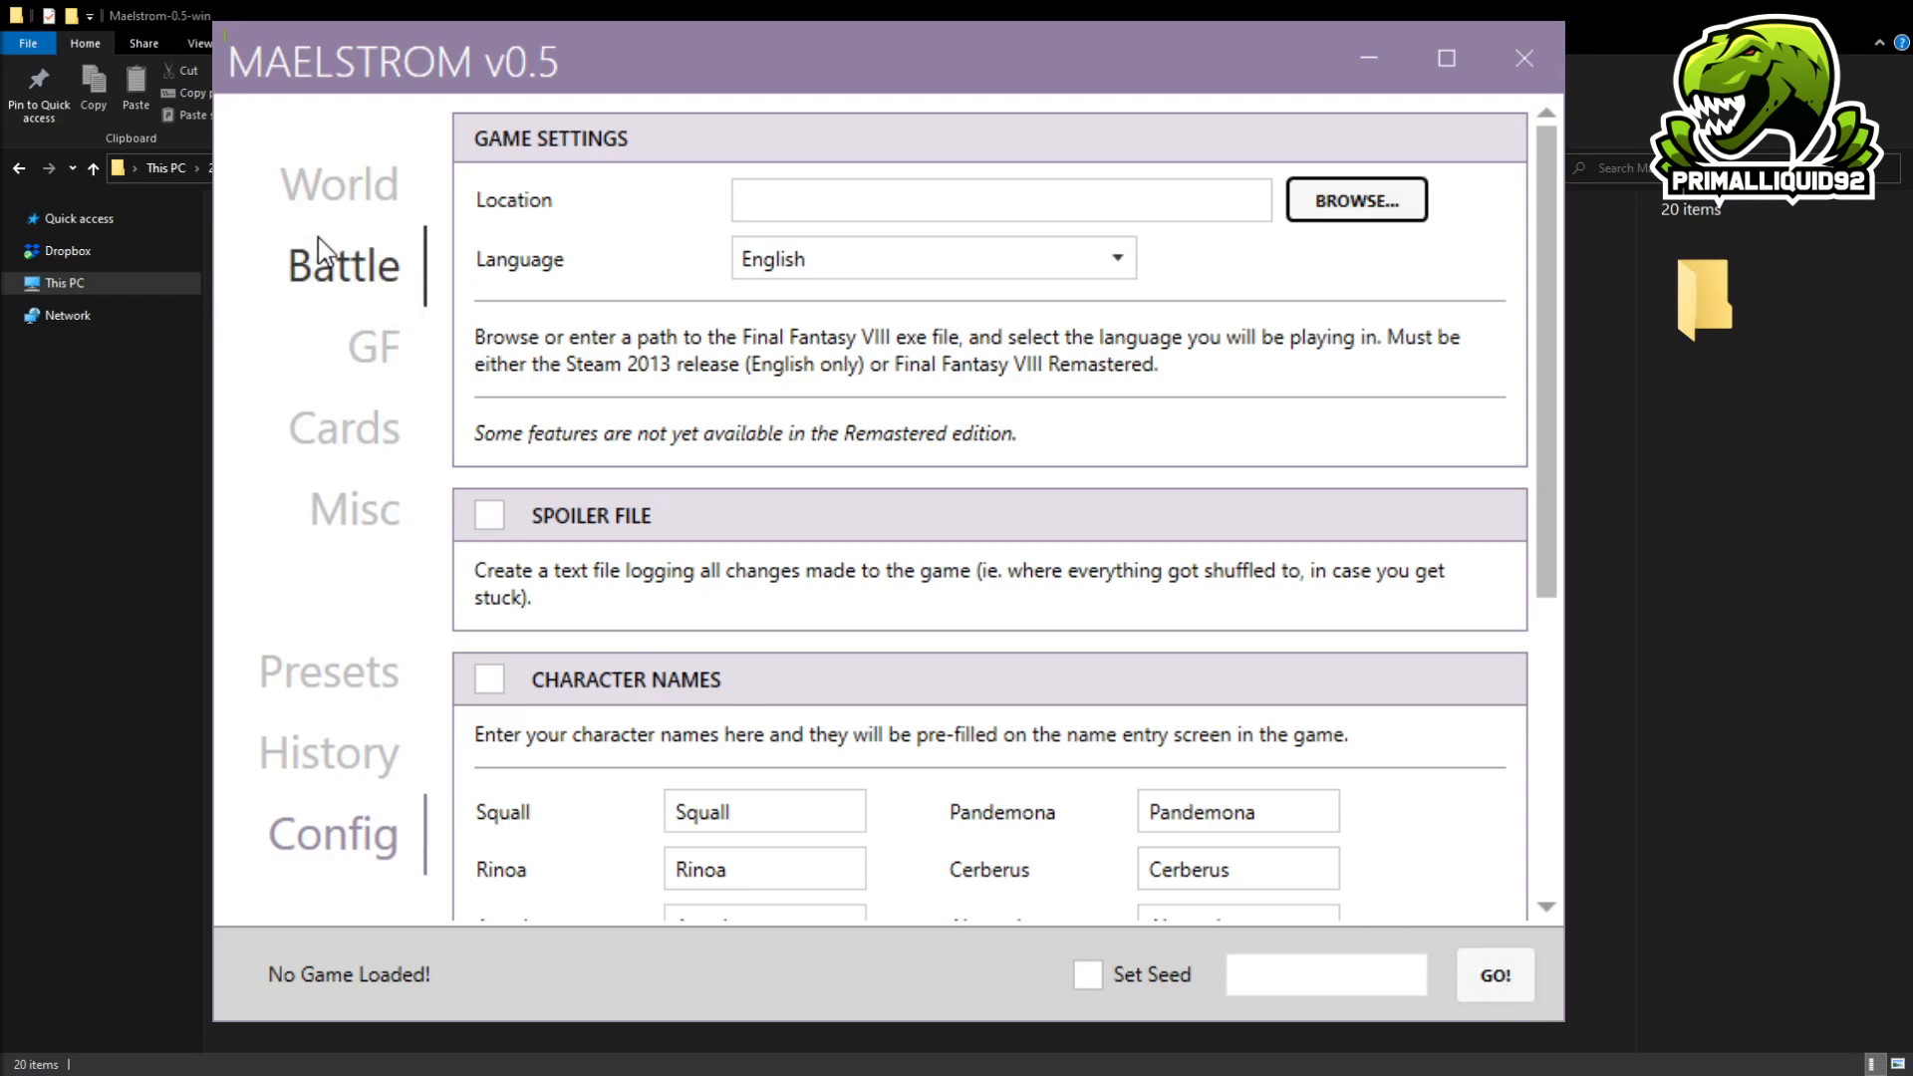
mouse_move(946, 597)
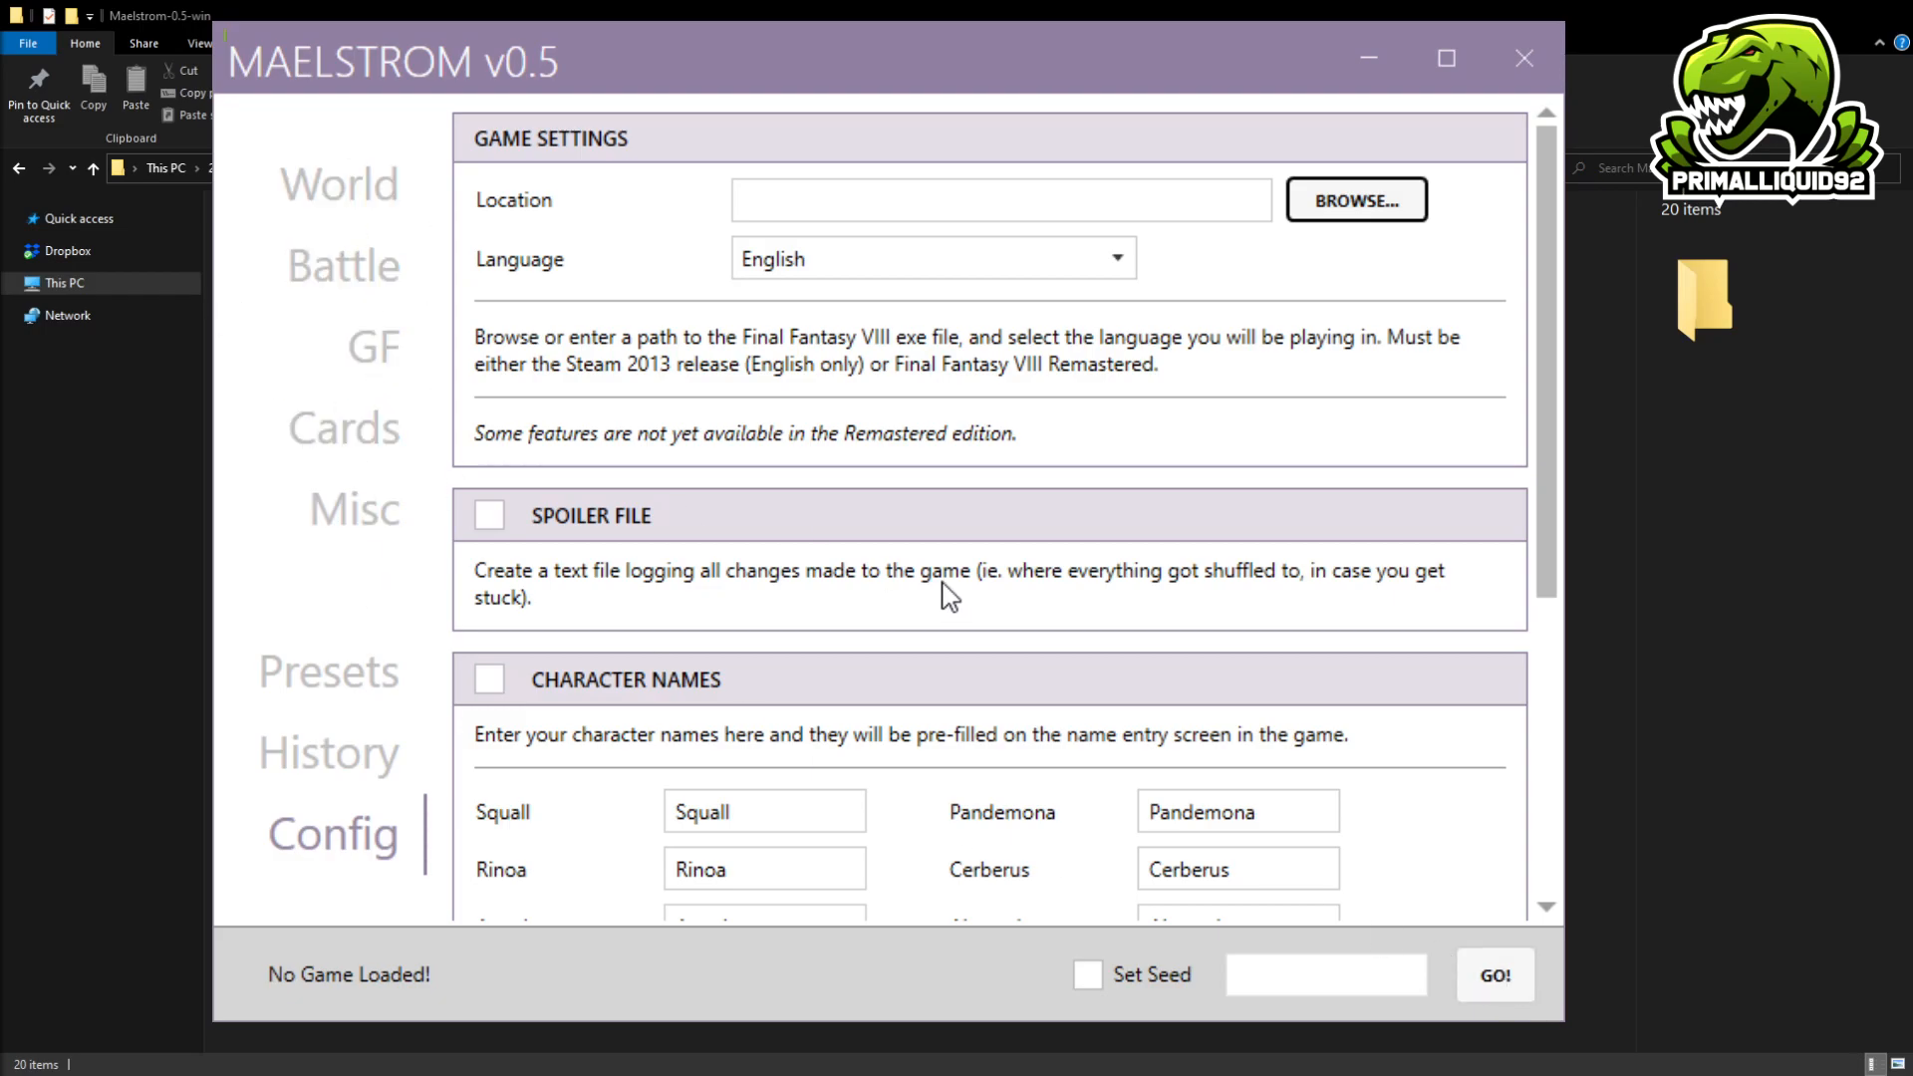
scroll(down, 3)
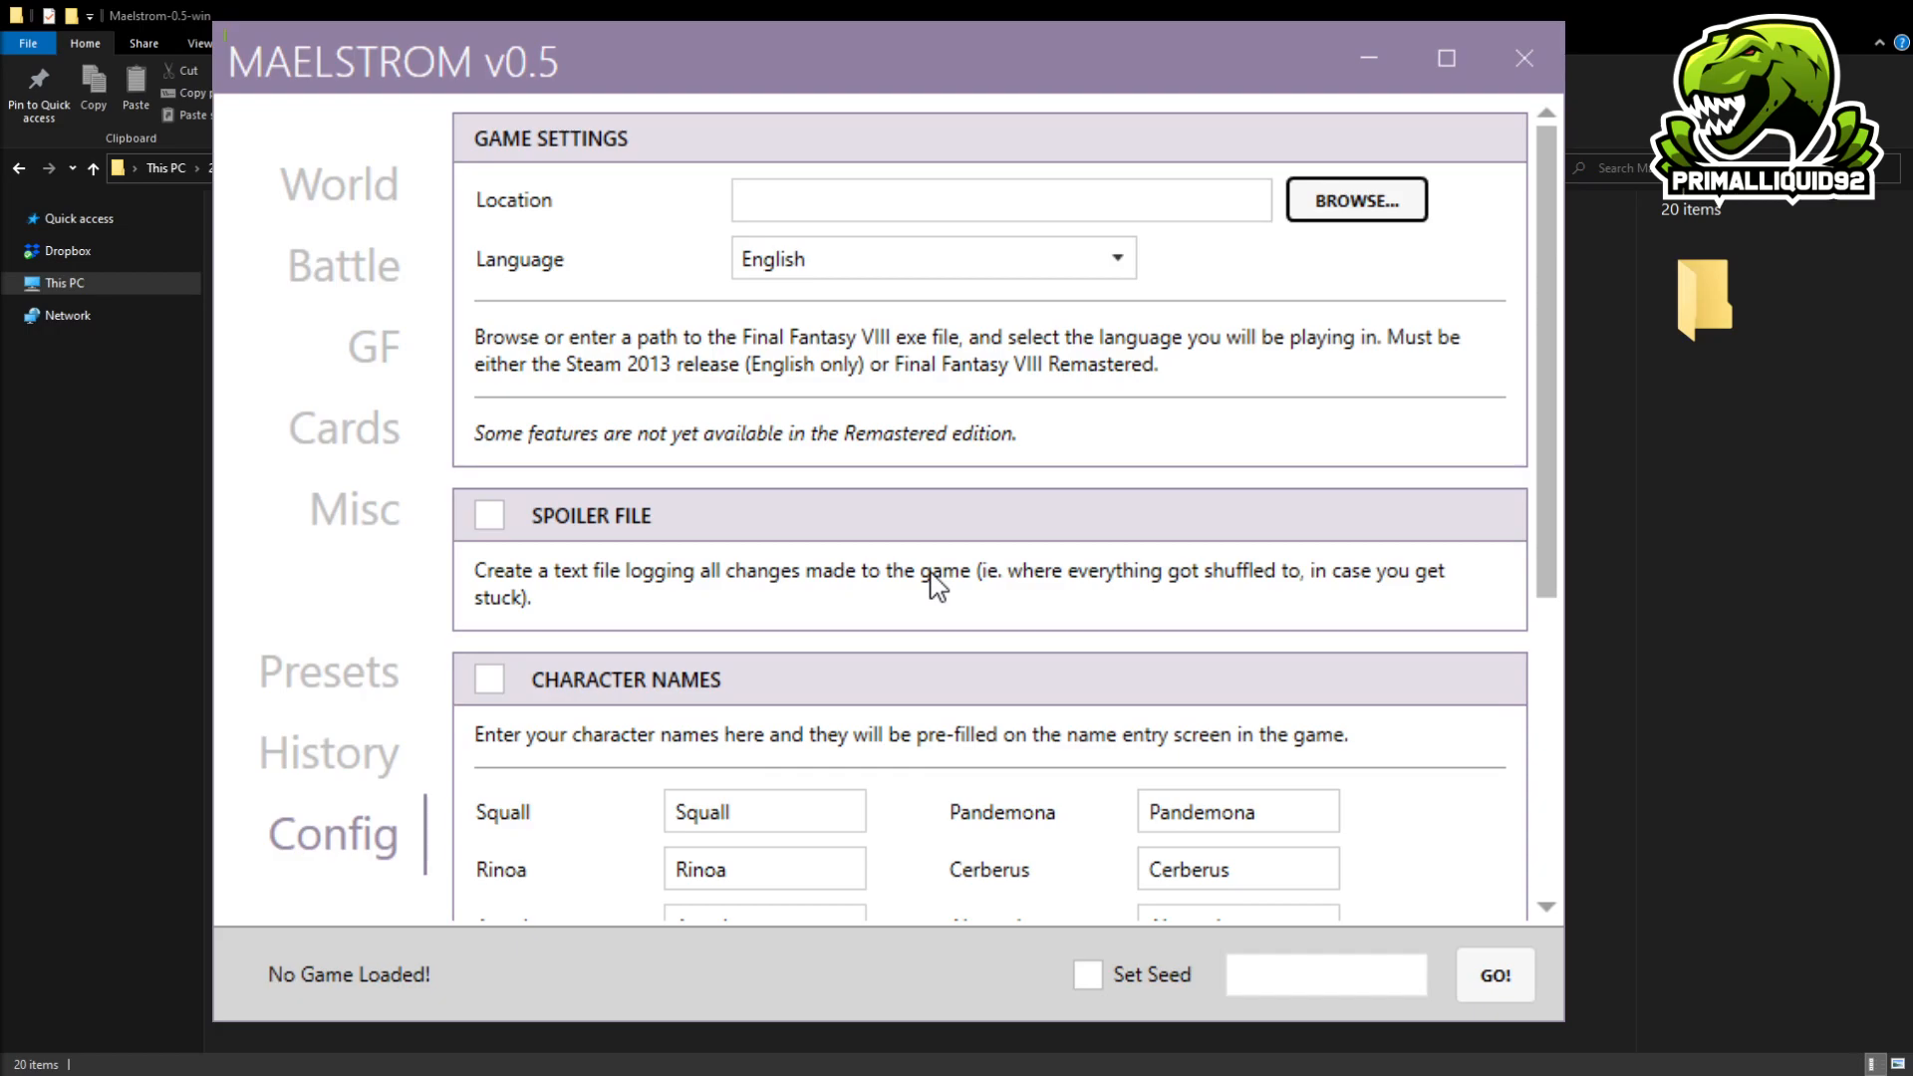
click(337, 185)
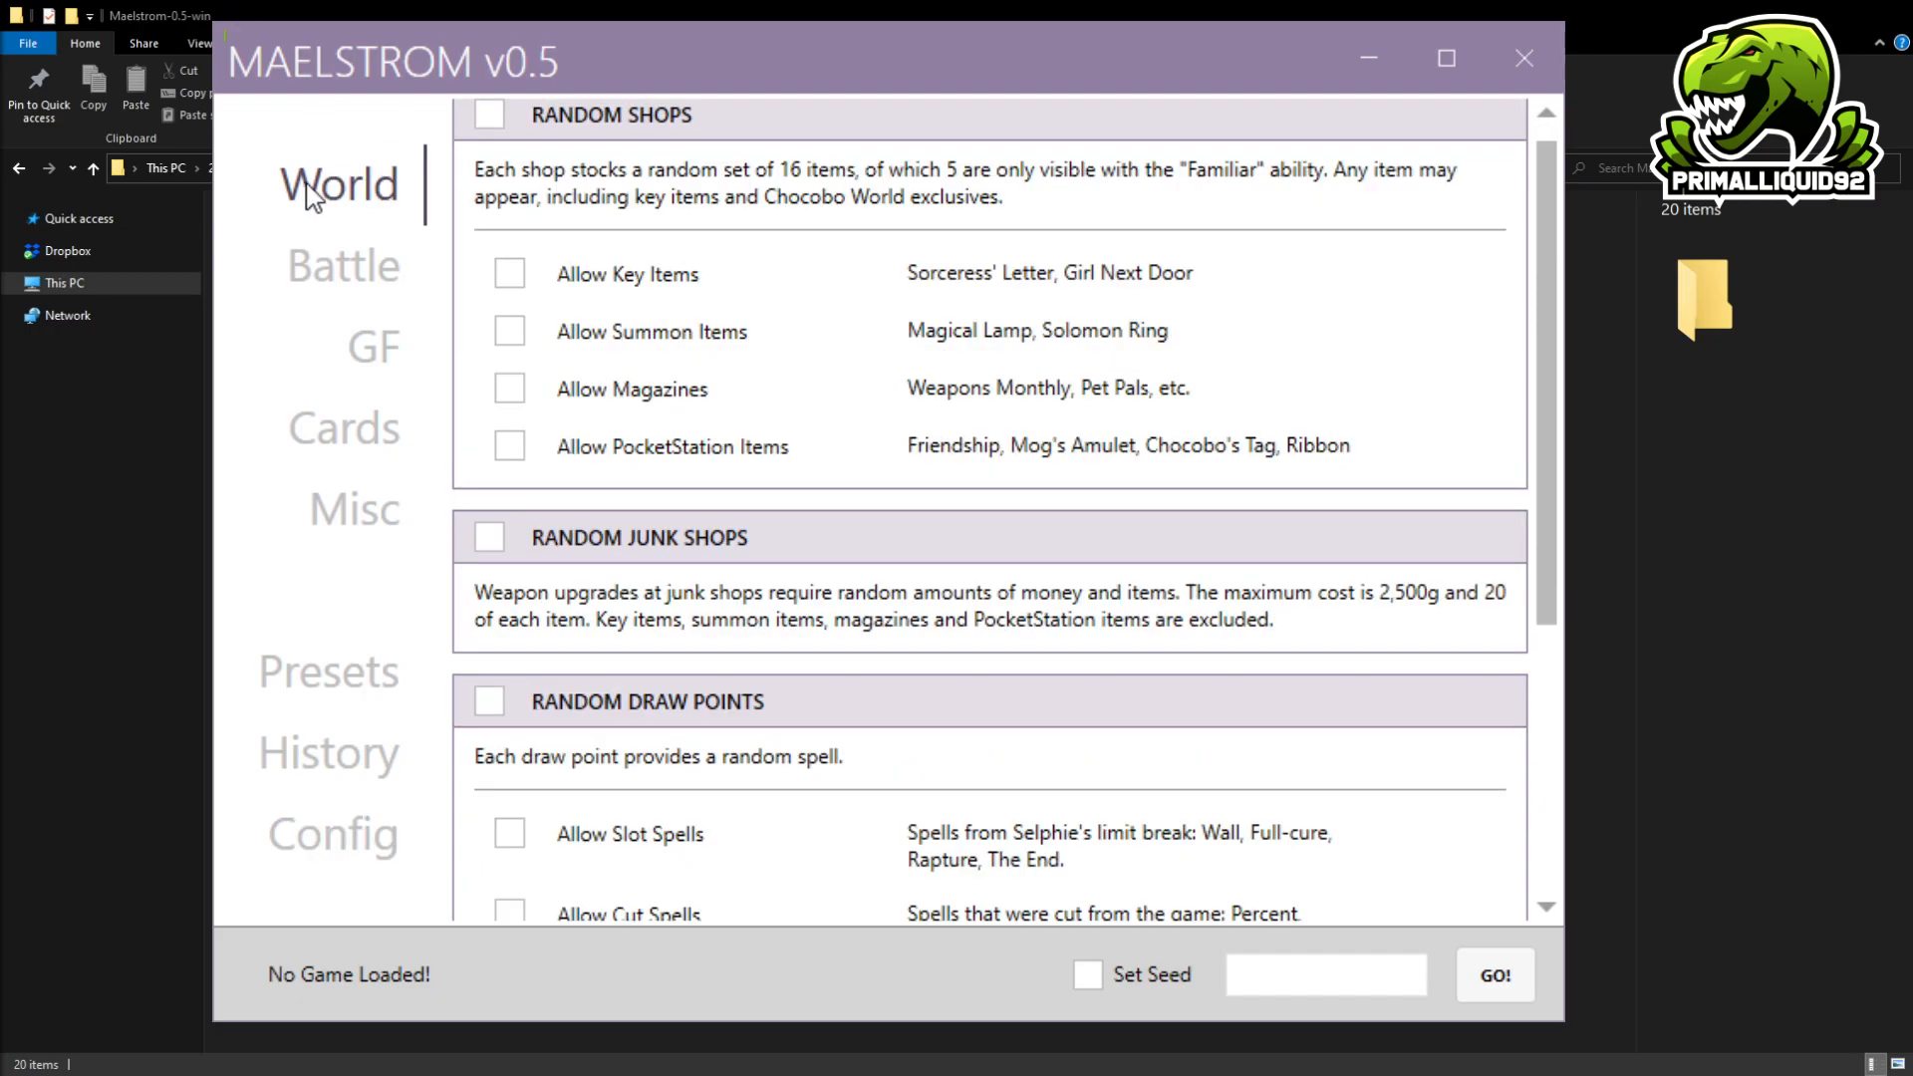
scroll(down, 3)
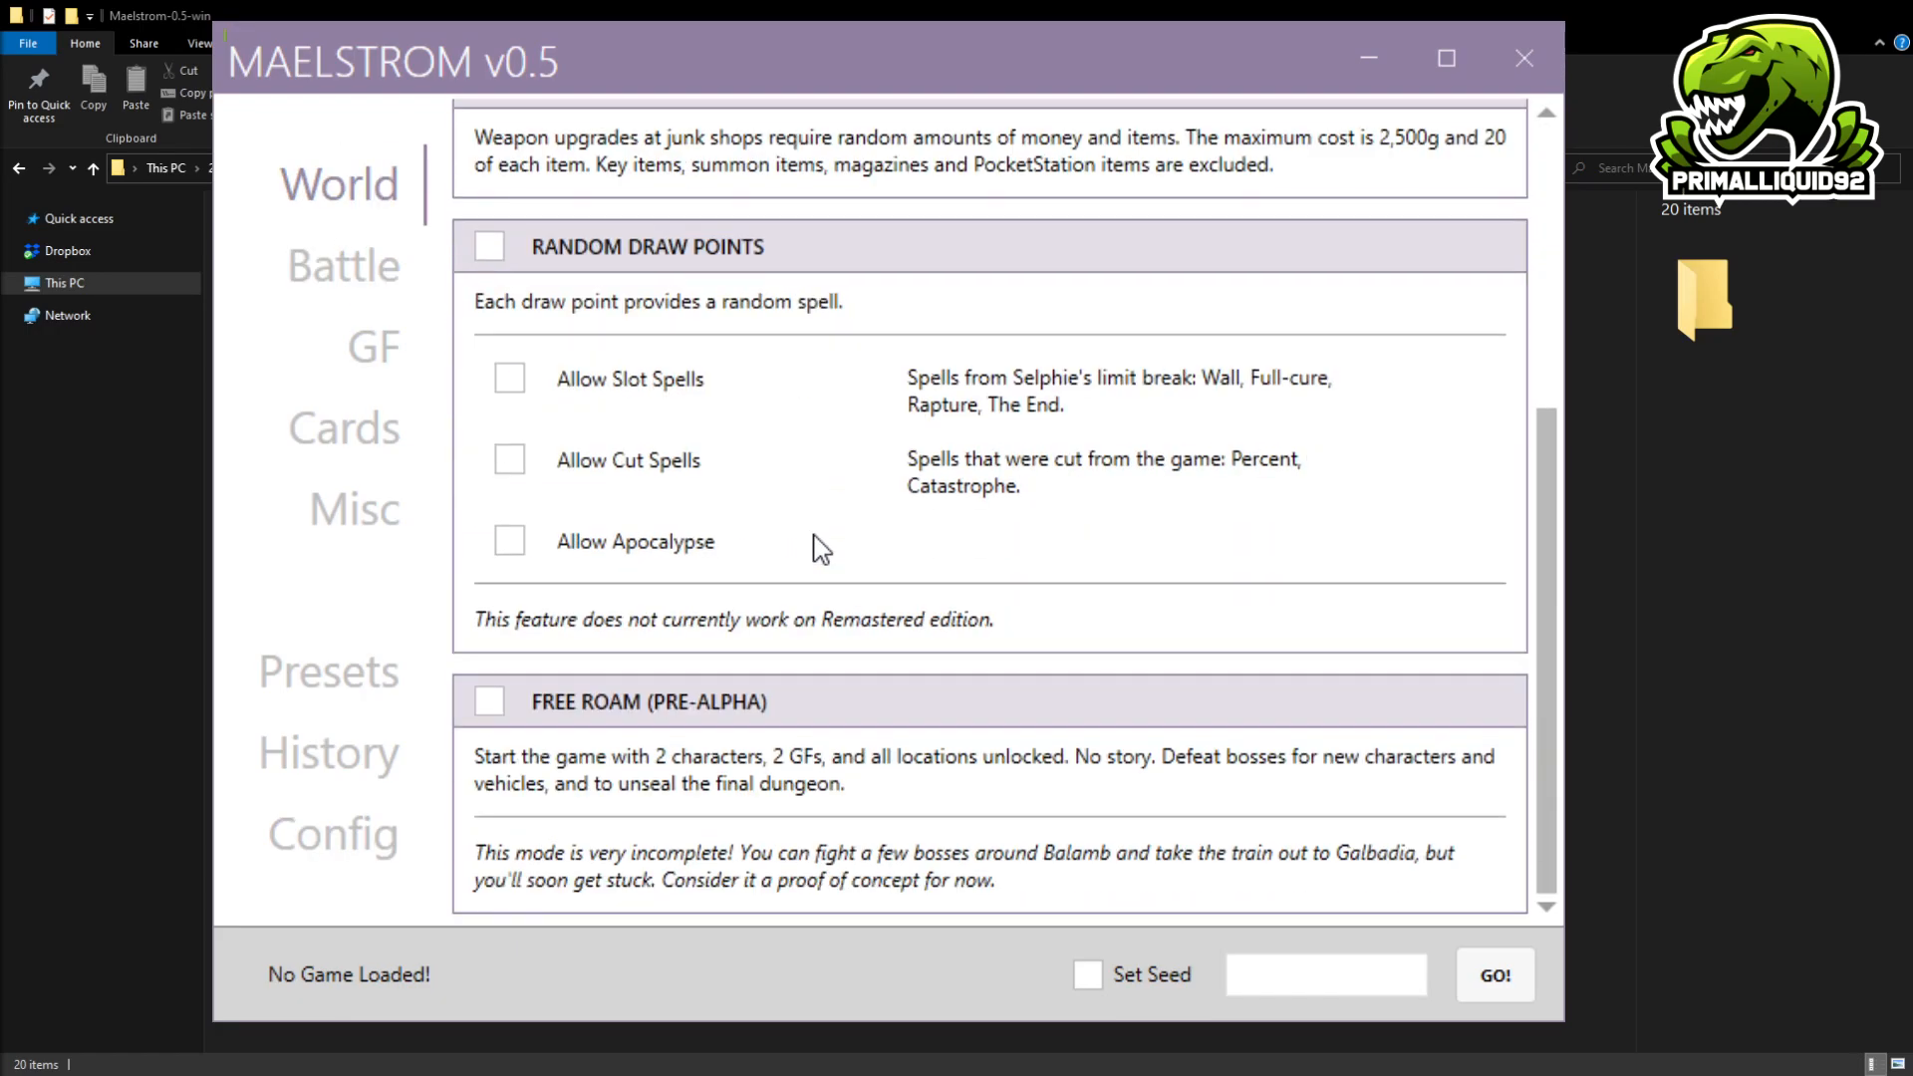
mouse_move(1541, 1003)
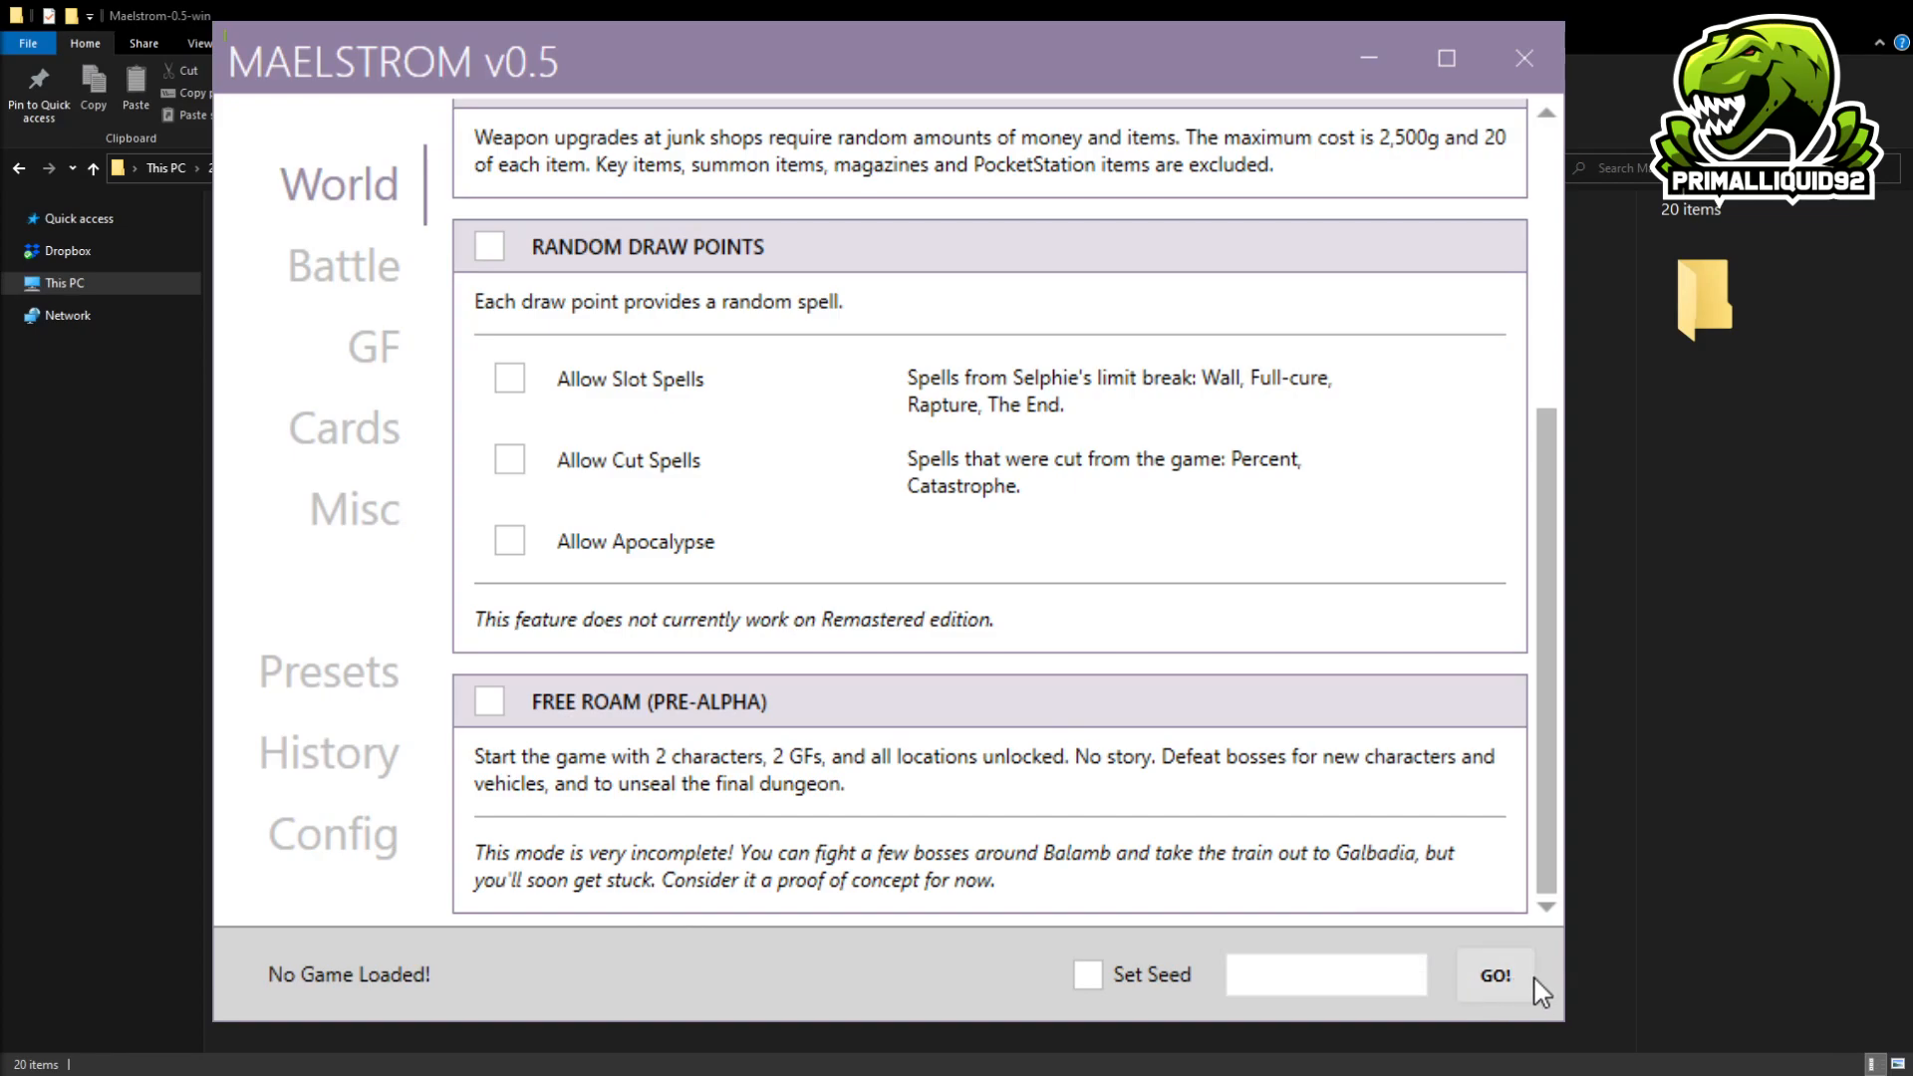
mouse_move(1367, 58)
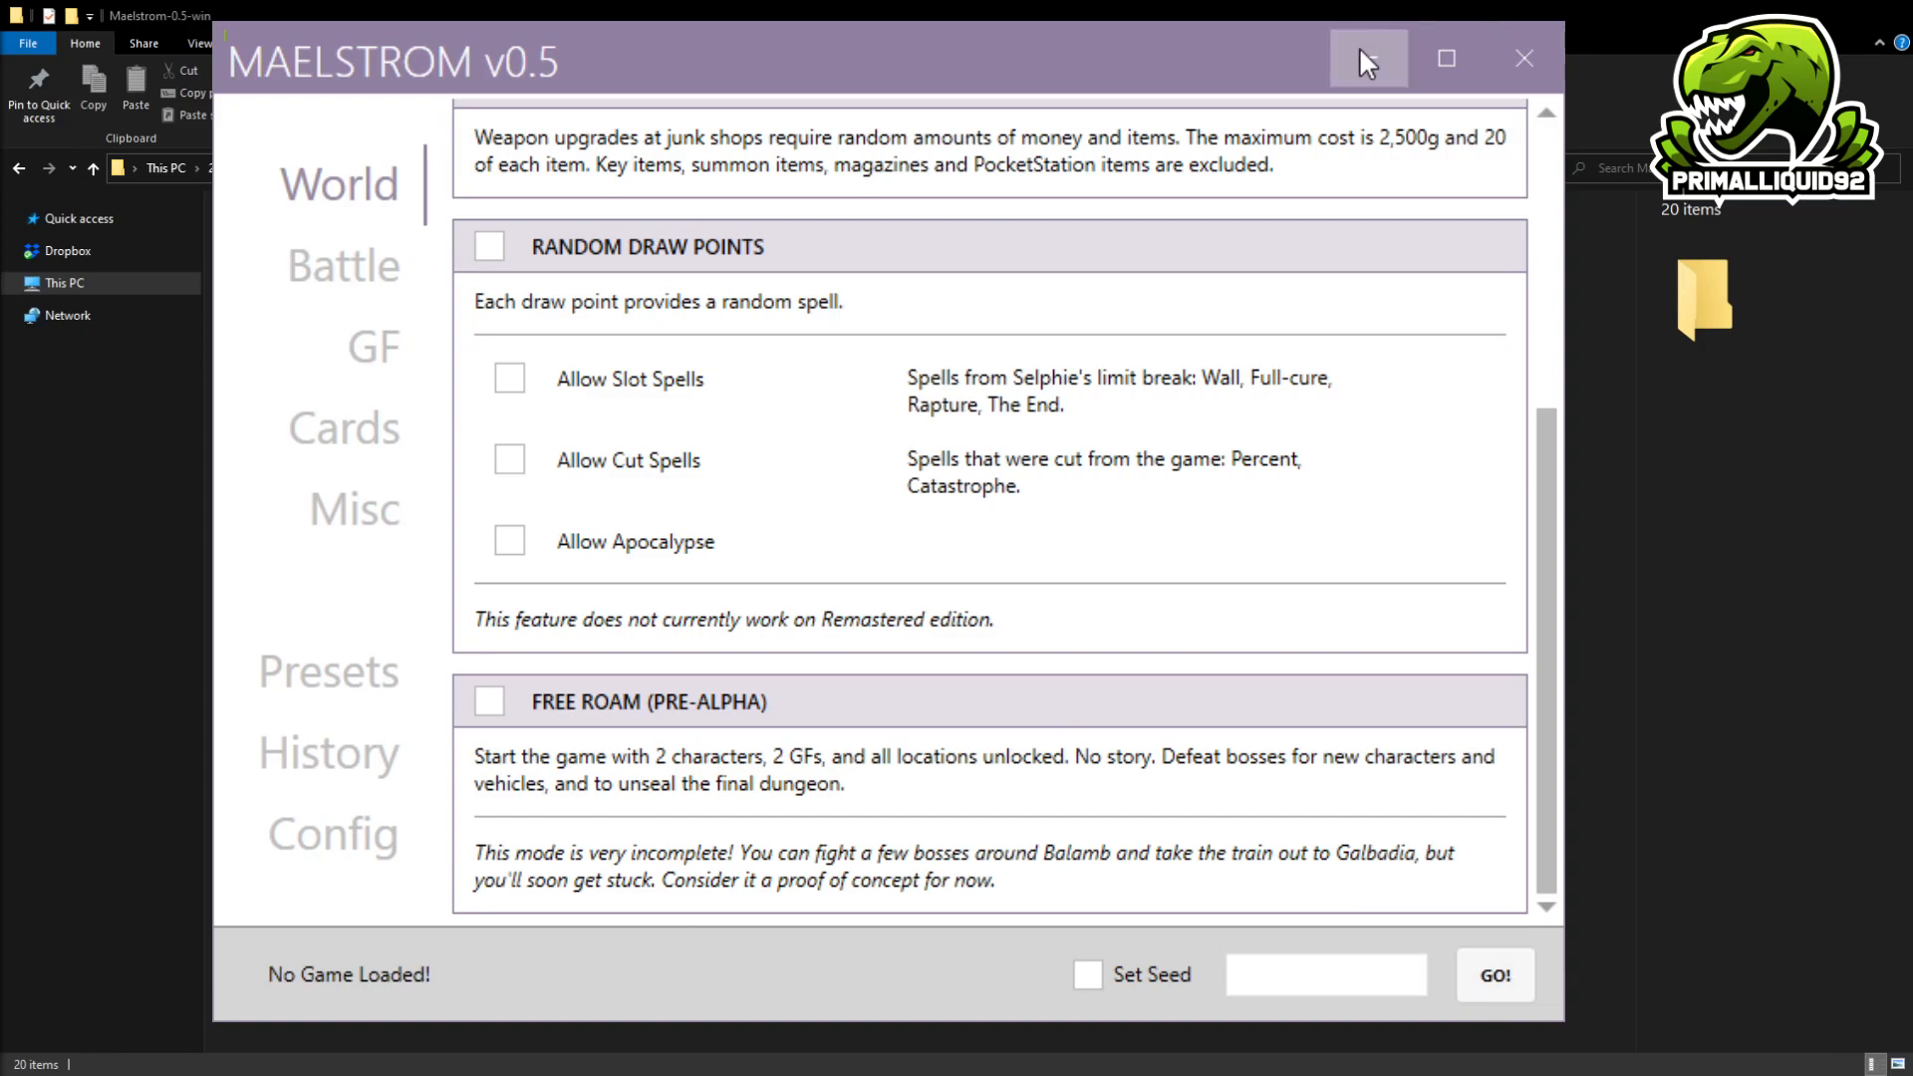
mouse_move(1156, 576)
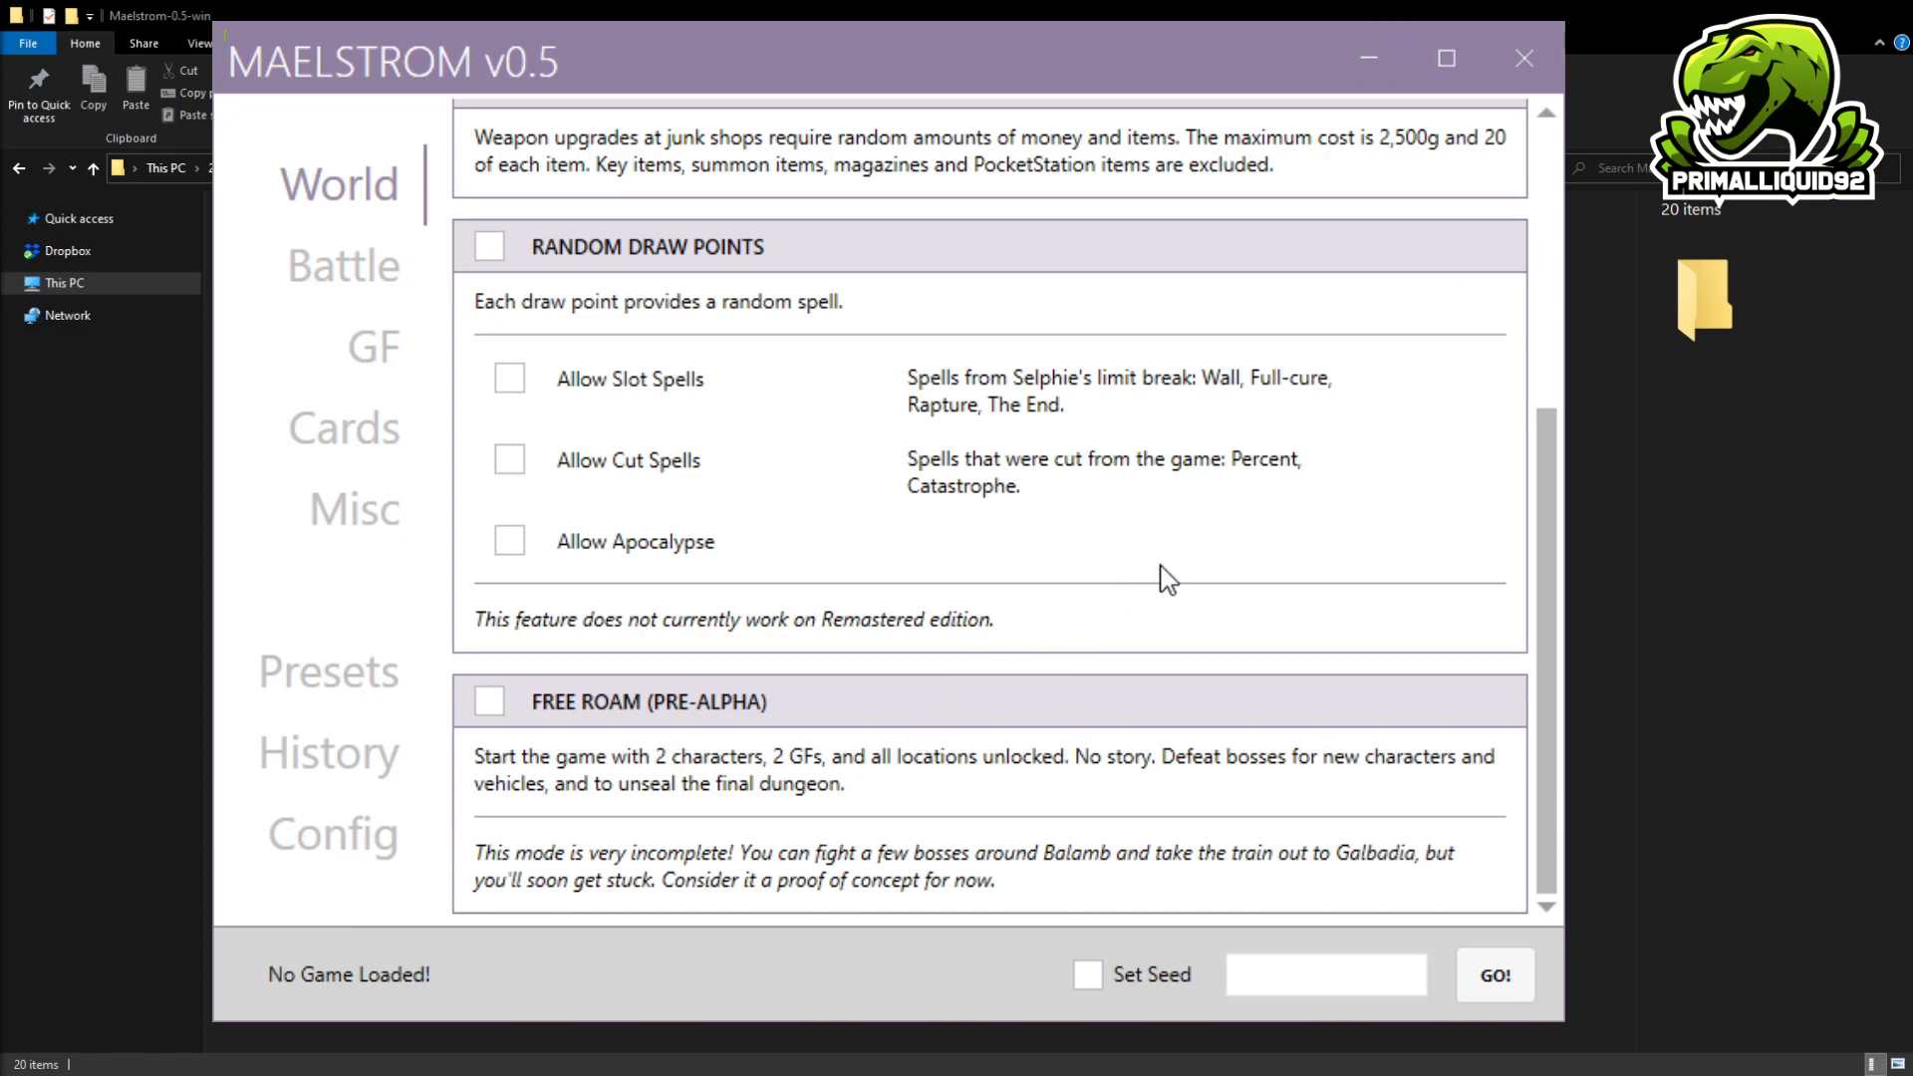
mouse_move(1171, 732)
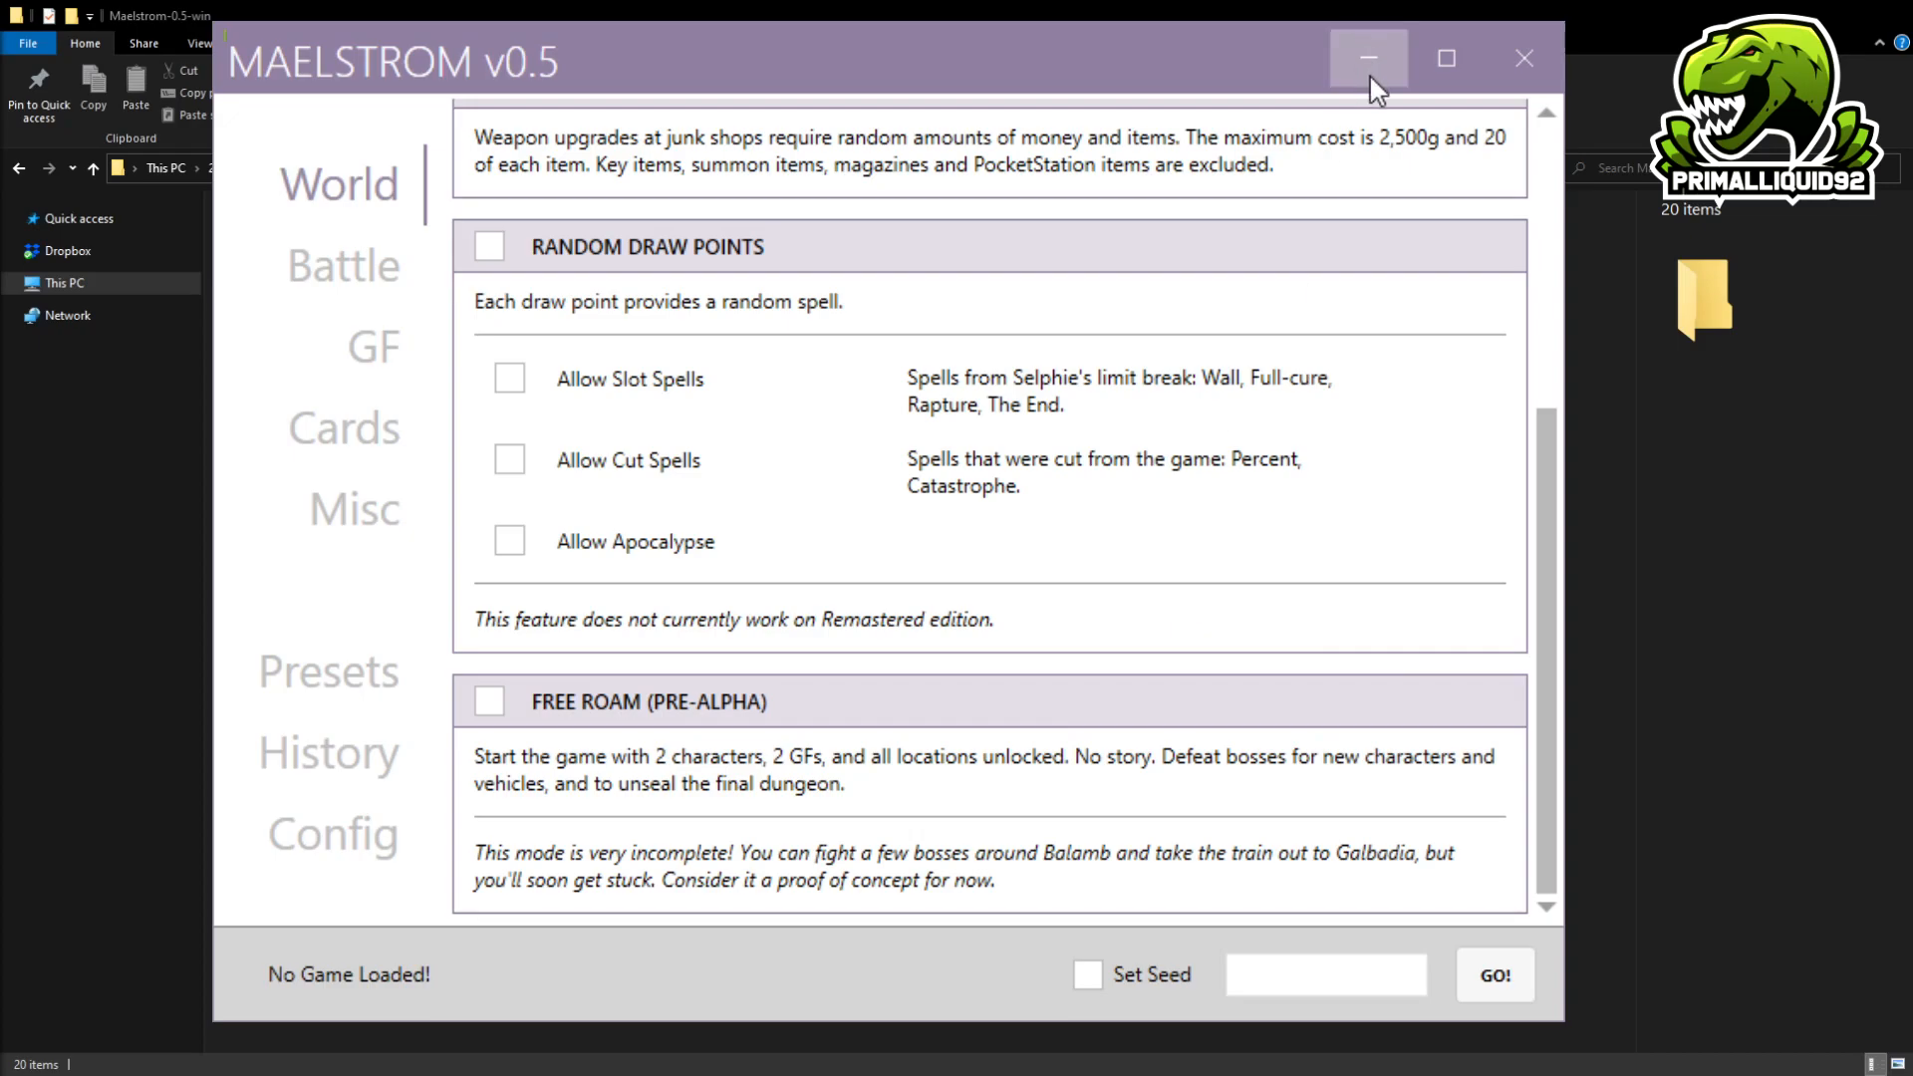
mouse_move(1373, 67)
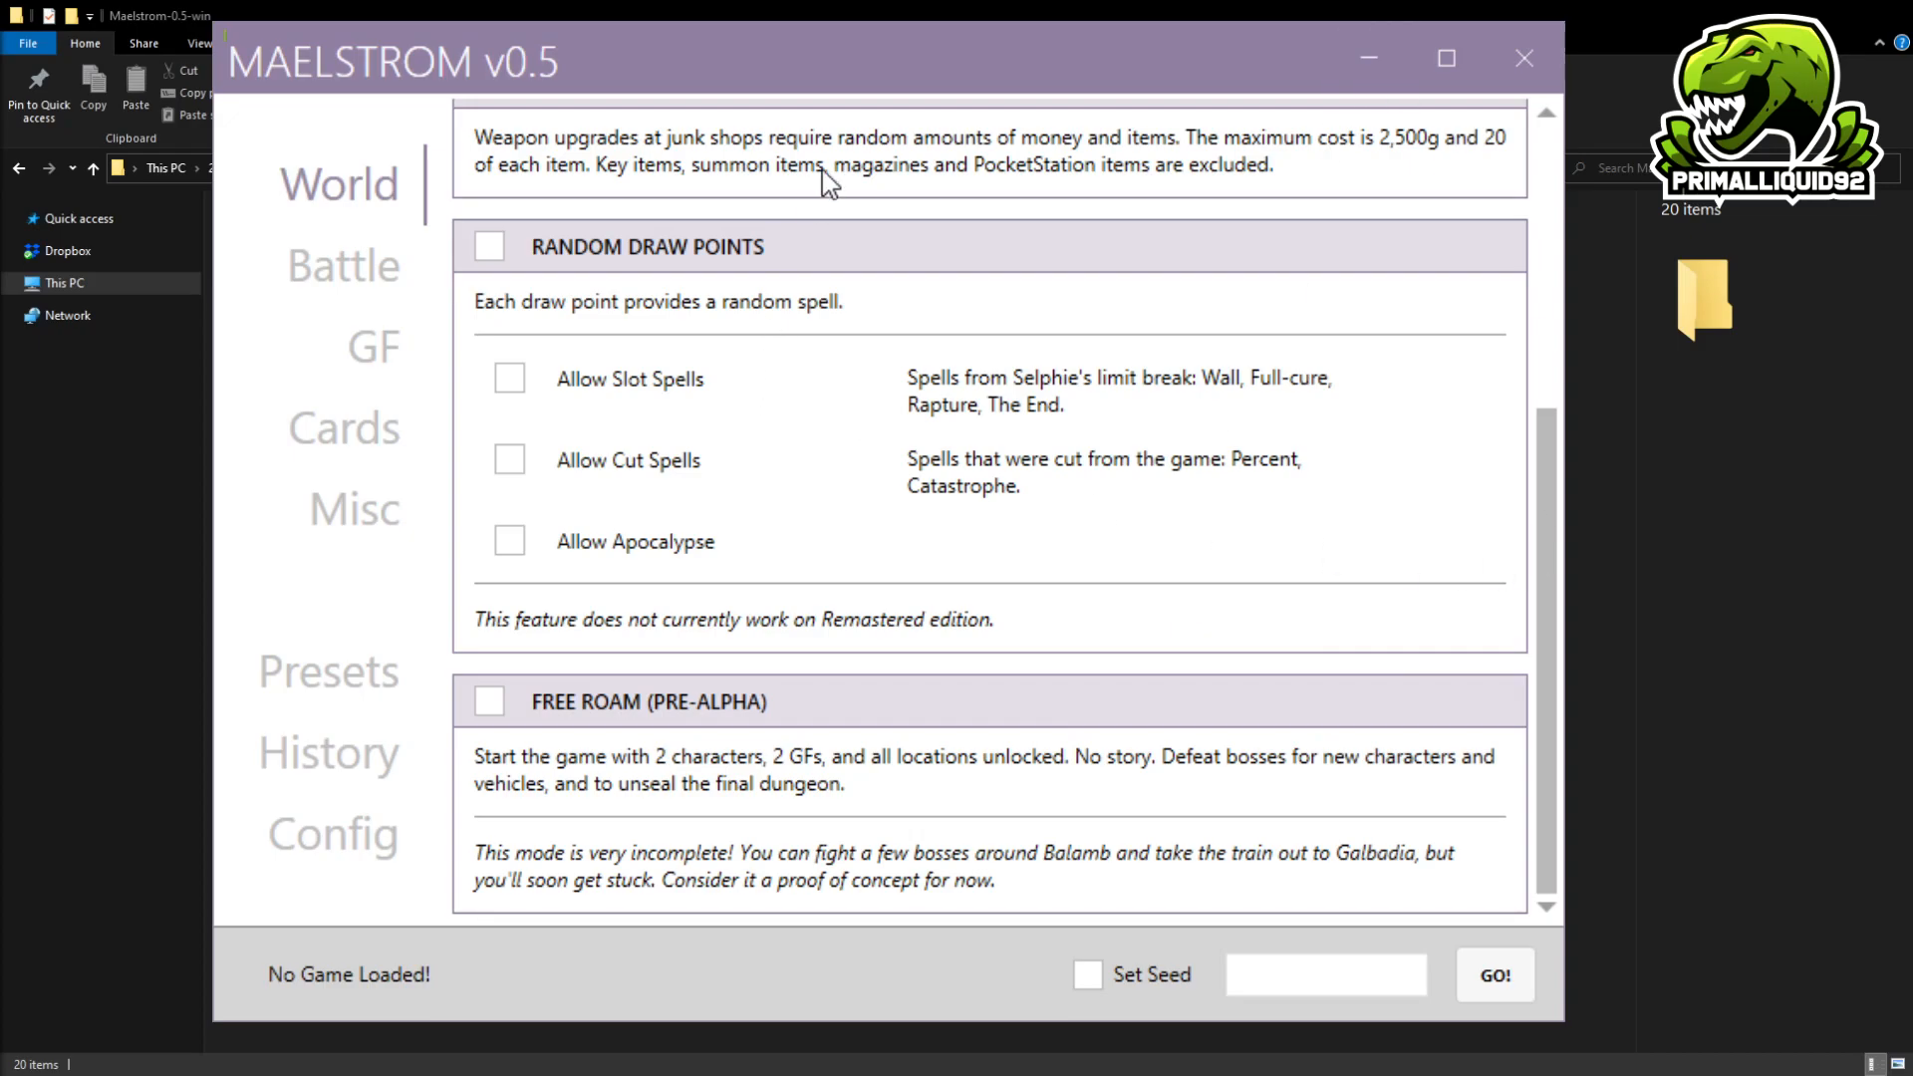
mouse_move(1386, 68)
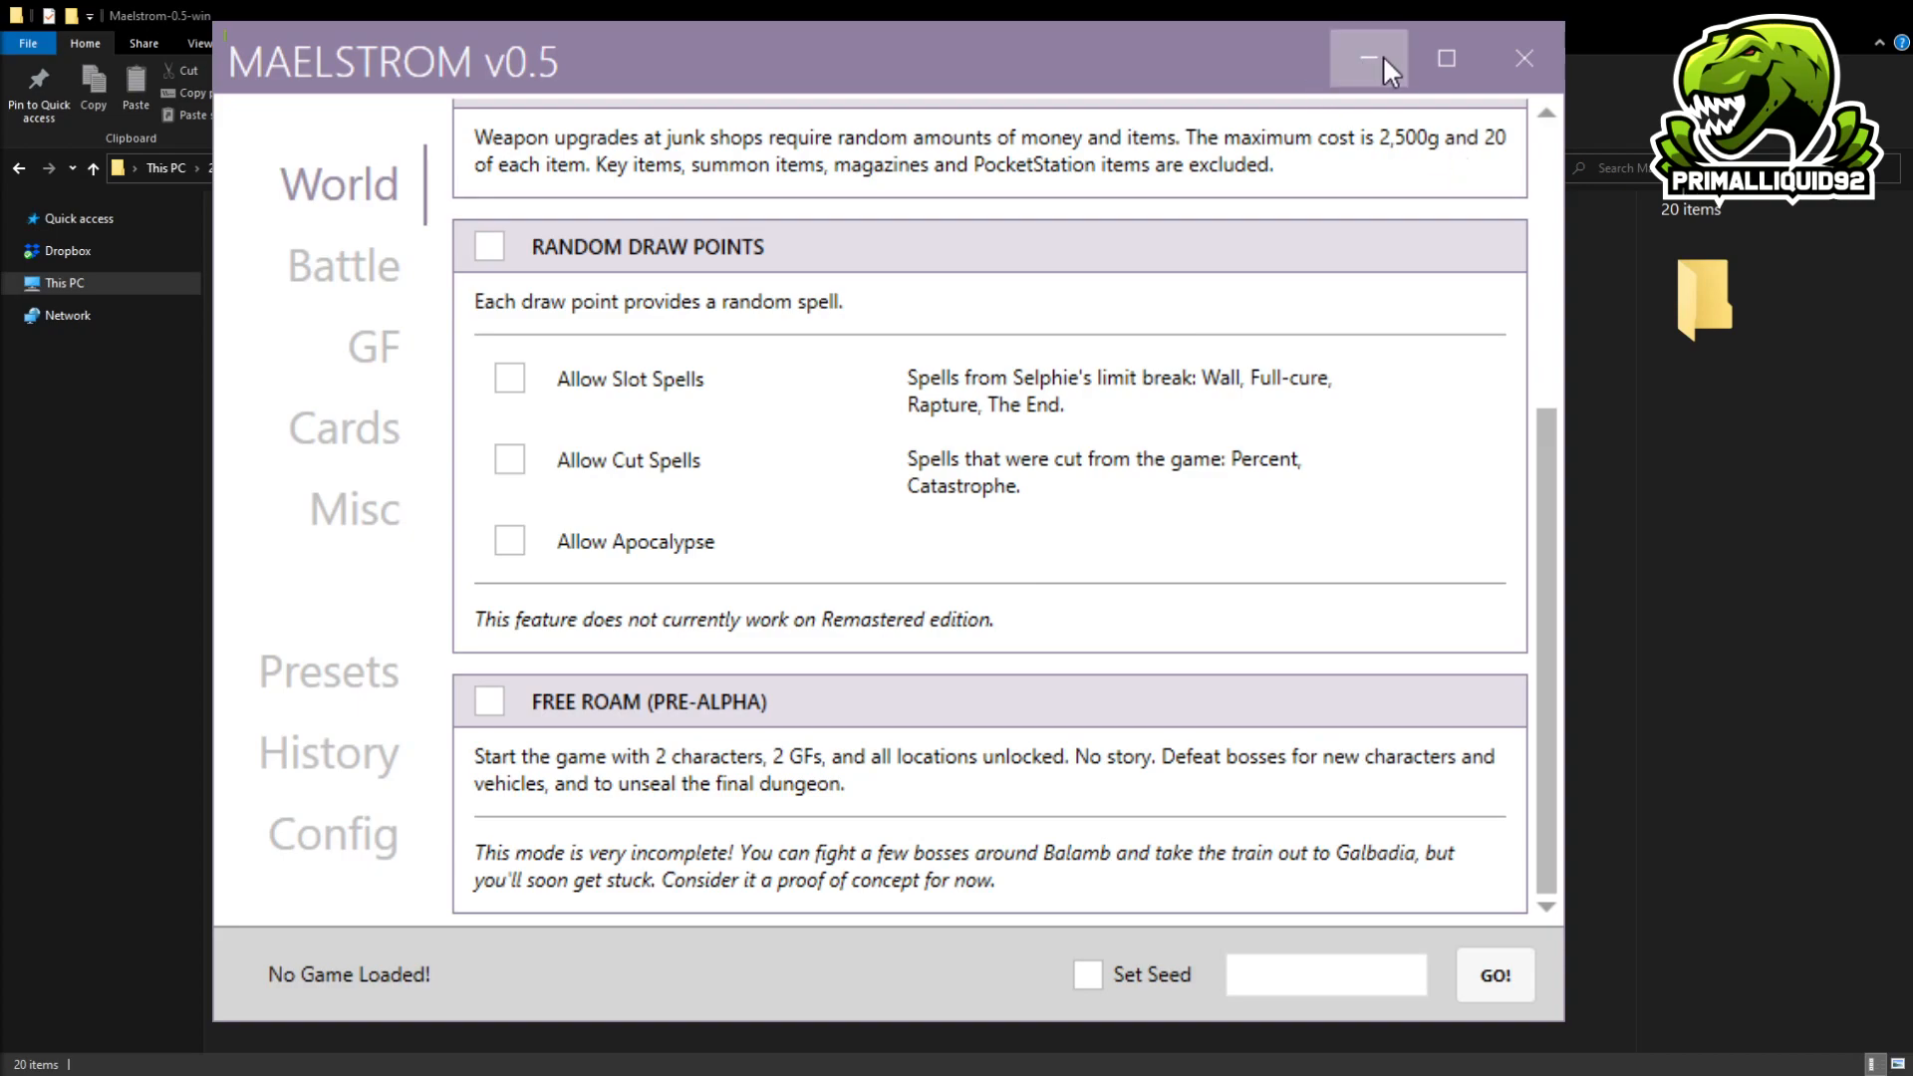